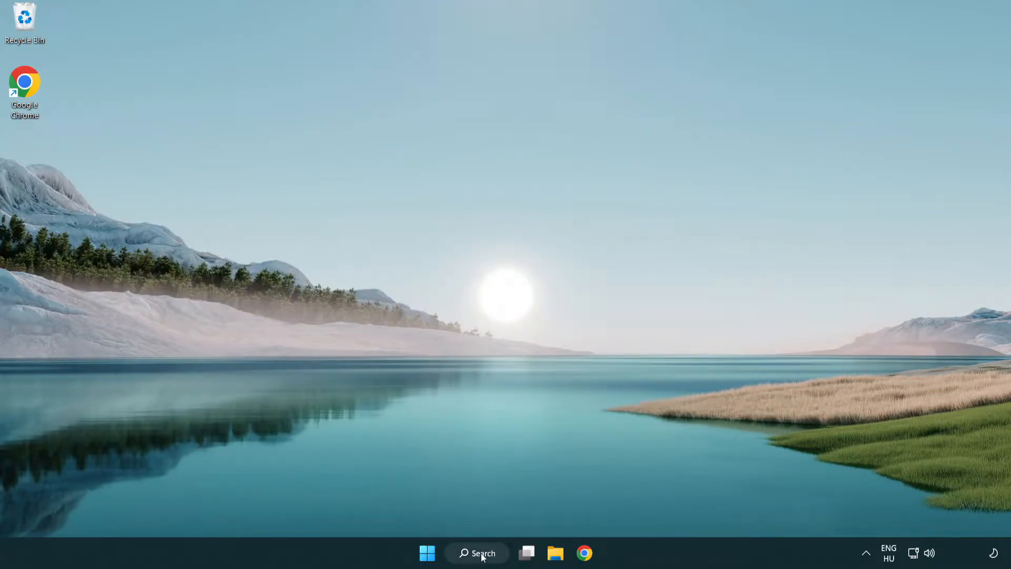
Search Windows for "device manager" and launch Device Manager from the results.
{"action": "left_click", "coordinate": [476, 553]}
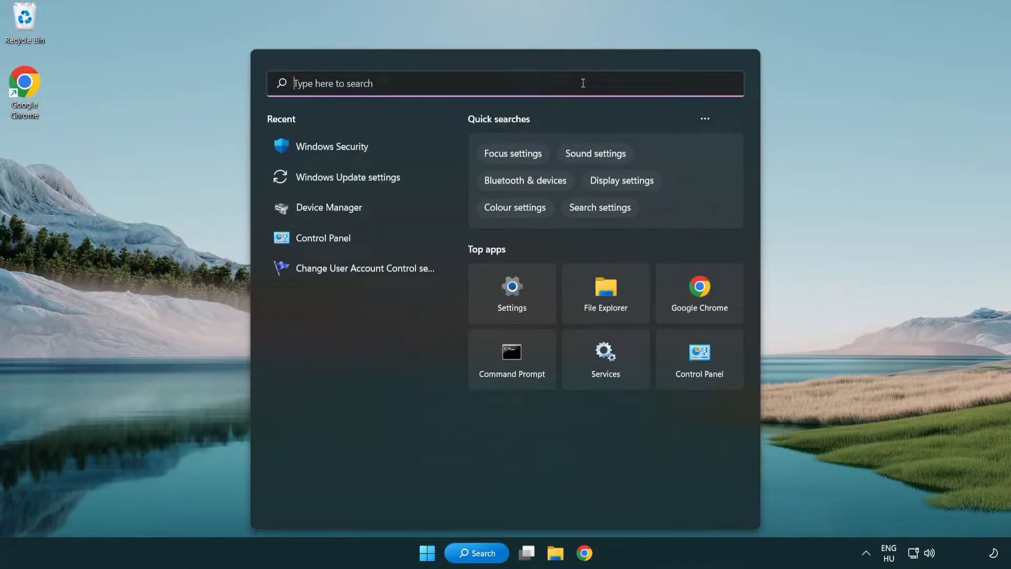
{"action": "type", "text": "device Manager"}
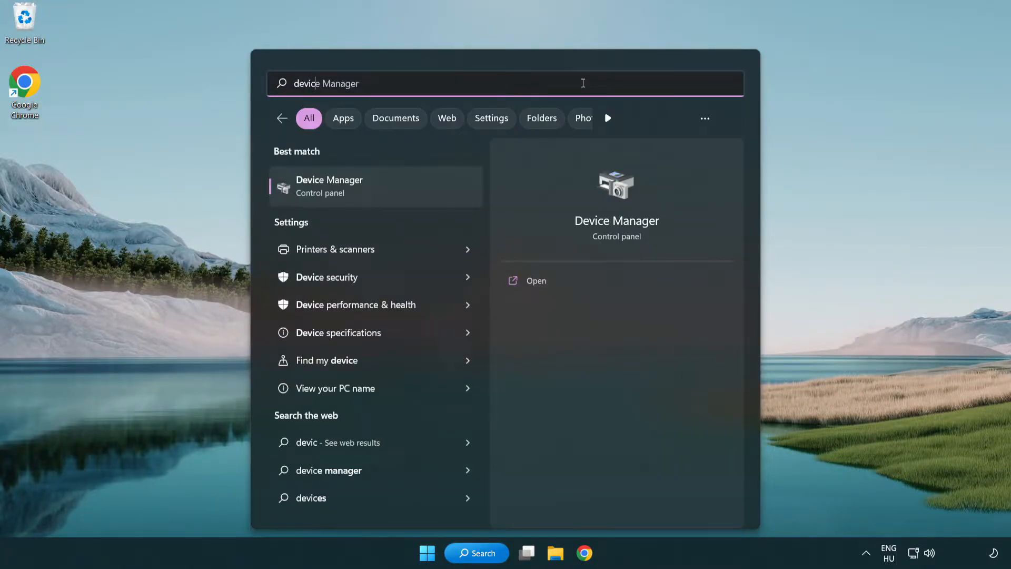
{"action": "type", "text": "device manager"}
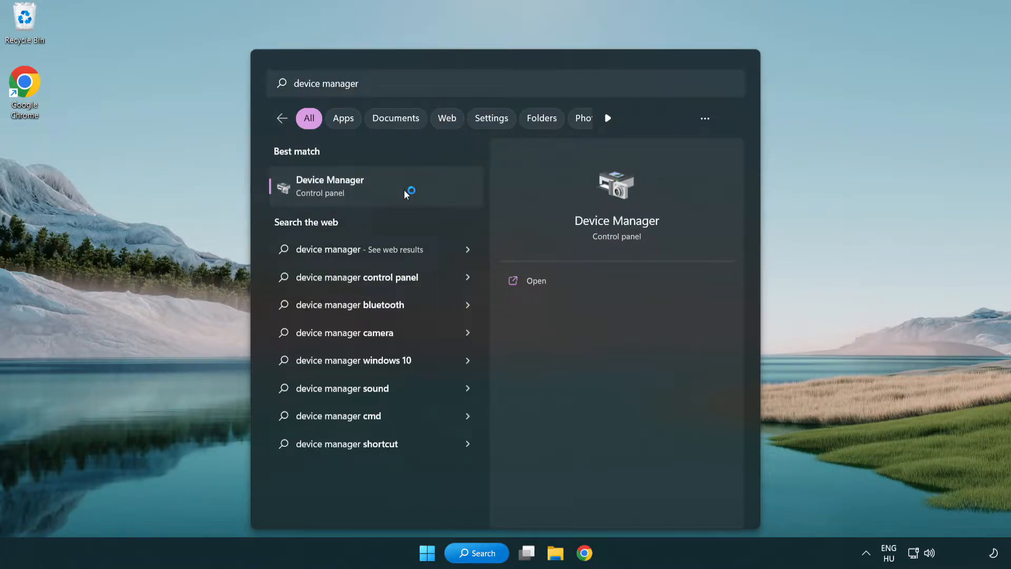
{"action": "left_click", "coordinate": [330, 185]}
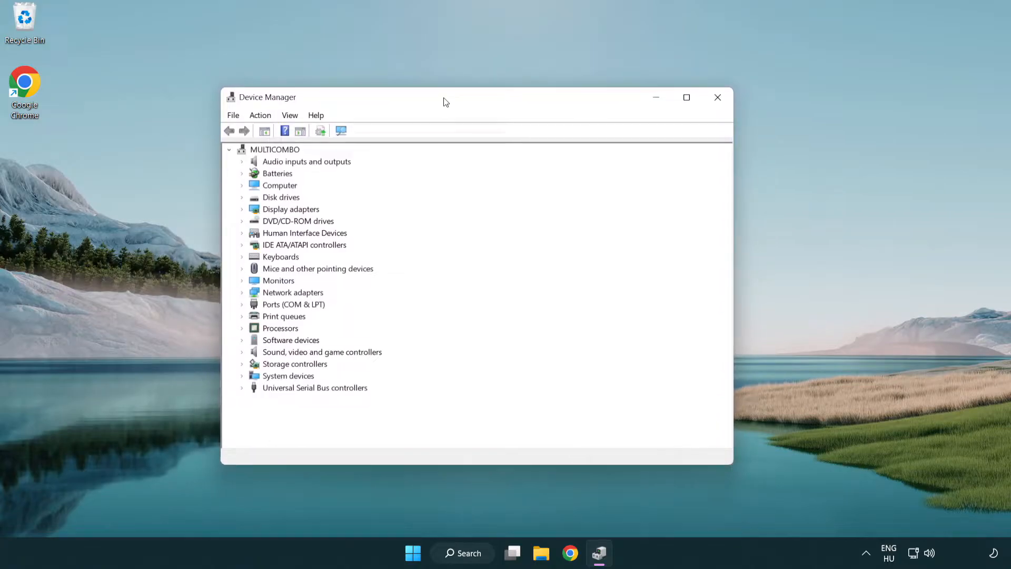
Expand Display adapters and bring up the context menu for the VMware SVGA 3D adapter.
{"action": "left_click", "coordinate": [291, 209]}
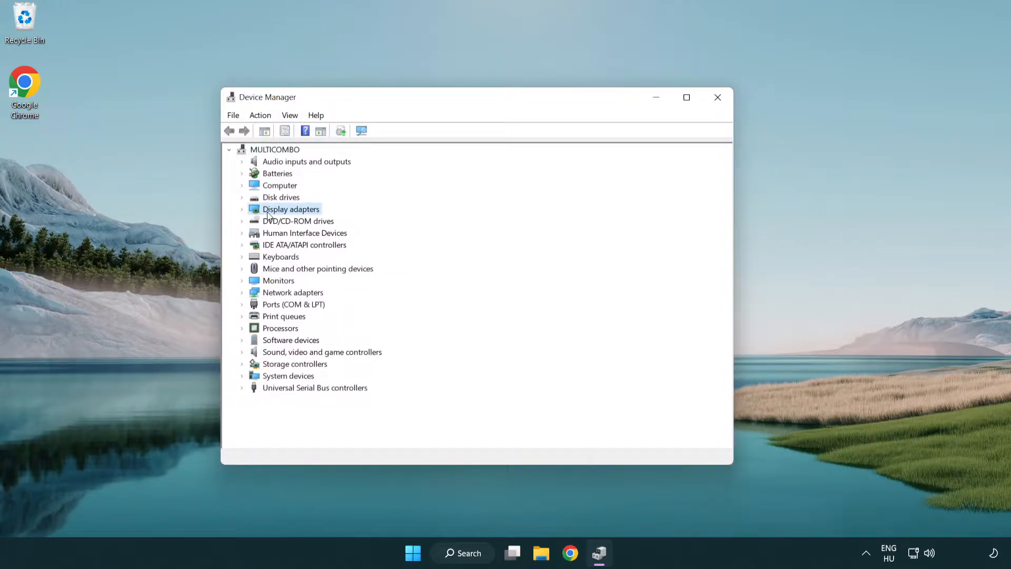
{"action": "left_click", "coordinate": [242, 208]}
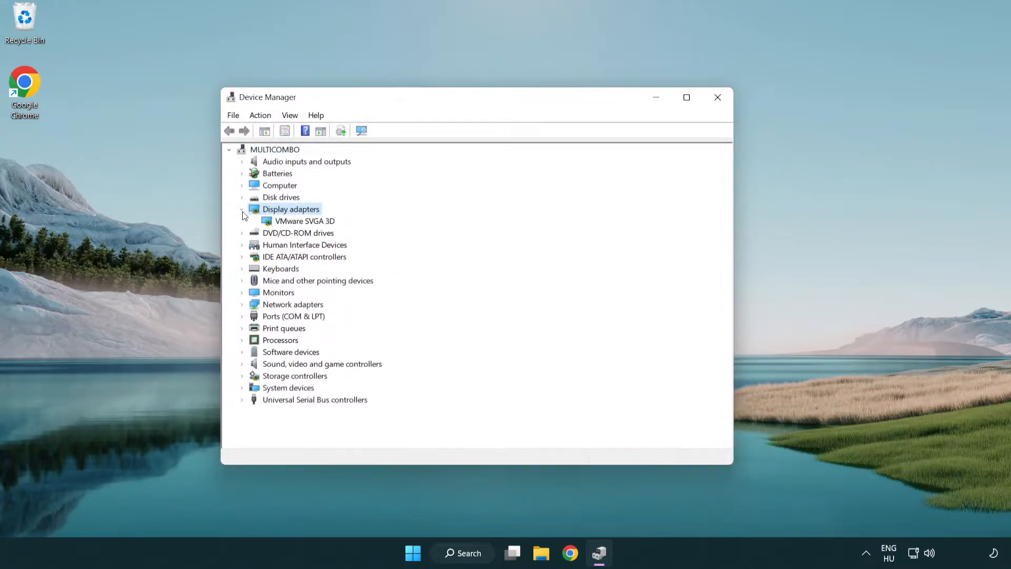
{"action": "left_click", "coordinate": [305, 221]}
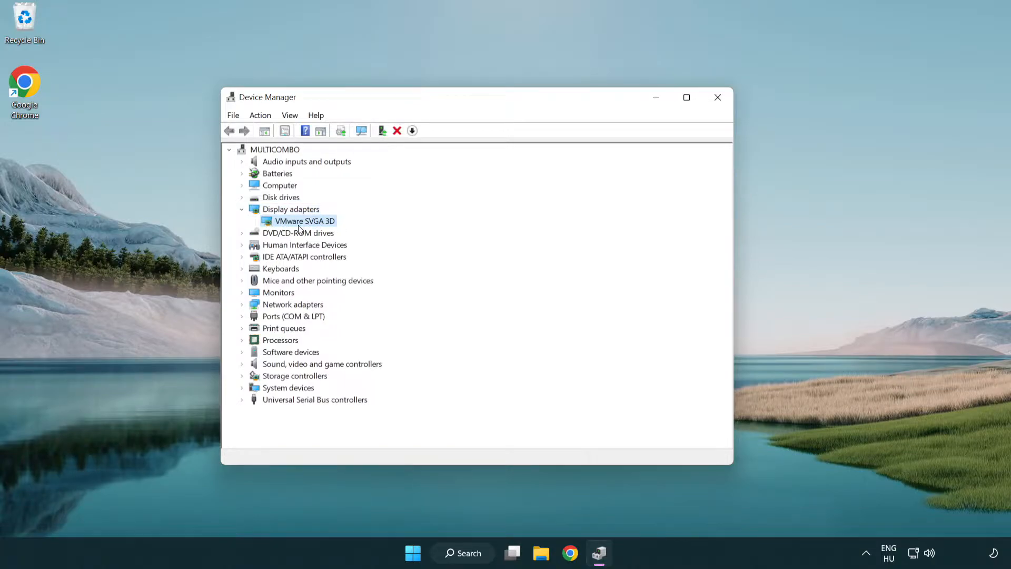
{"action": "right_click", "coordinate": [304, 221]}
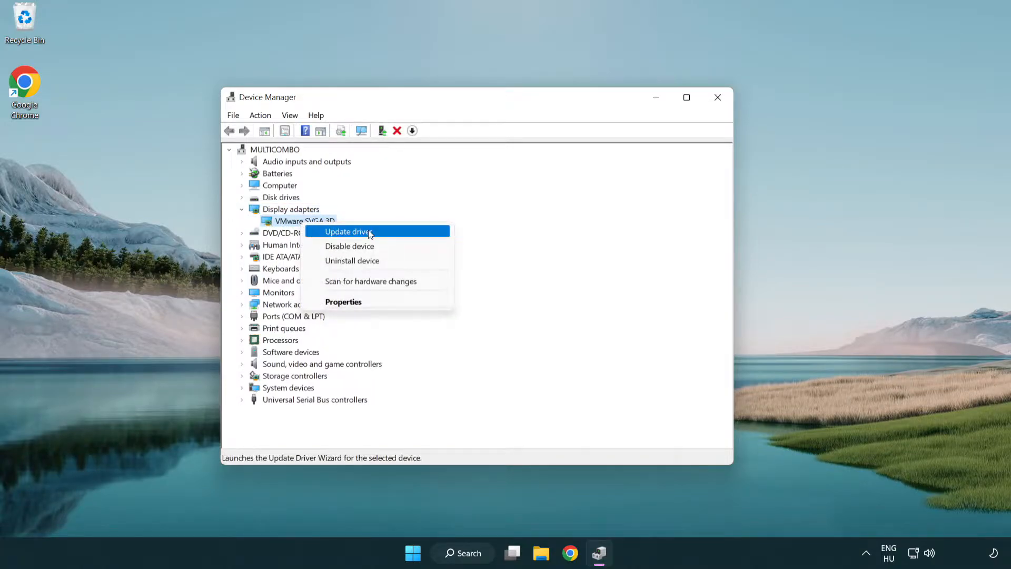
{"action": "mouse_move", "coordinate": [399, 234]}
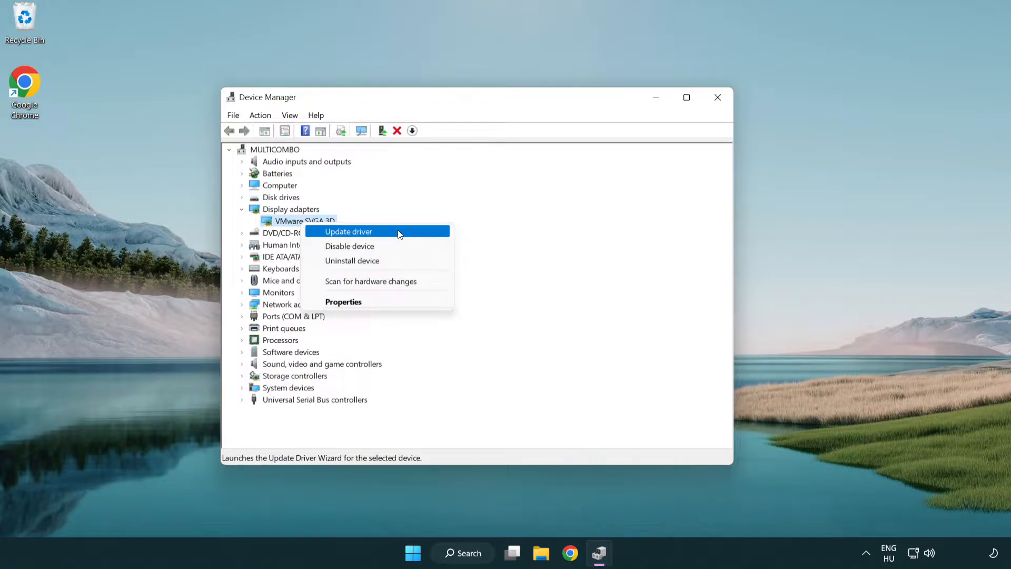
Update the VMware SVGA 3D driver automatically, confirm the best driver is installed, and close Device Manager.
{"action": "left_click", "coordinate": [348, 230]}
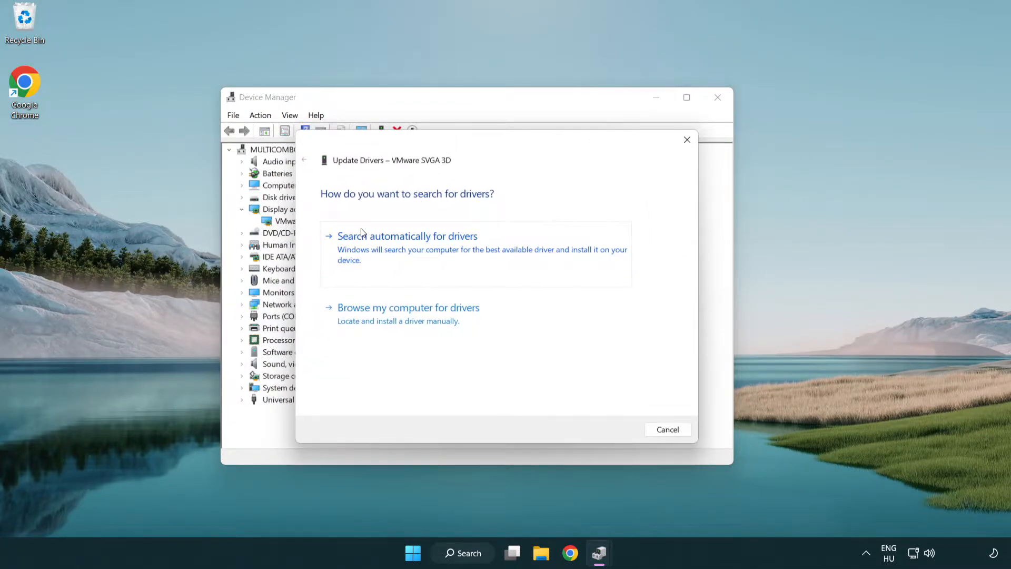
{"action": "mouse_move", "coordinate": [399, 255]}
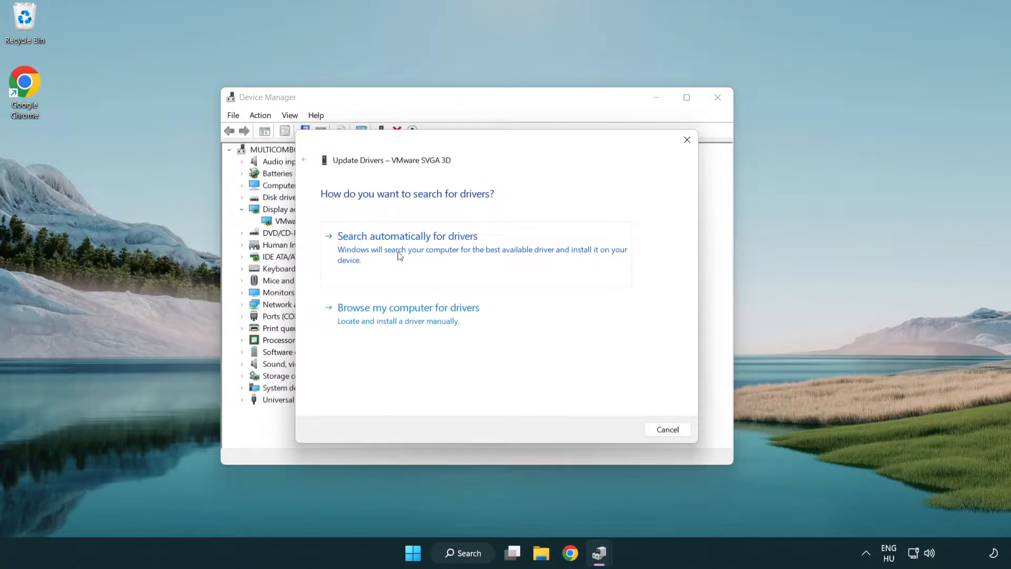
{"action": "left_click", "coordinate": [407, 236]}
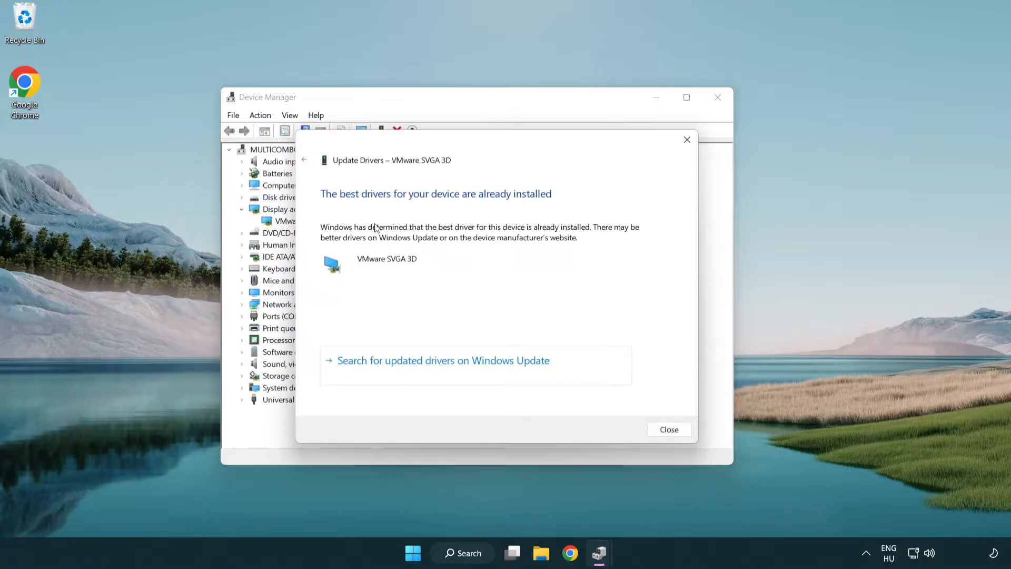
{"action": "mouse_move", "coordinate": [362, 211]}
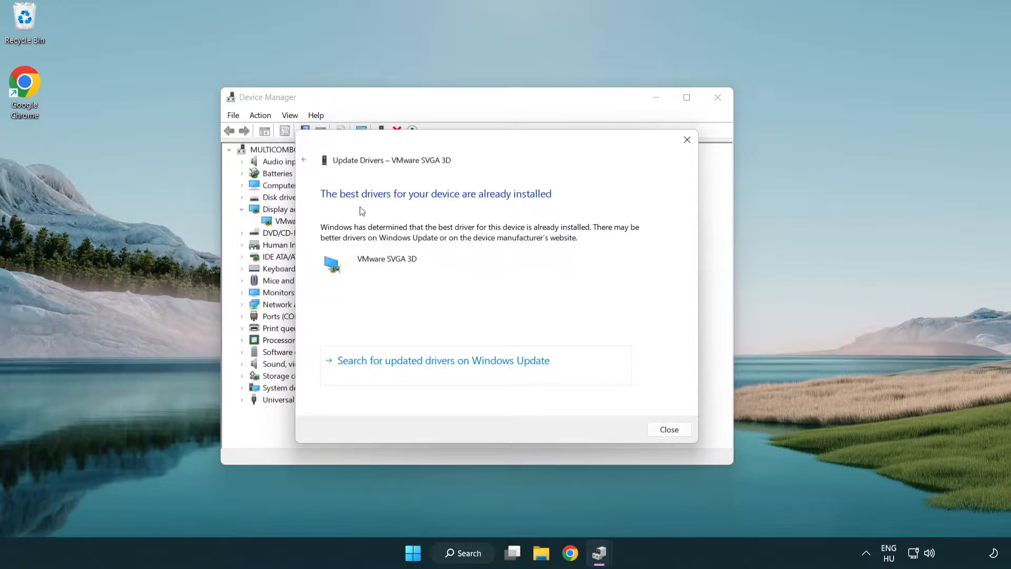
{"action": "mouse_move", "coordinate": [671, 436]}
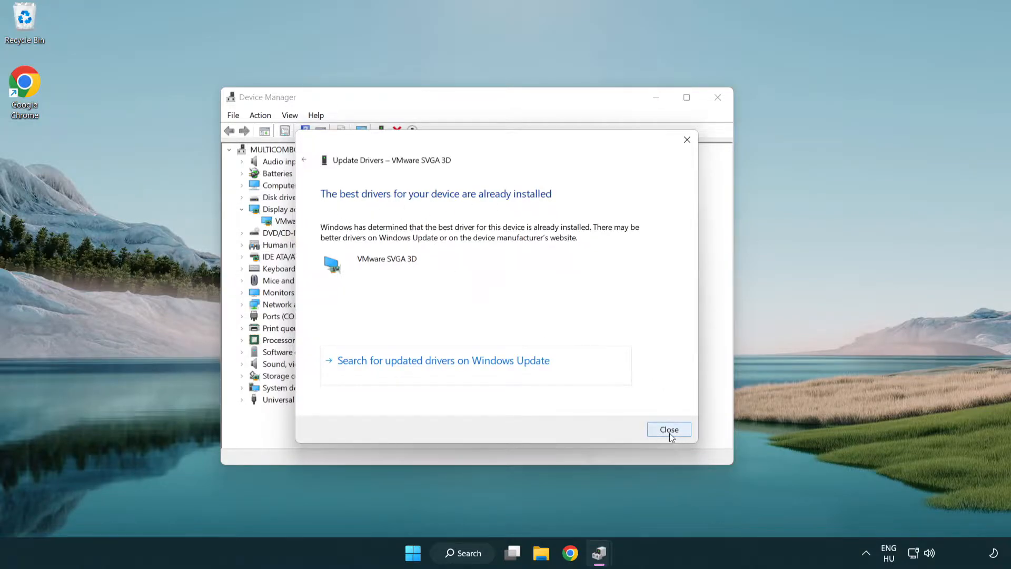
{"action": "left_click", "coordinate": [669, 430]}
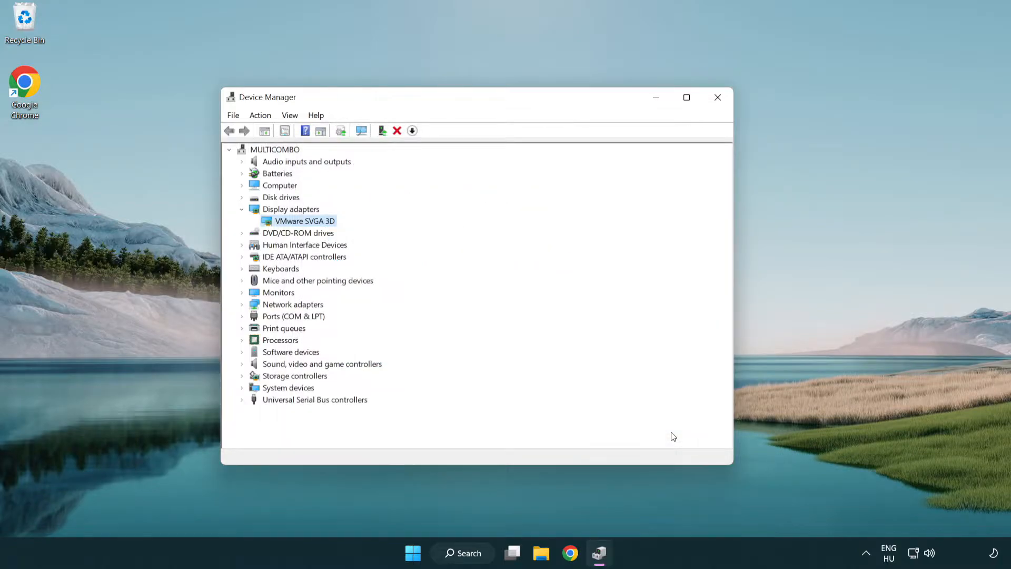
{"action": "mouse_move", "coordinate": [718, 98]}
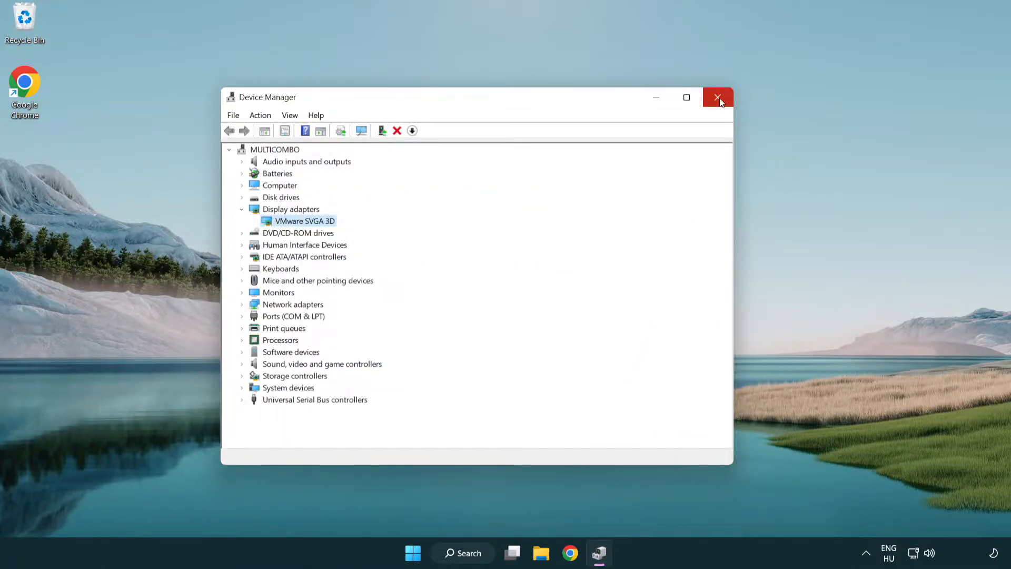
{"action": "left_click", "coordinate": [718, 97]}
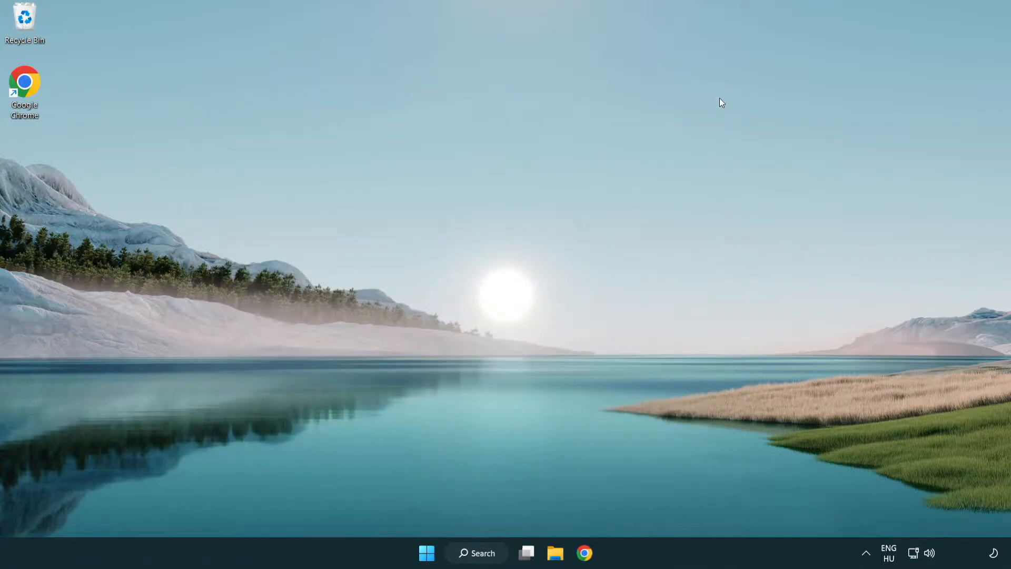
{"action": "mouse_move", "coordinate": [493, 370]}
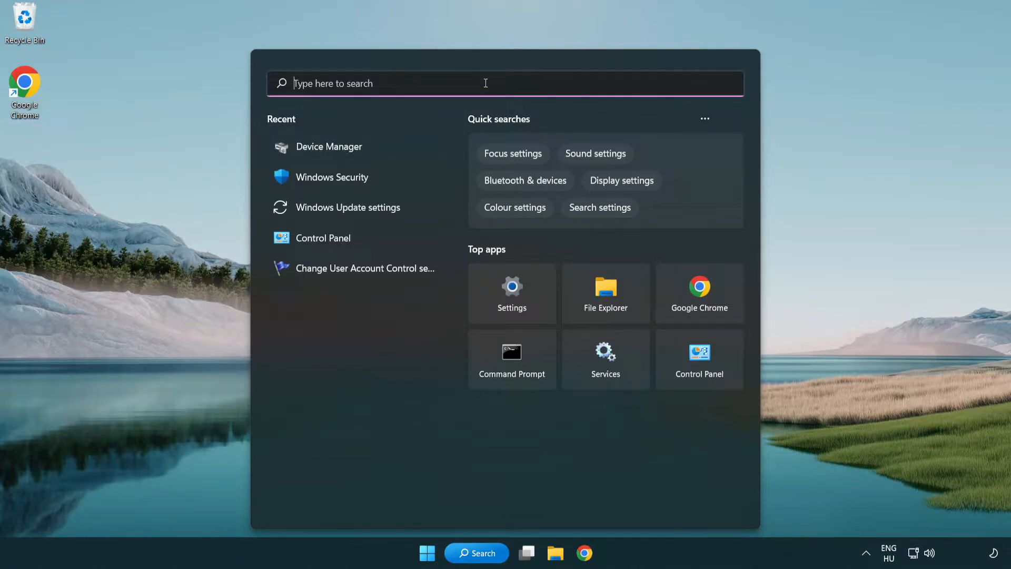
Search Windows for "update" to surface Windows Update settings.
{"action": "type", "text": "update"}
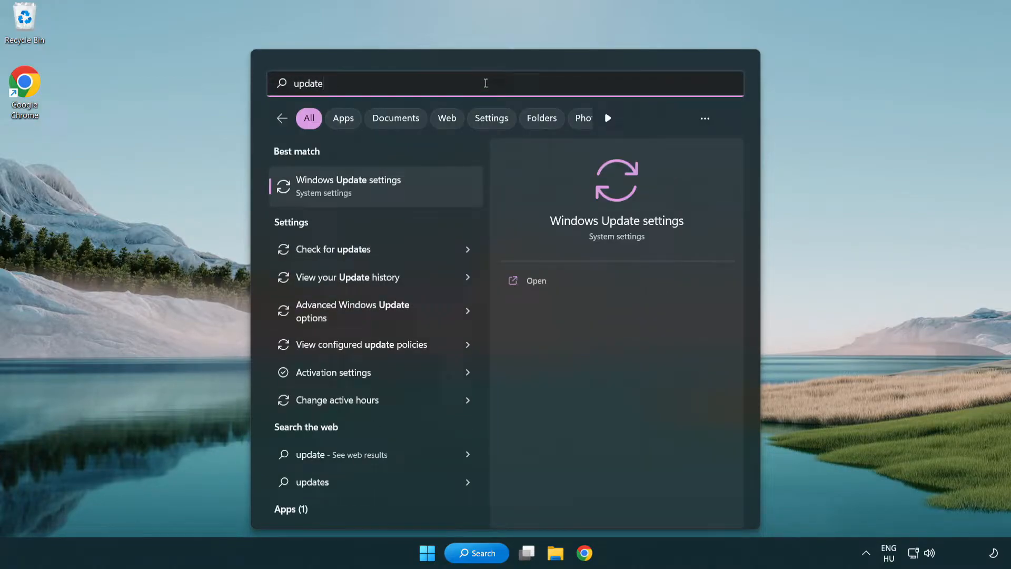
{"action": "mouse_move", "coordinate": [363, 196]}
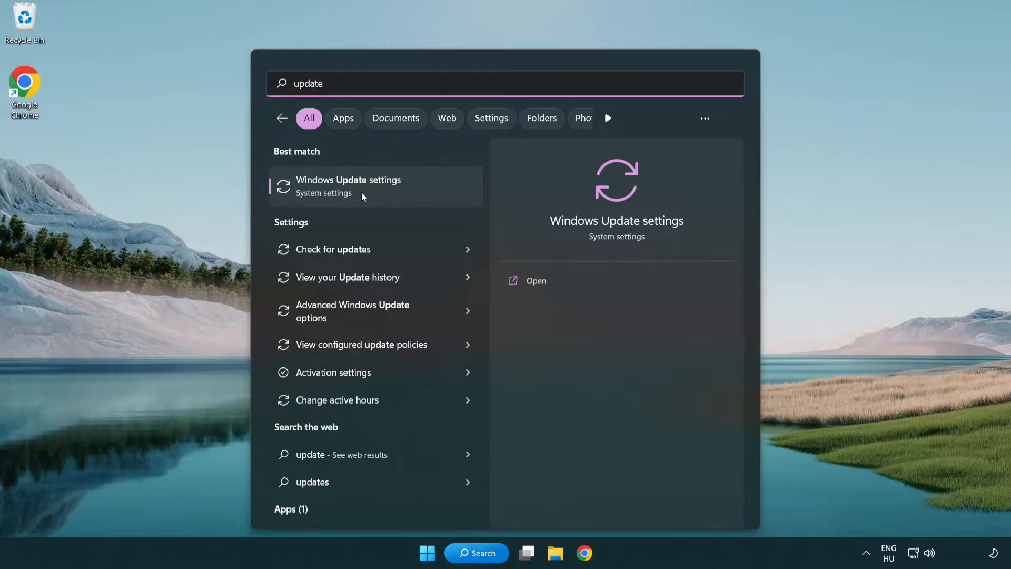
Check for Windows updates, confirm the PC is up to date, and close Settings.
{"action": "left_click", "coordinate": [348, 186]}
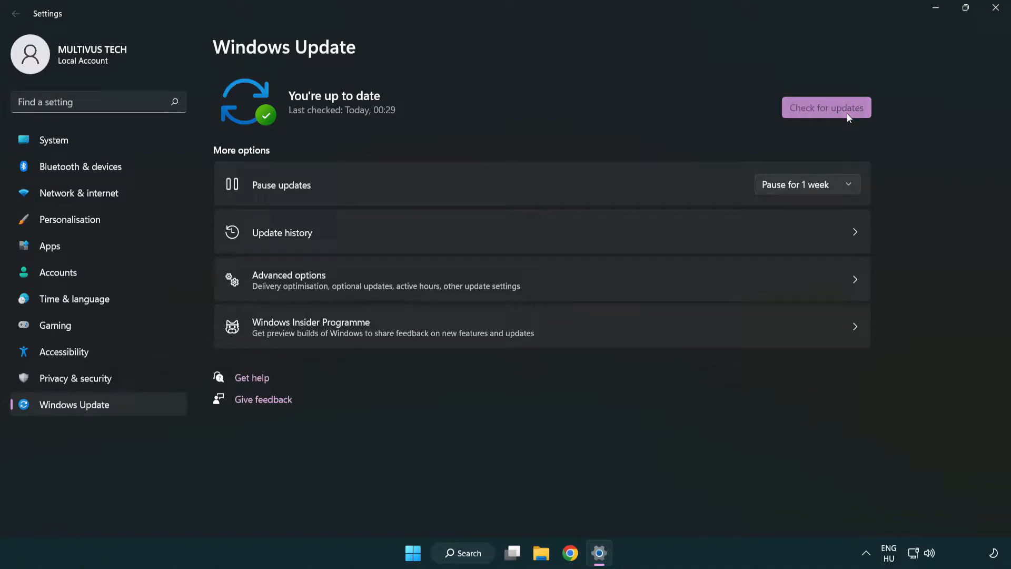
{"action": "left_click", "coordinate": [827, 108]}
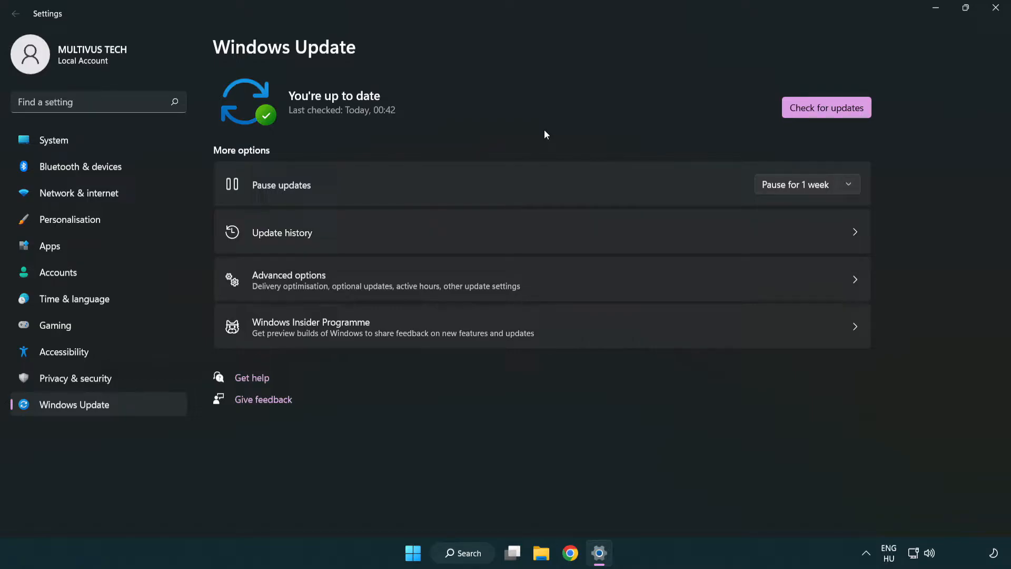
{"action": "mouse_move", "coordinate": [996, 8]}
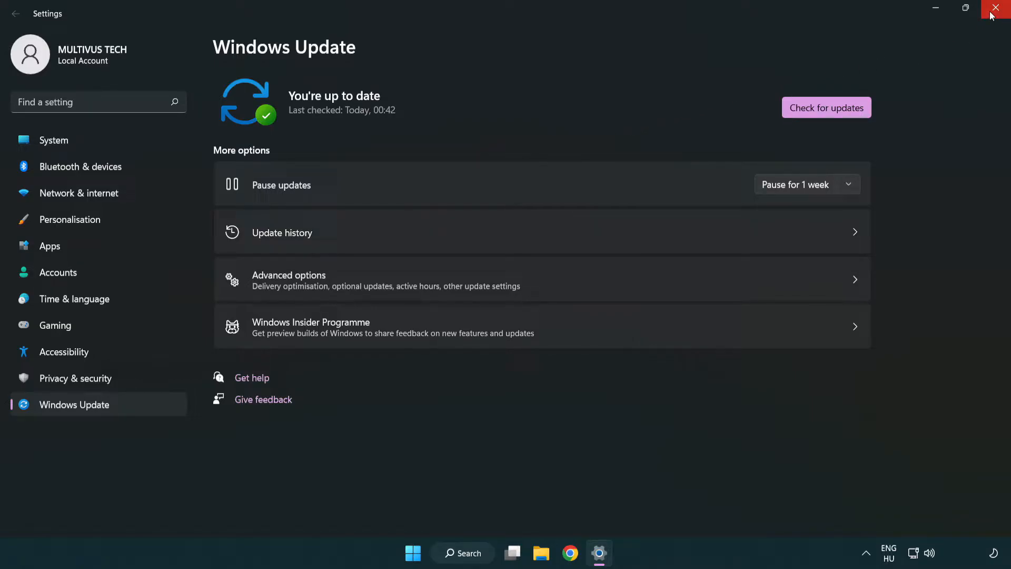
{"action": "left_click", "coordinate": [992, 8]}
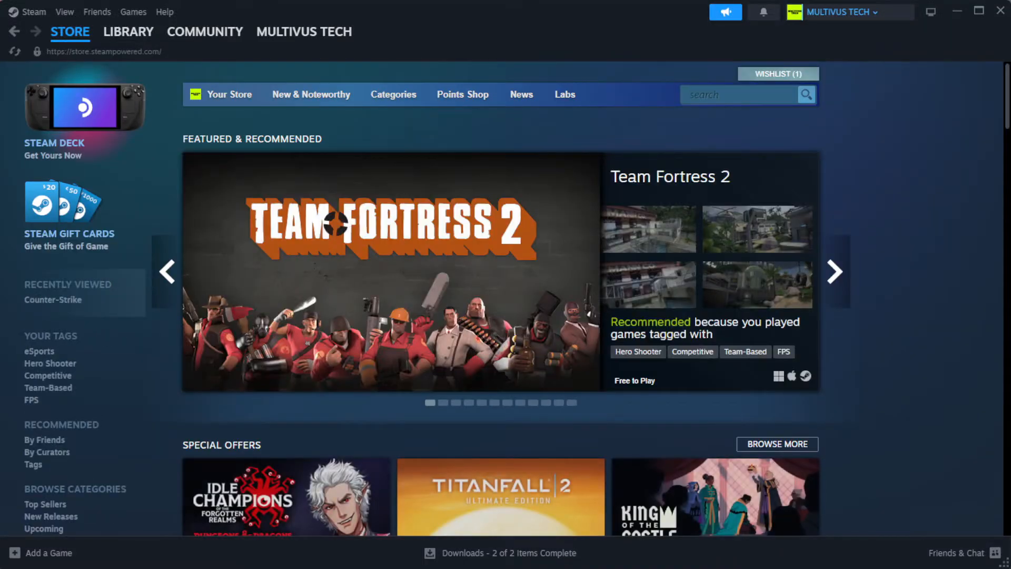
Go to Steam's Library home and bring up the options for YOUR NOT WORKING GAME.
{"action": "left_click", "coordinate": [129, 32]}
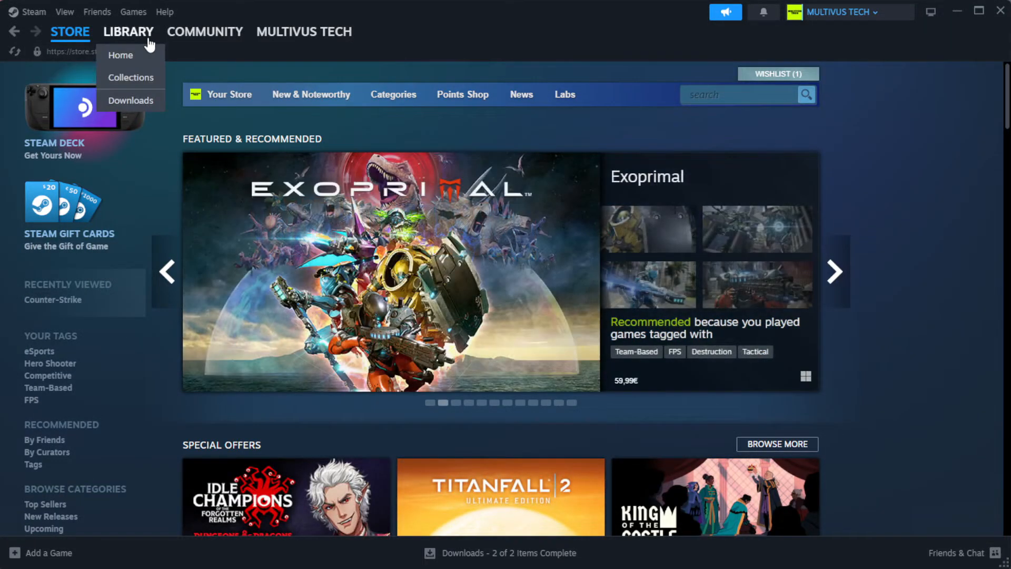
{"action": "mouse_move", "coordinate": [150, 58]}
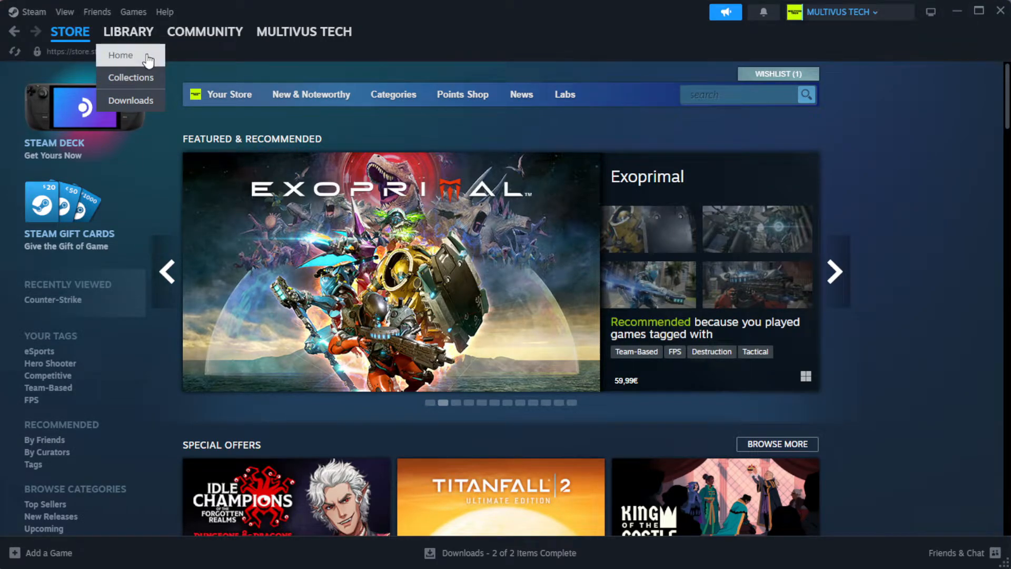
{"action": "left_click", "coordinate": [121, 55]}
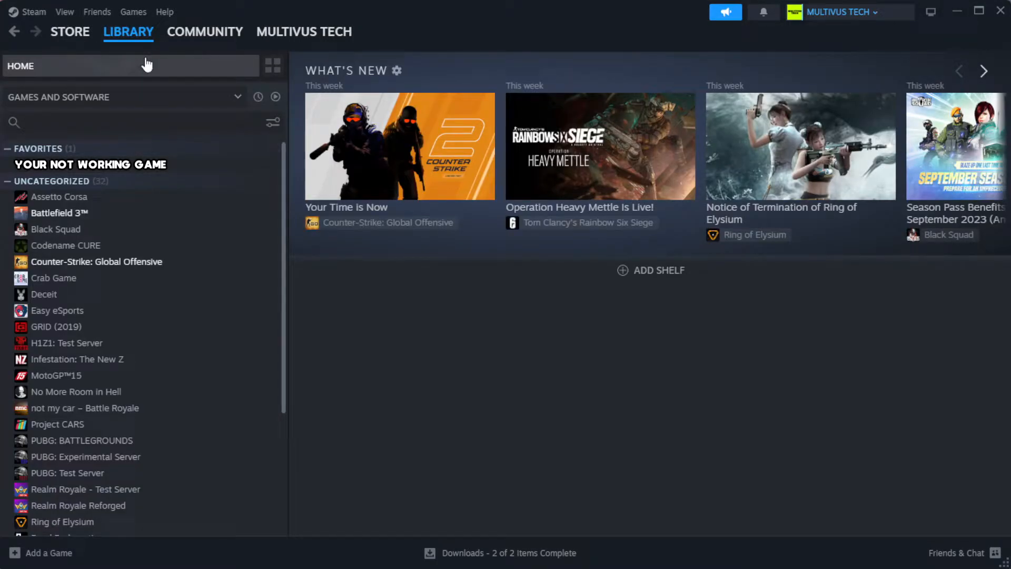
{"action": "mouse_move", "coordinate": [238, 169]}
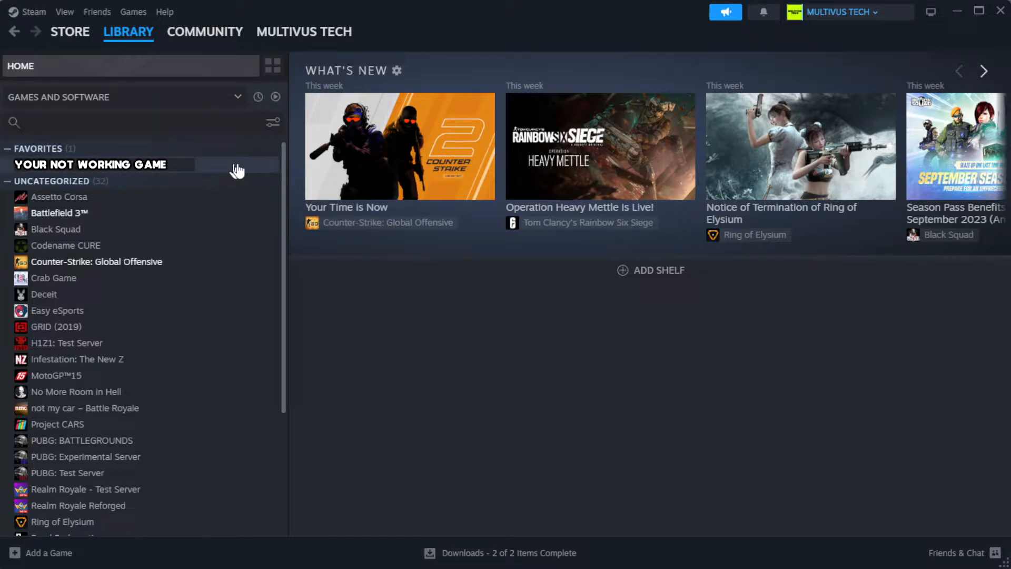
{"action": "mouse_move", "coordinate": [249, 173]}
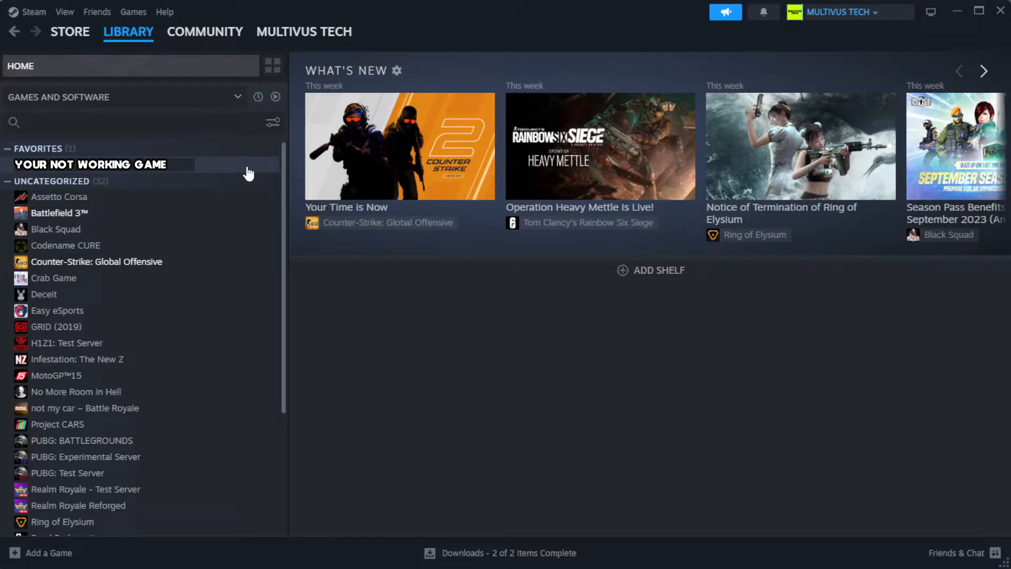
{"action": "right_click", "coordinate": [90, 164]}
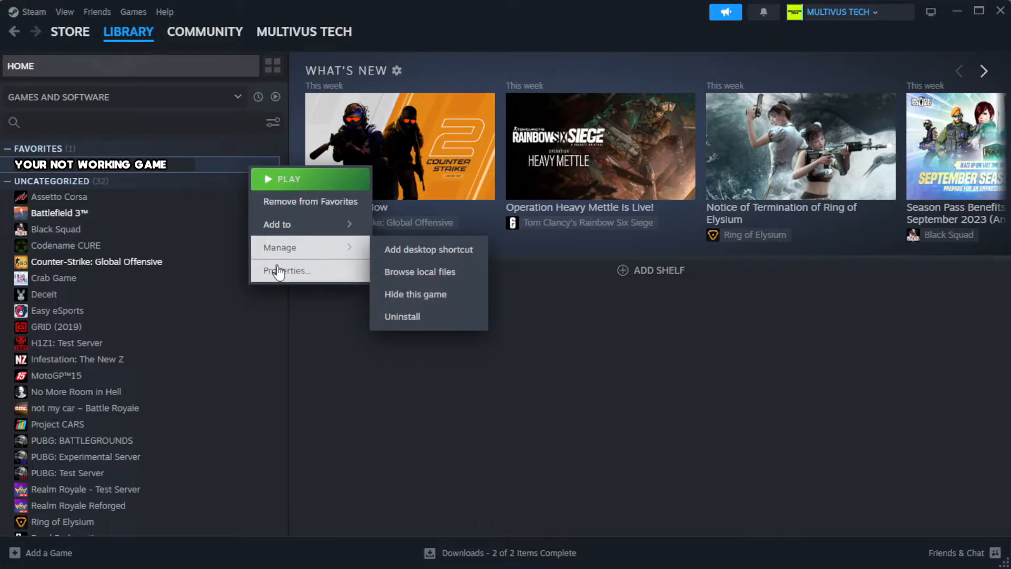
Verify integrity of the game's installed files, validating all 1039 files successfully.
{"action": "left_click", "coordinate": [287, 270]}
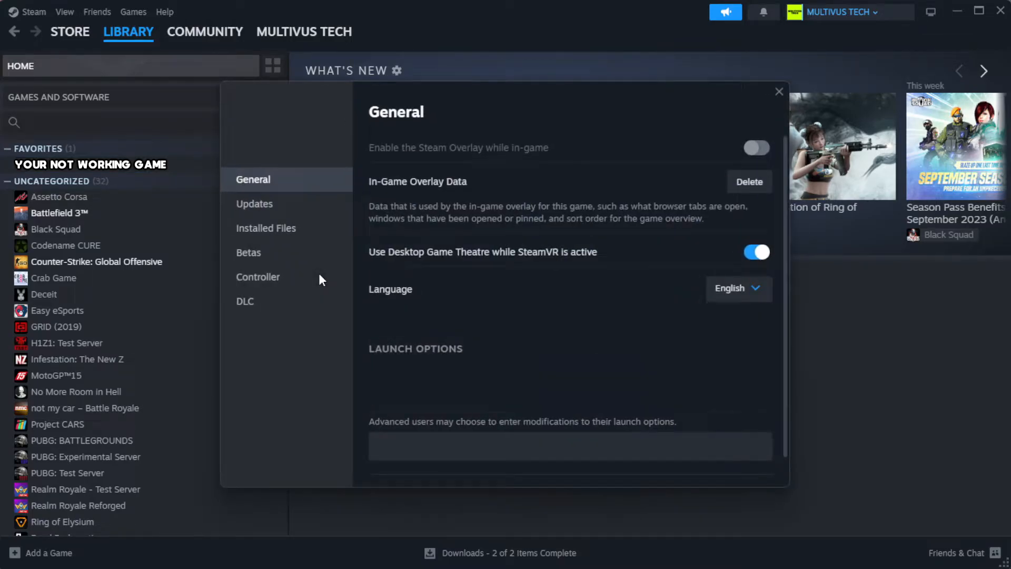
{"action": "mouse_move", "coordinate": [320, 280]}
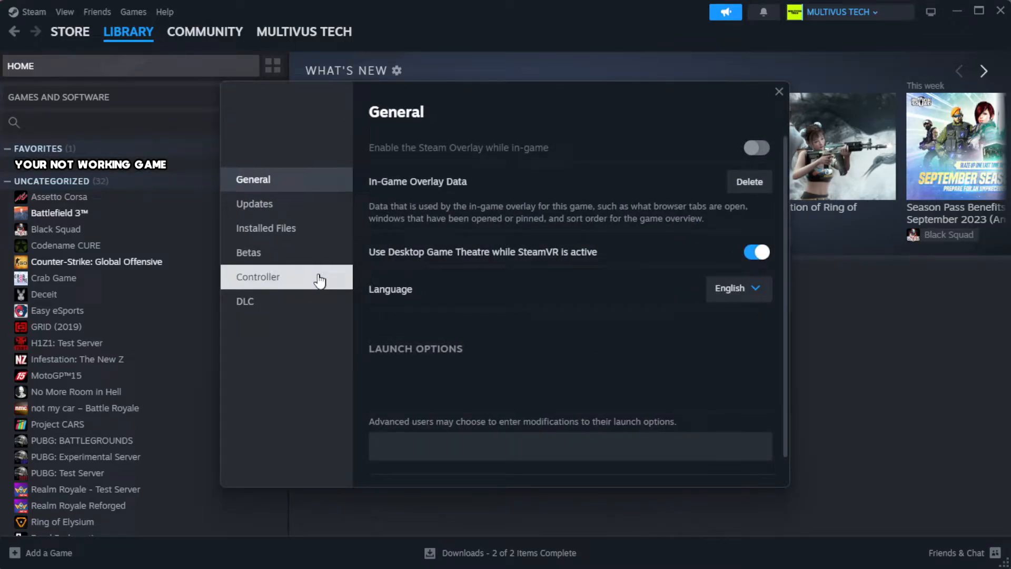
{"action": "mouse_move", "coordinate": [303, 240]}
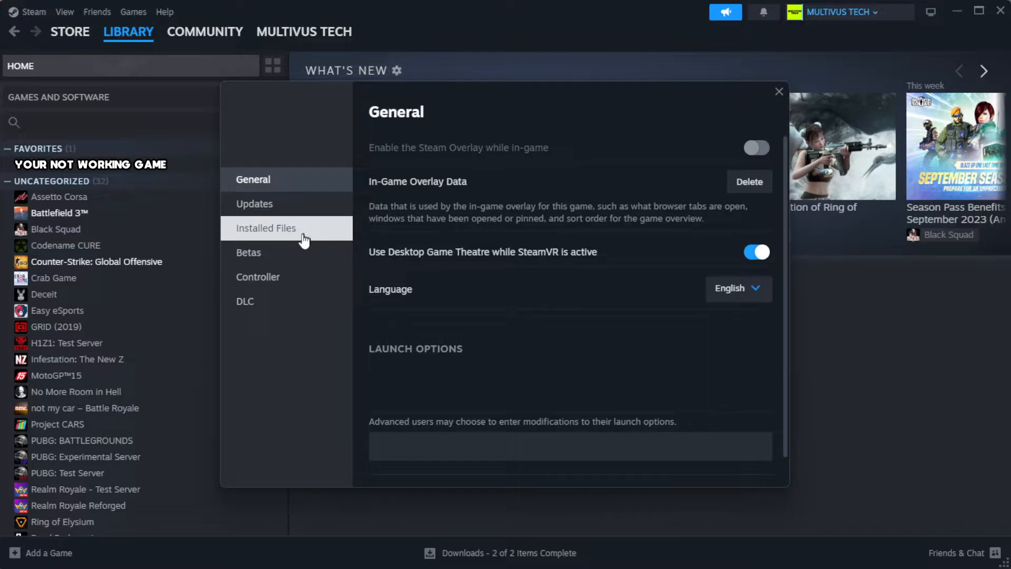
{"action": "left_click", "coordinate": [265, 227]}
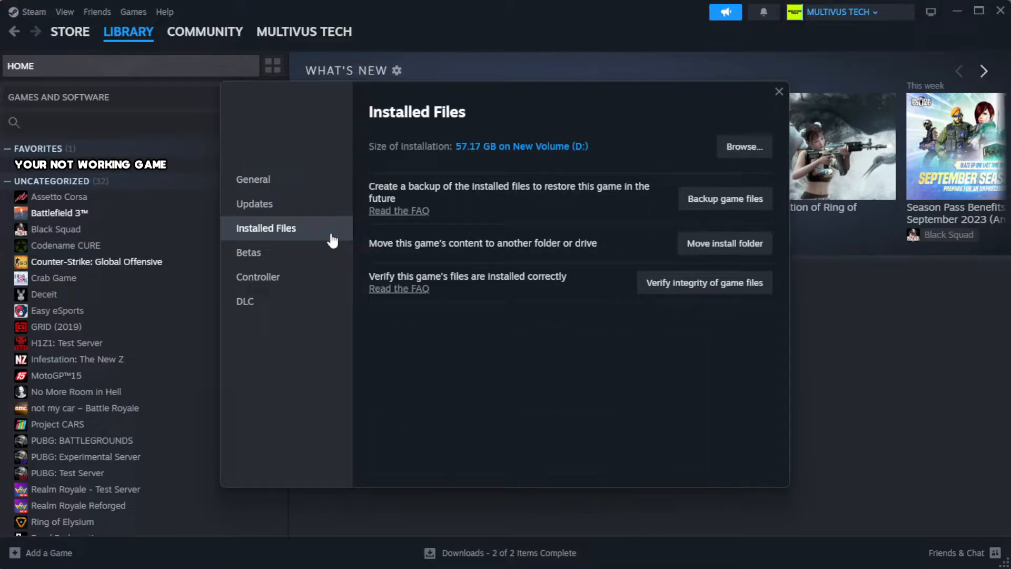
{"action": "mouse_move", "coordinate": [560, 333]}
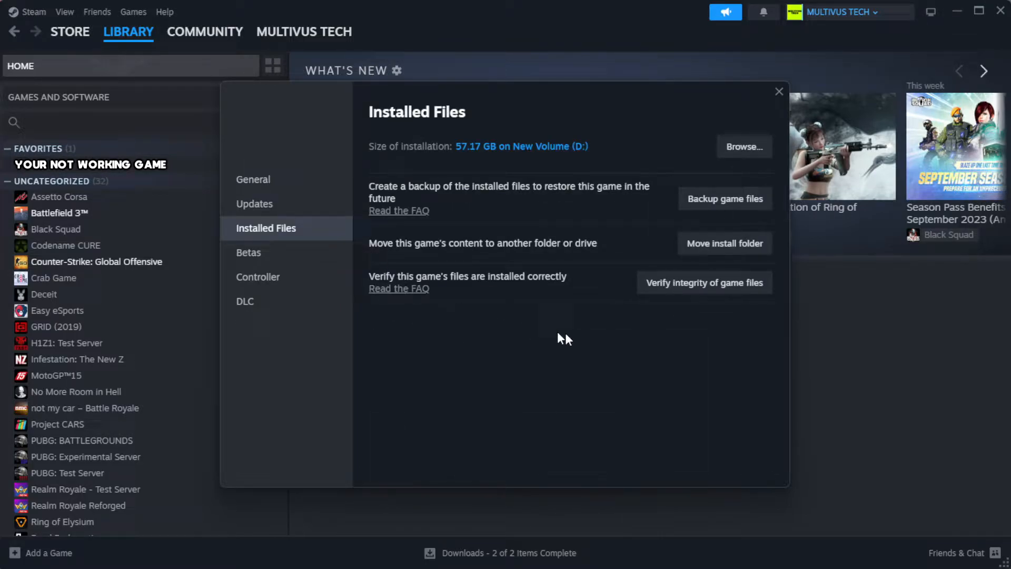
{"action": "mouse_move", "coordinate": [658, 304]}
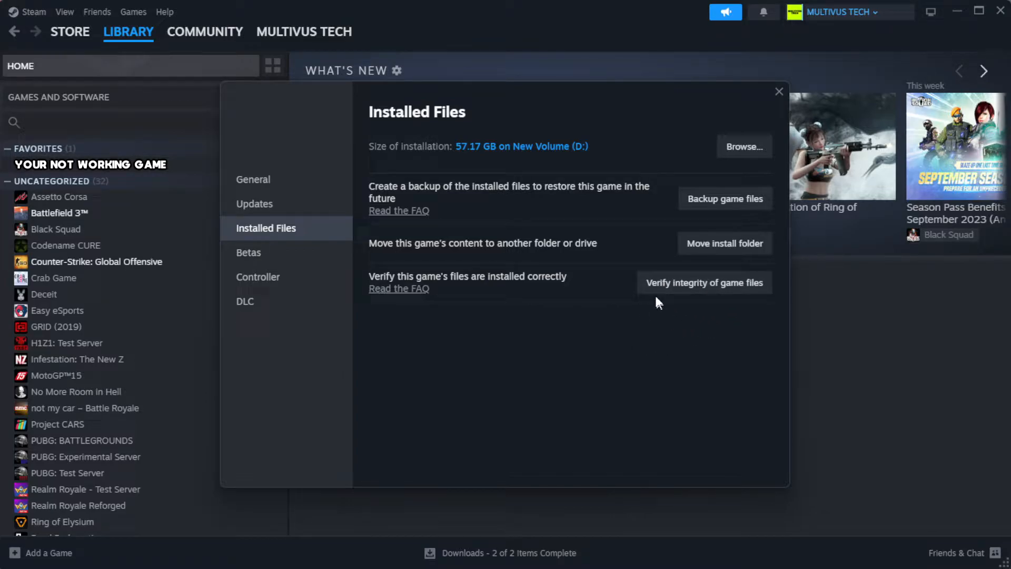
{"action": "mouse_move", "coordinate": [710, 291]}
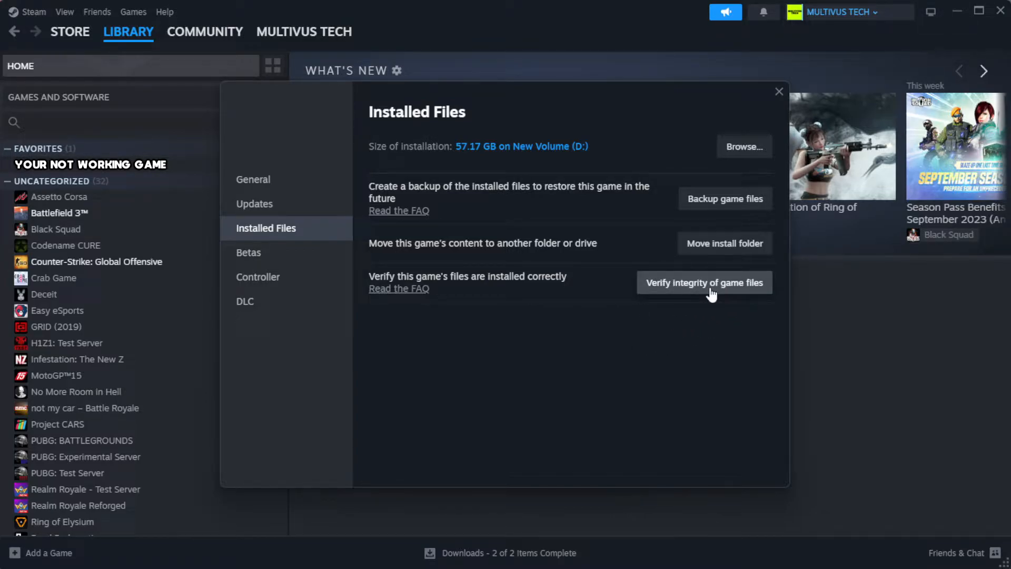
{"action": "left_click", "coordinate": [704, 282]}
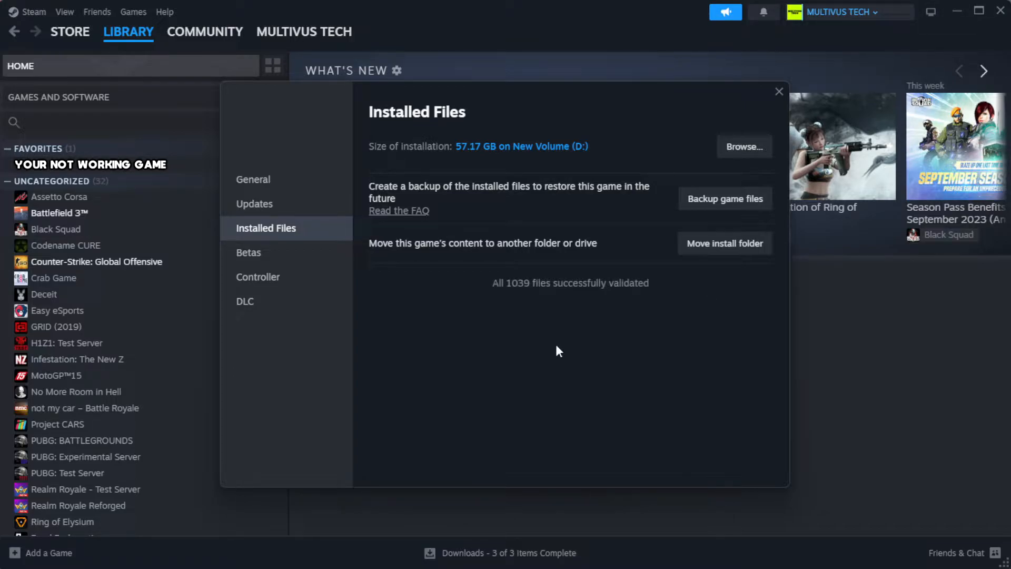
{"action": "mouse_move", "coordinate": [513, 335]}
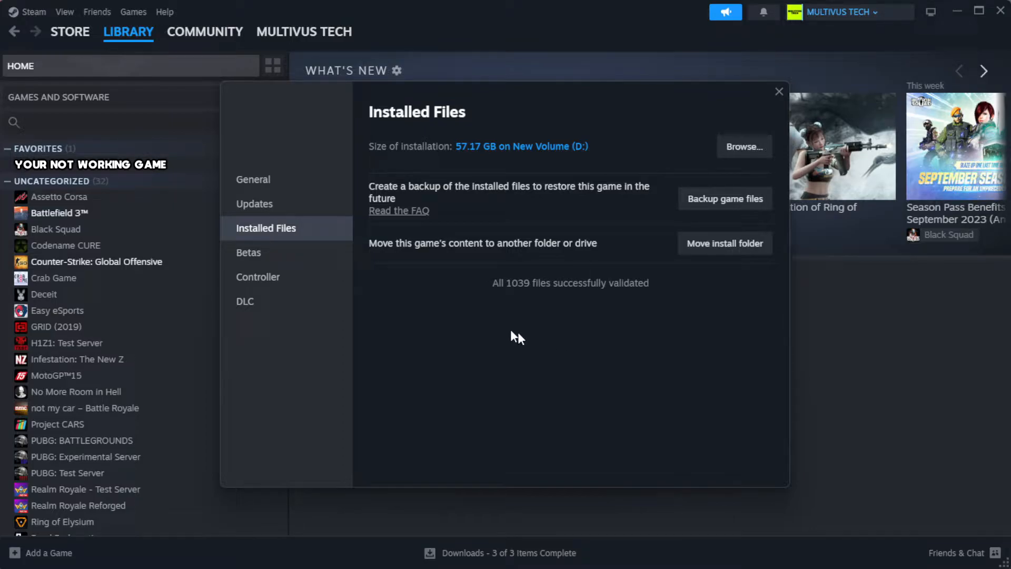
{"action": "mouse_move", "coordinate": [624, 320]}
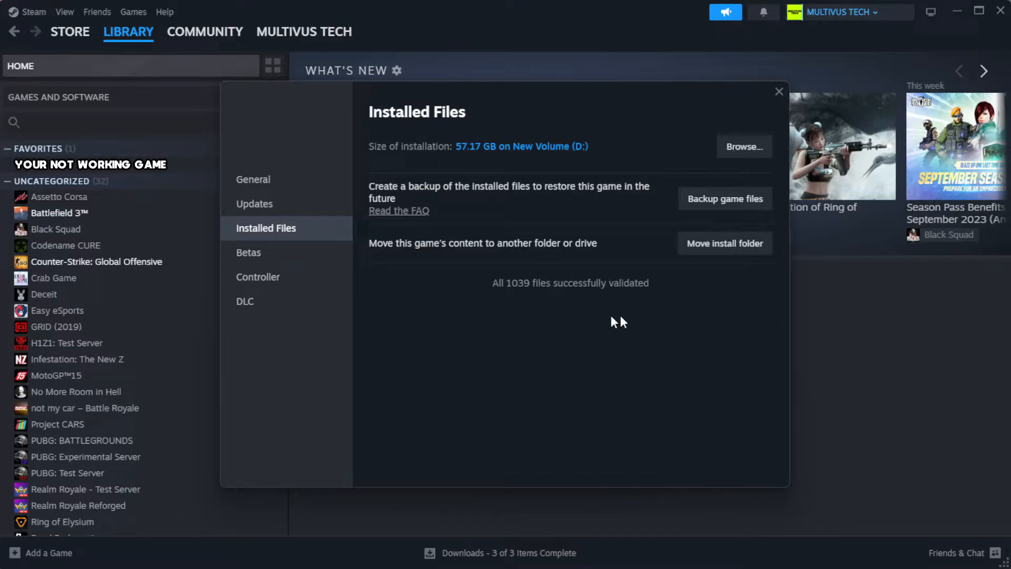
{"action": "mouse_move", "coordinate": [743, 152]}
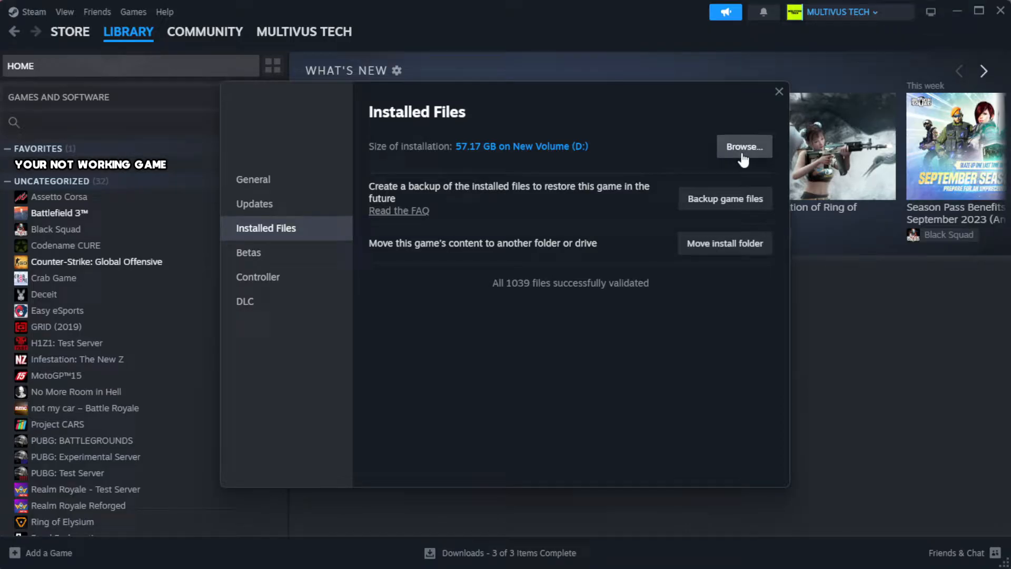
Browse to the game's install folder and bring up the options for its shortcut.
{"action": "left_click", "coordinate": [744, 147]}
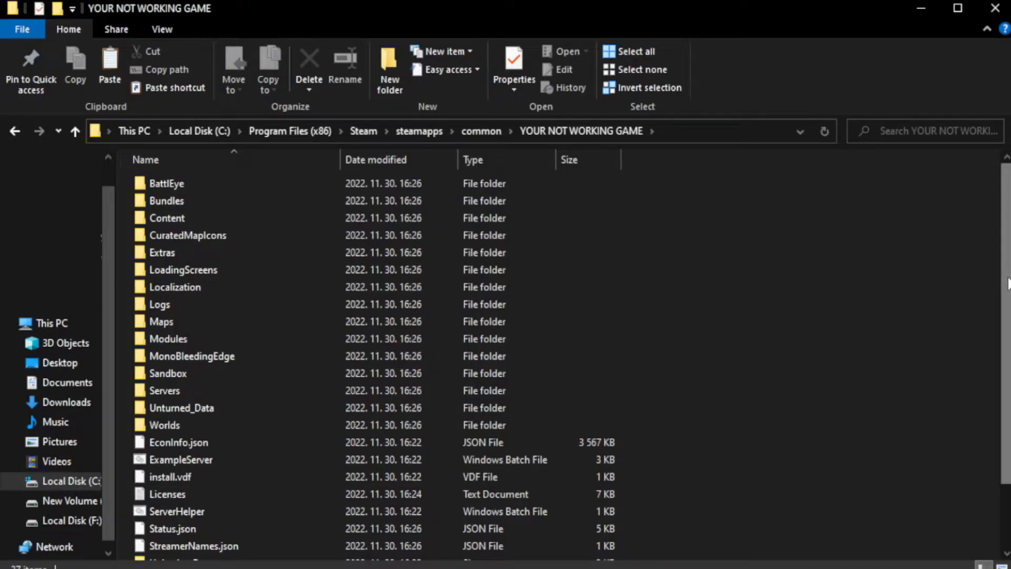
{"action": "scroll", "scroll_direction": "down", "scroll_amount": 3}
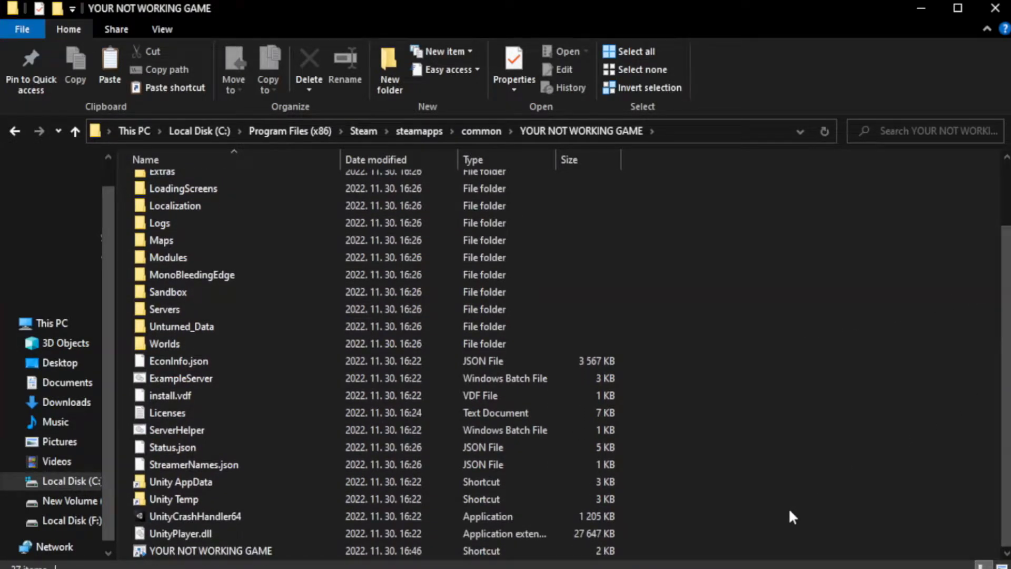
{"action": "left_click", "coordinate": [200, 551]}
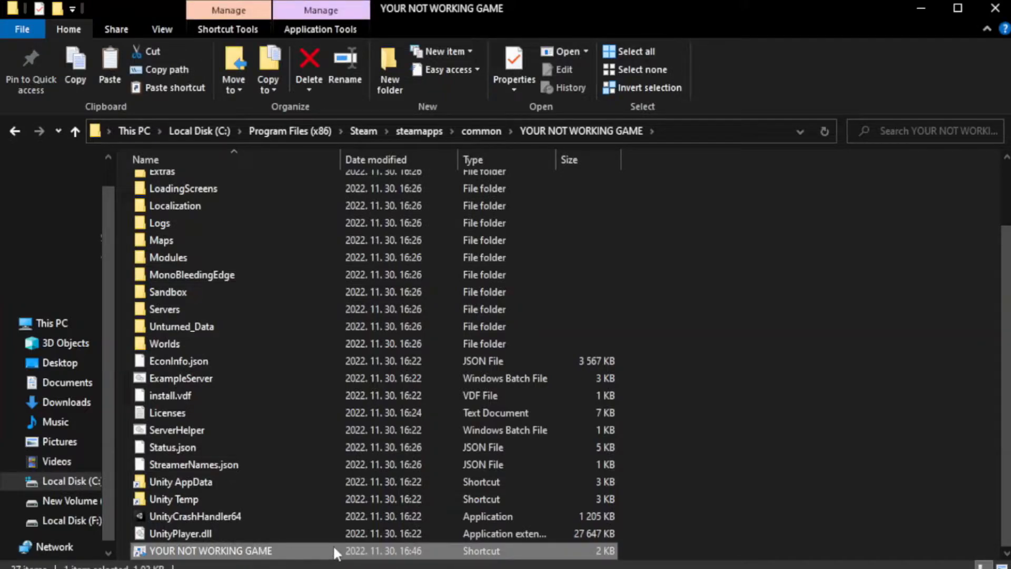
{"action": "right_click", "coordinate": [209, 550]}
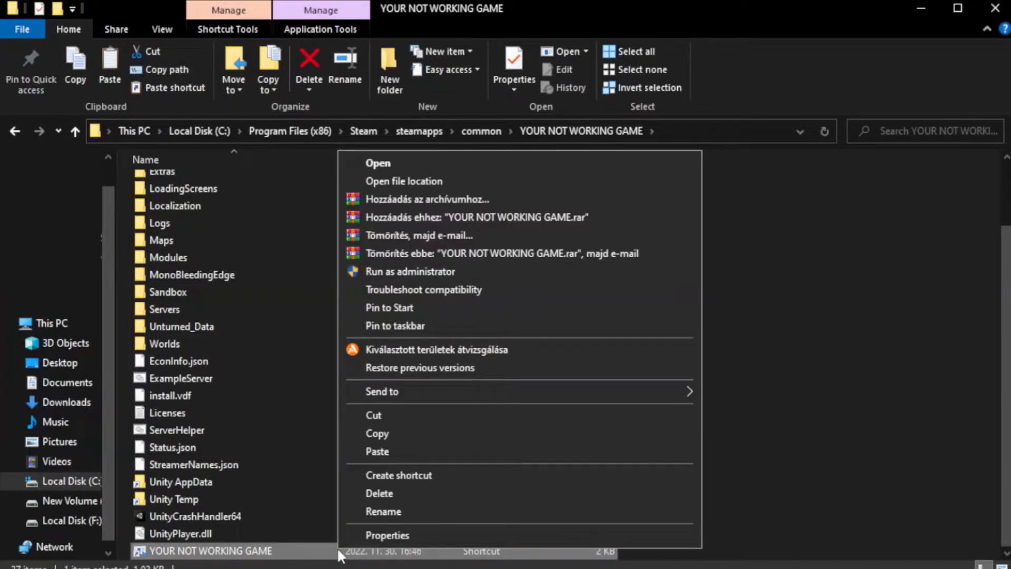
{"action": "mouse_move", "coordinate": [524, 540]}
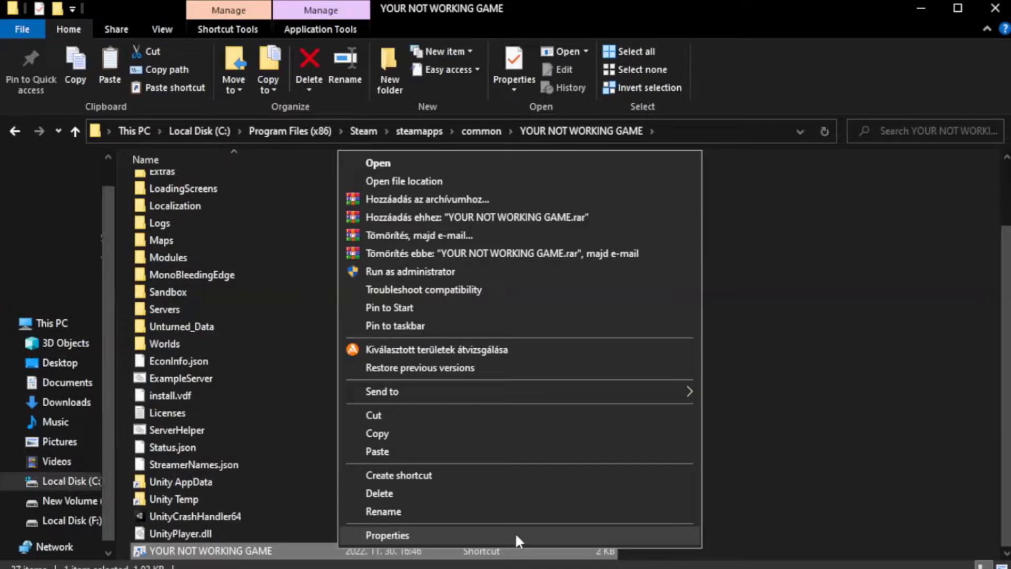
Set the shortcut to Windows 8 compatibility mode, run as administrator, disable fullscreen optimizations, and confirm.
{"action": "left_click", "coordinate": [388, 535]}
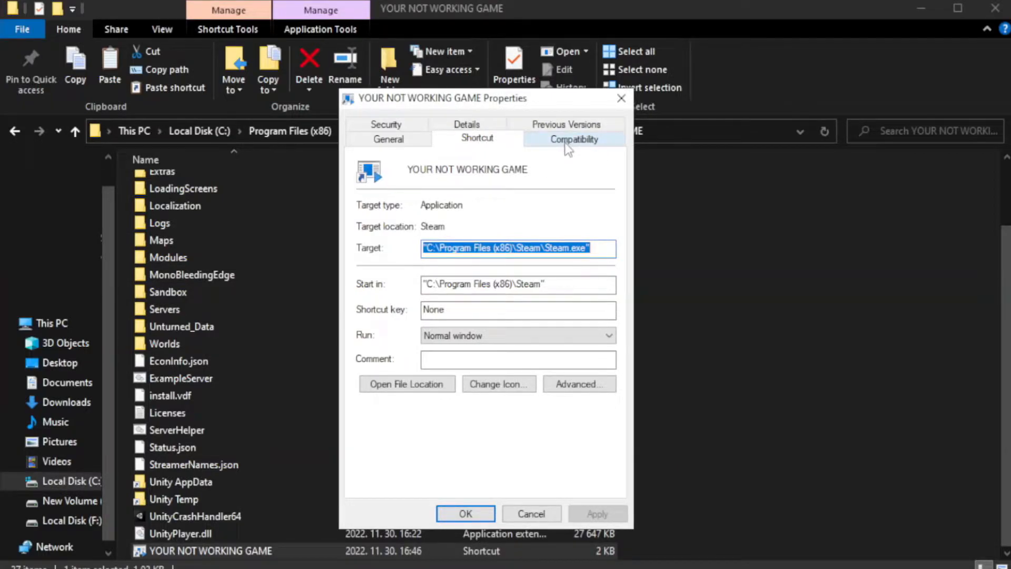
{"action": "left_click", "coordinate": [574, 139]}
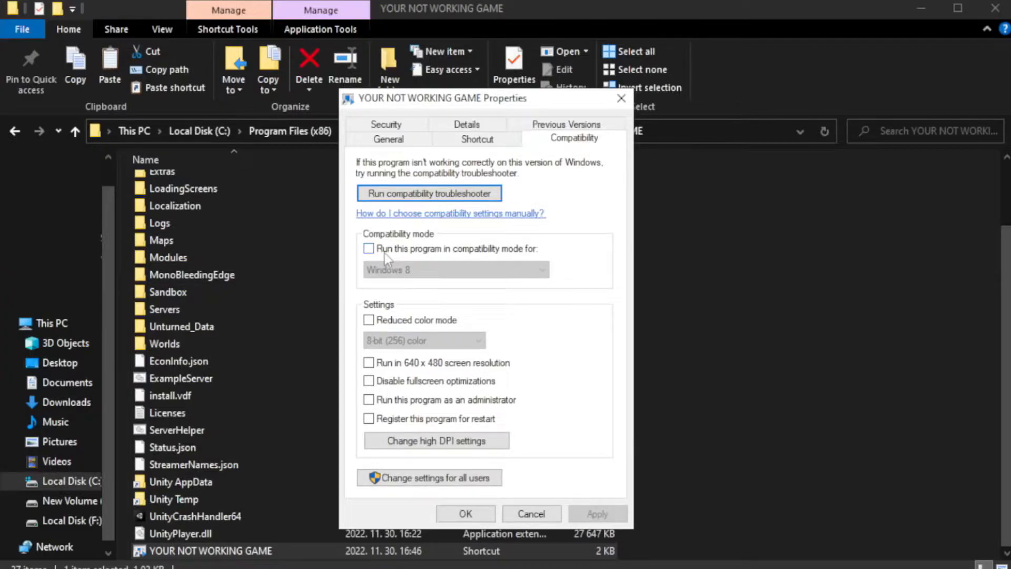
{"action": "mouse_move", "coordinate": [400, 254]}
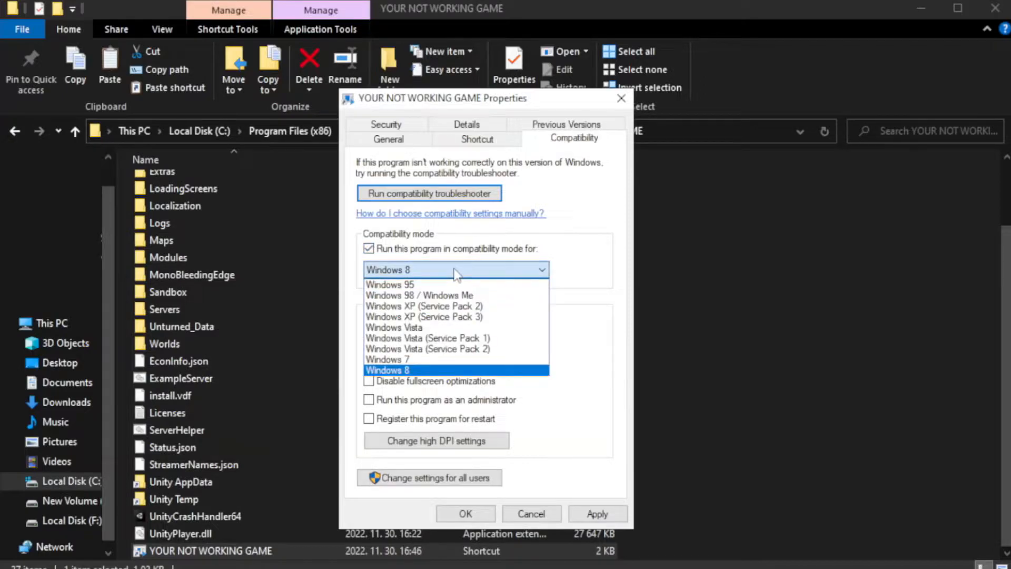
{"action": "mouse_move", "coordinate": [426, 359]}
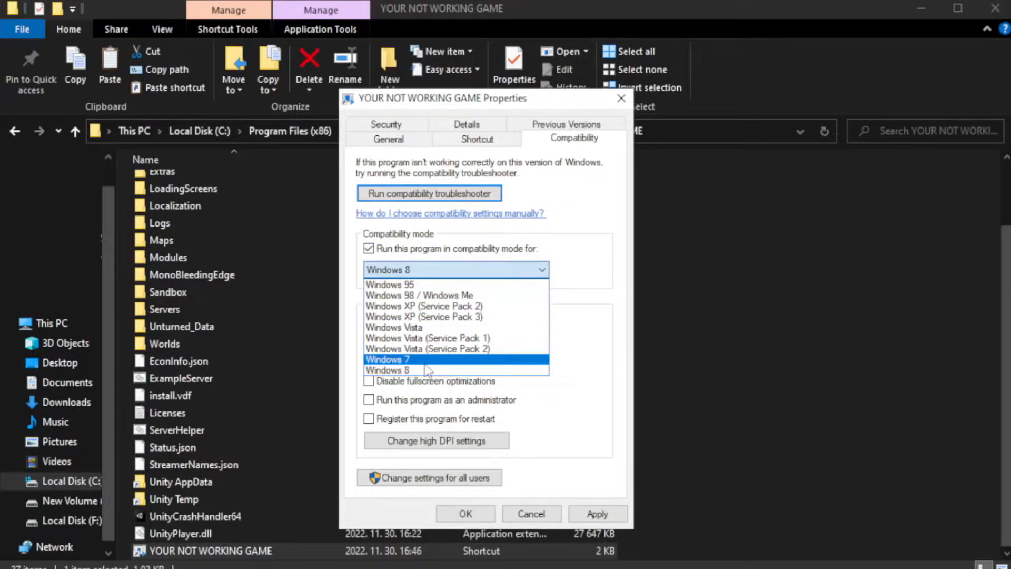
{"action": "left_click", "coordinate": [402, 369]}
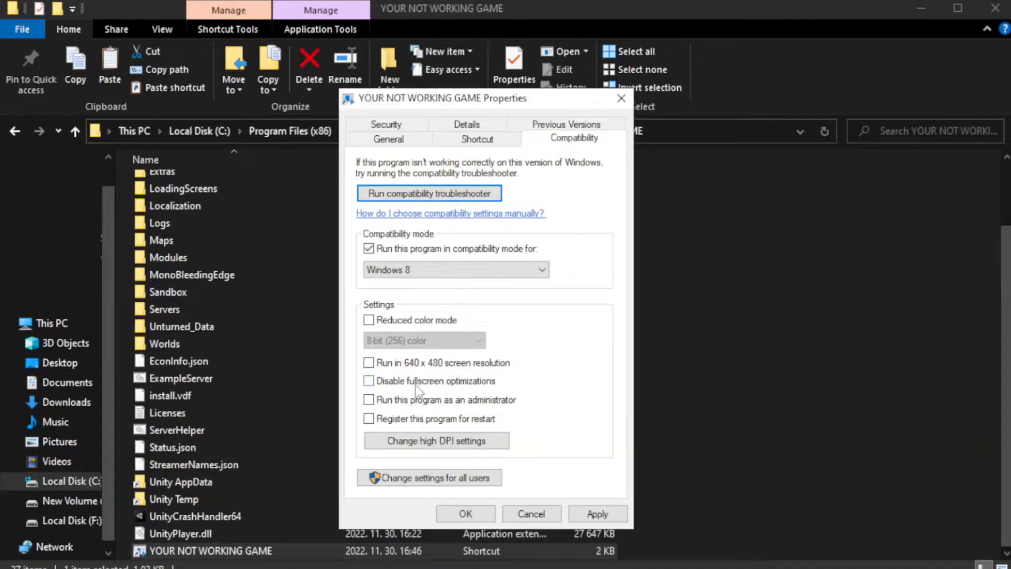
{"action": "left_click", "coordinate": [369, 382]}
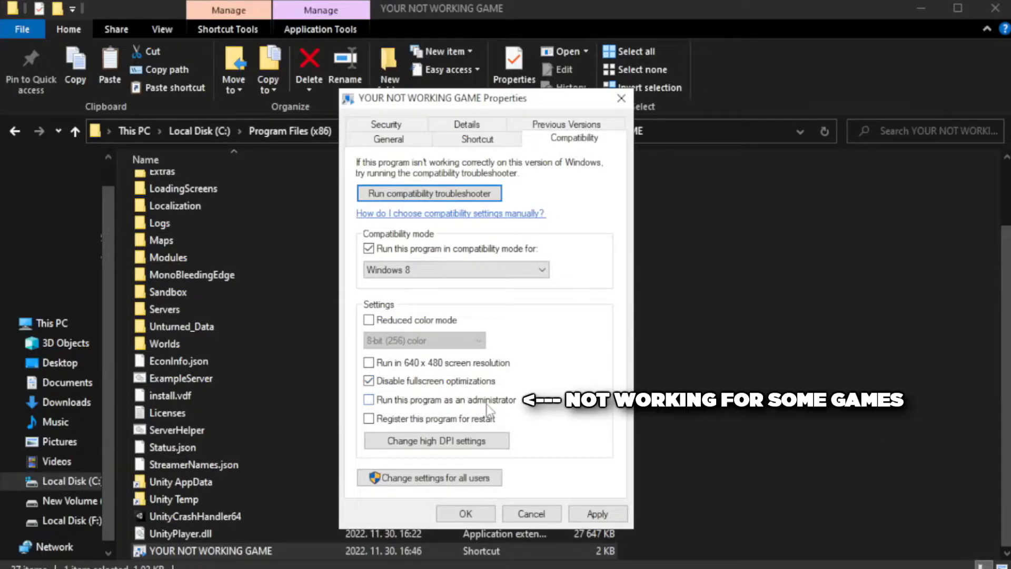
{"action": "left_click", "coordinate": [369, 400]}
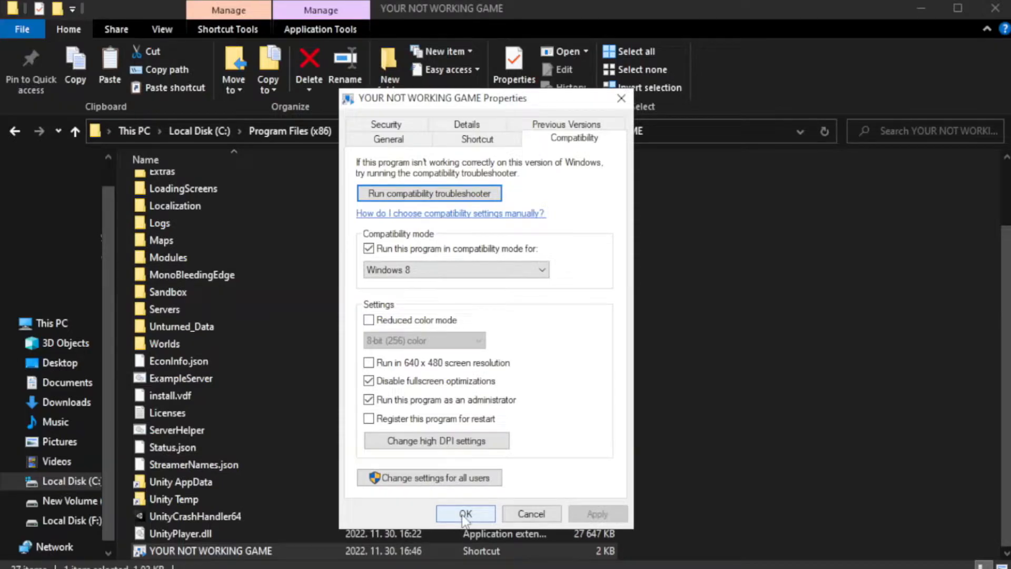
{"action": "left_click", "coordinate": [465, 514]}
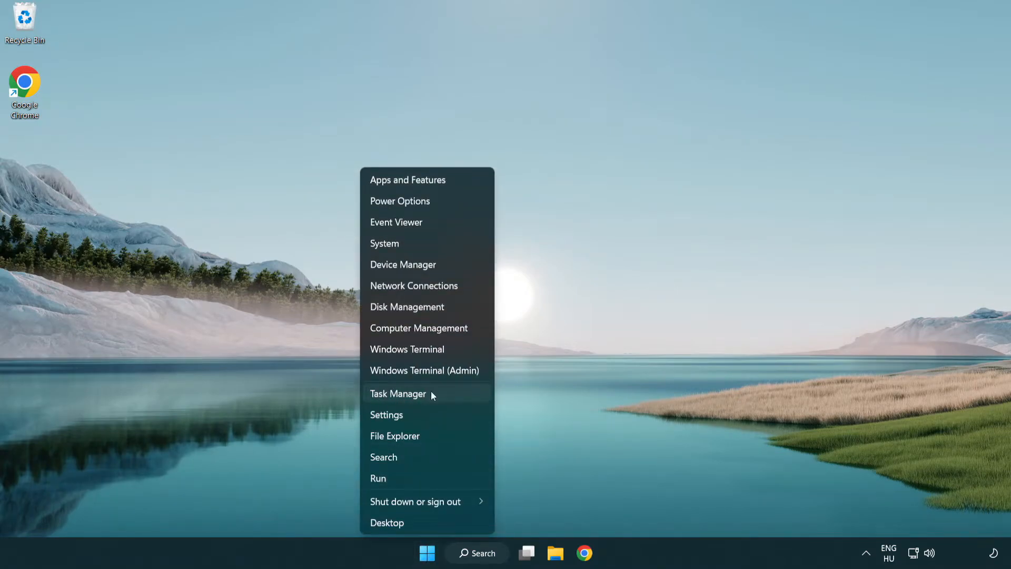
In Task Manager's Startup list, disable Terminal and Phone Link.
{"action": "left_click", "coordinate": [398, 394]}
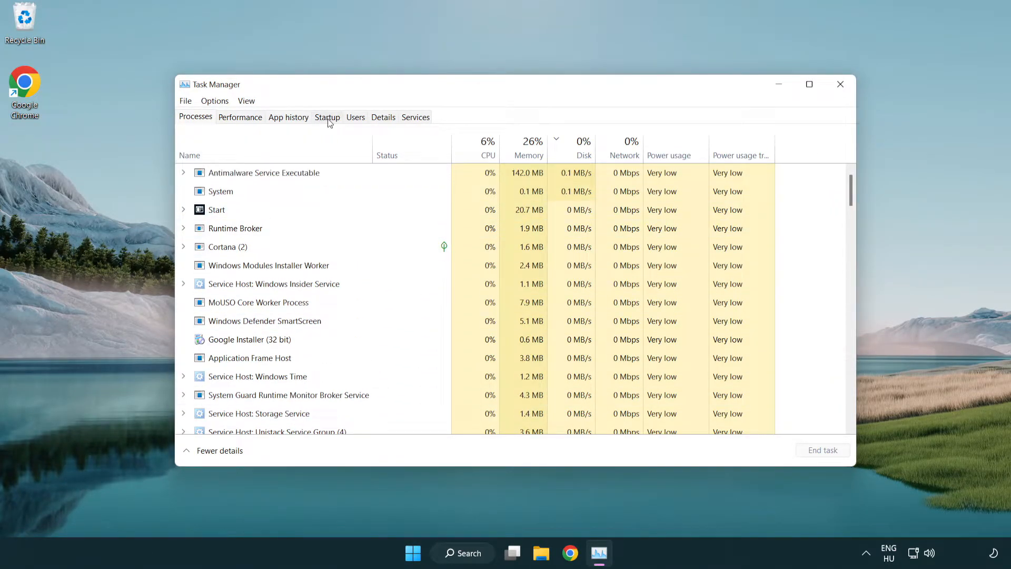
{"action": "left_click", "coordinate": [327, 117]}
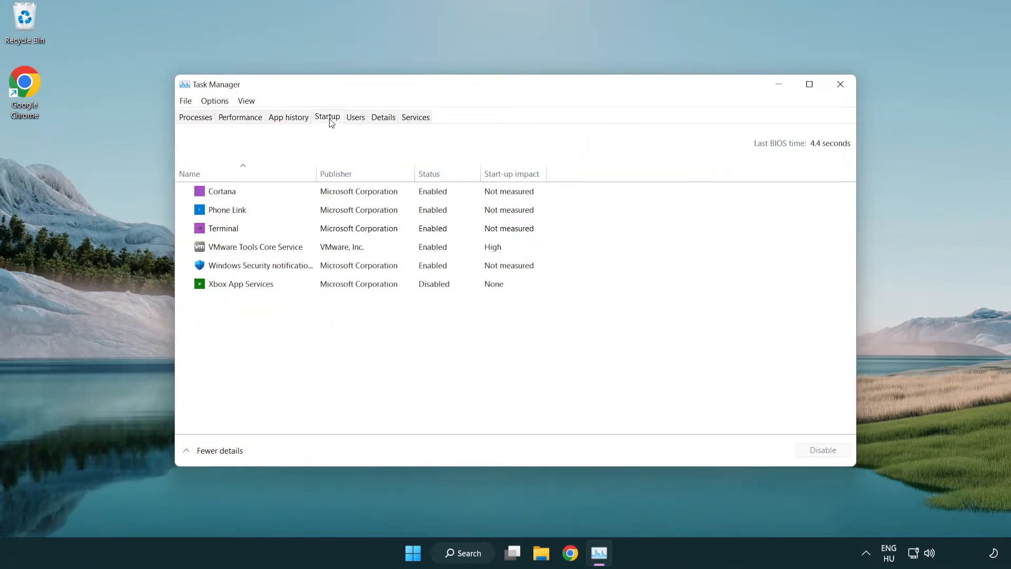
{"action": "left_click", "coordinate": [228, 209]}
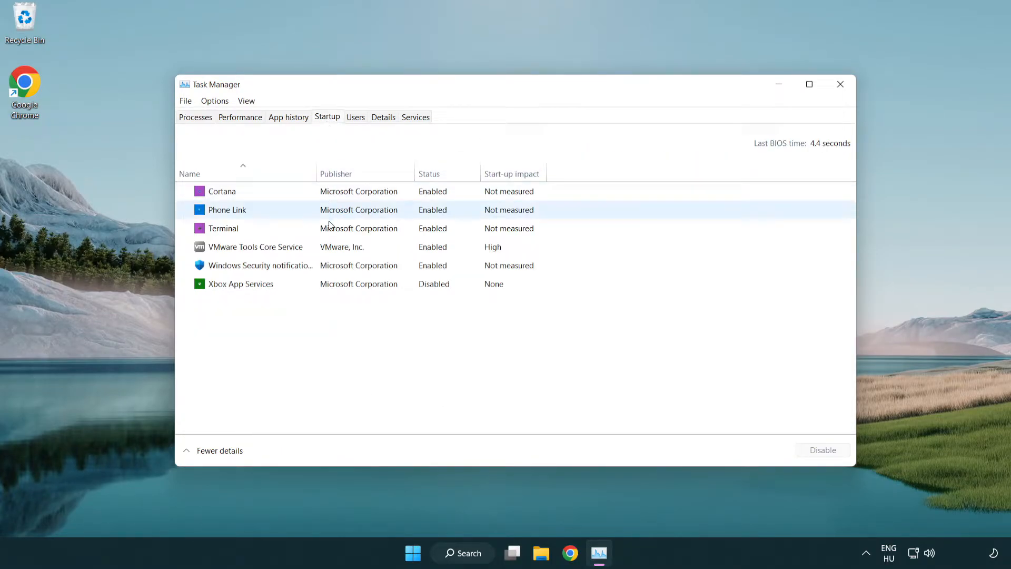
{"action": "left_click", "coordinate": [223, 228]}
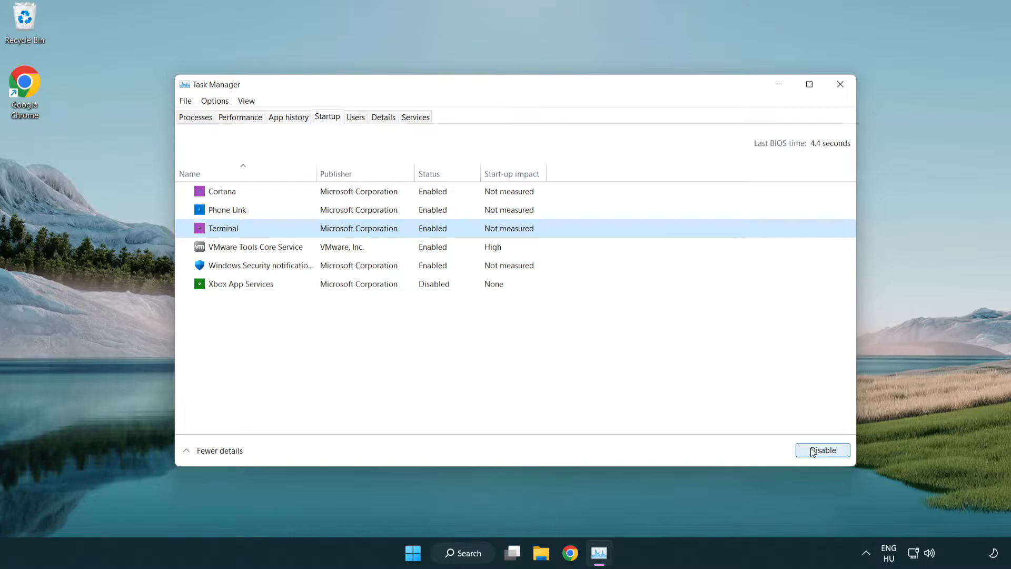
{"action": "left_click", "coordinate": [824, 450]}
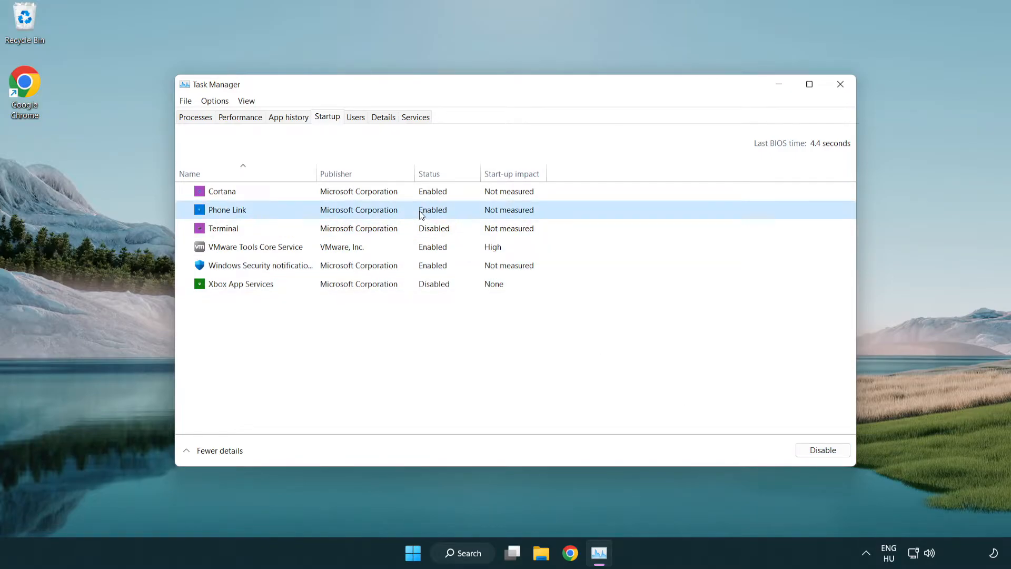
{"action": "left_click", "coordinate": [823, 450]}
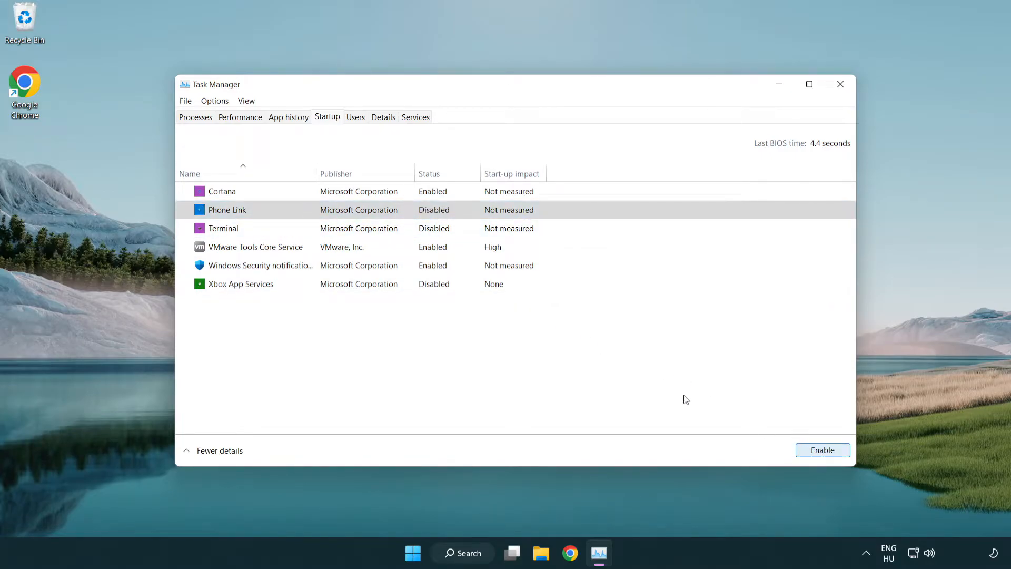
Disable Cortana and Windows Security notifications at startup, then close Task Manager.
{"action": "left_click", "coordinate": [221, 191]}
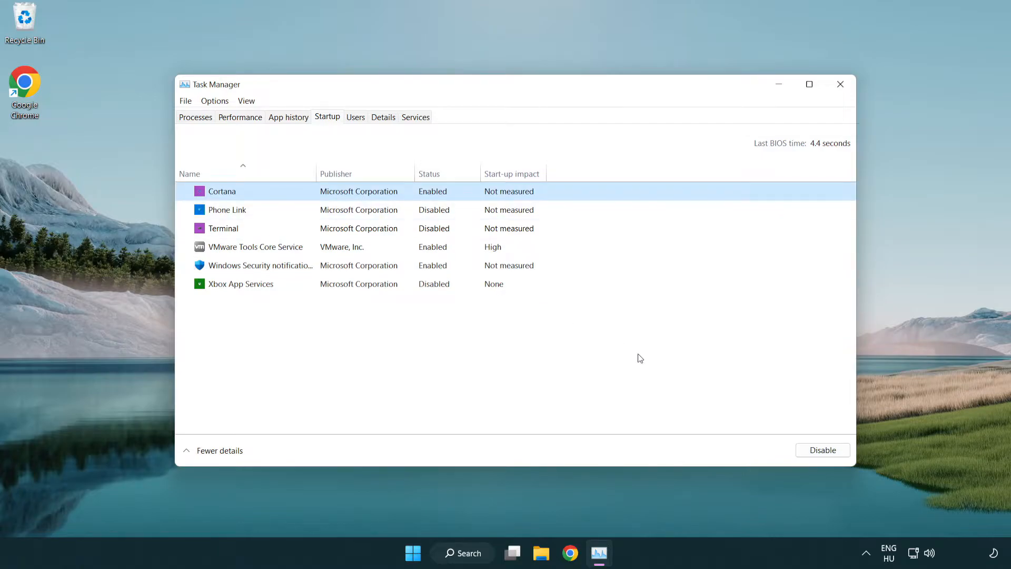
{"action": "left_click", "coordinate": [823, 450]}
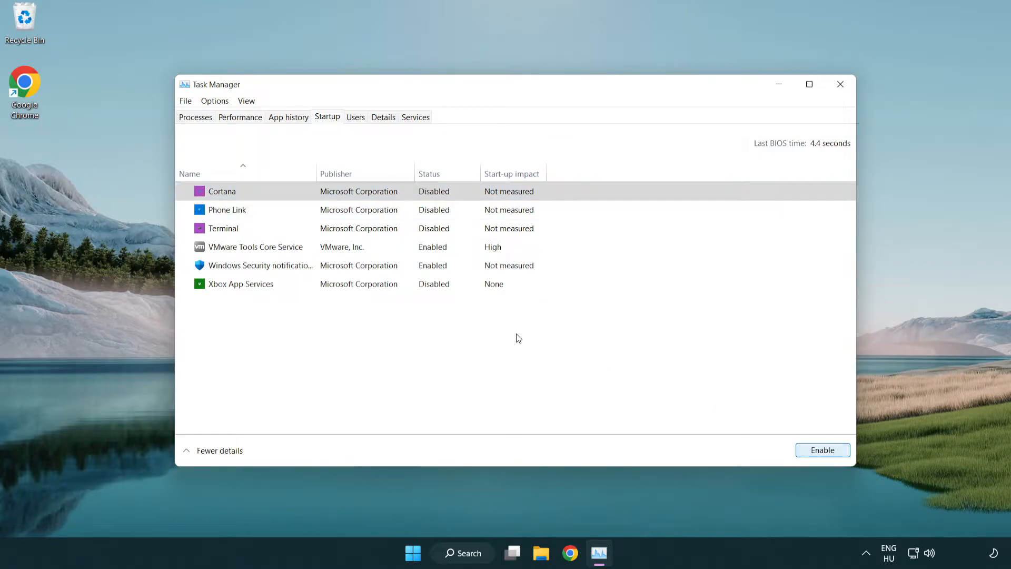
{"action": "left_click", "coordinate": [260, 265]}
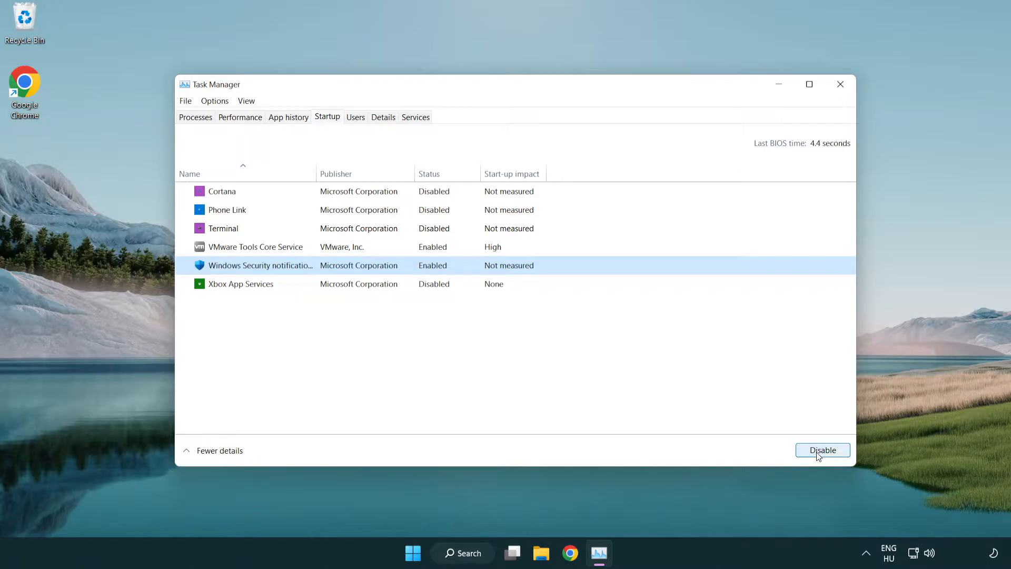
{"action": "left_click", "coordinate": [824, 450]}
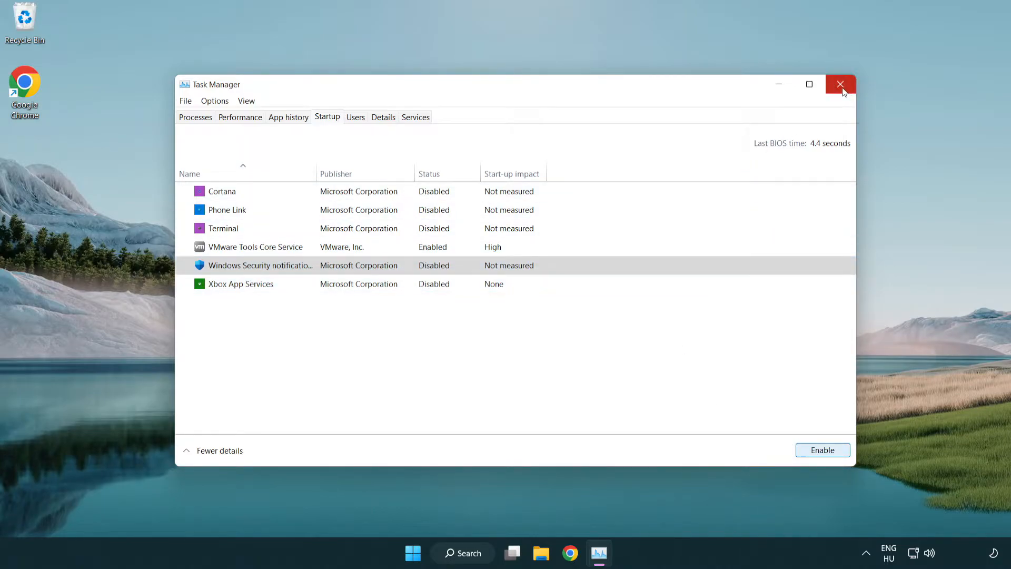
{"action": "left_click", "coordinate": [841, 84]}
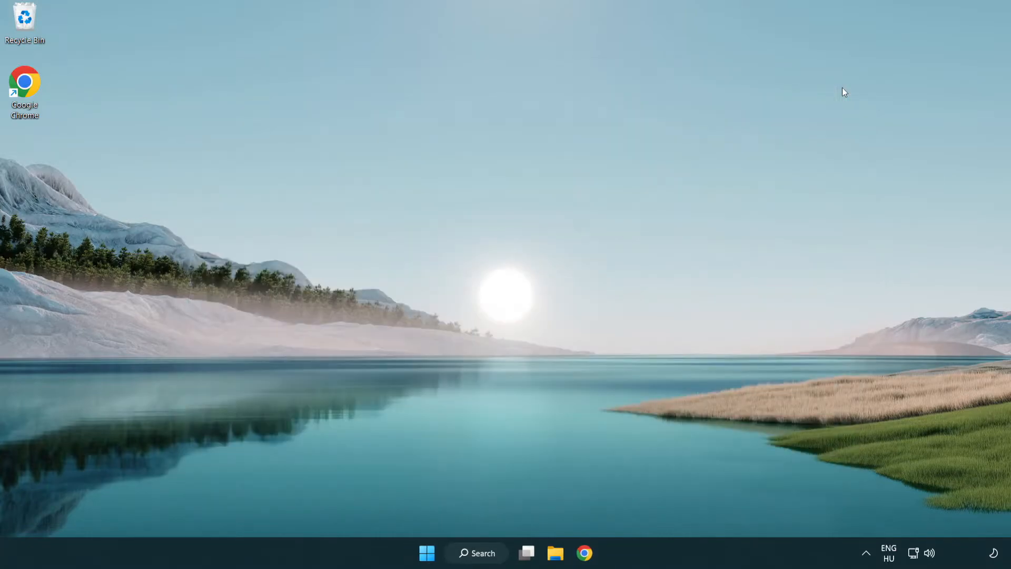
Download the DirectX End-User Runtime Web Installer and run dxwebsetup.exe.
{"action": "left_click", "coordinate": [585, 566]}
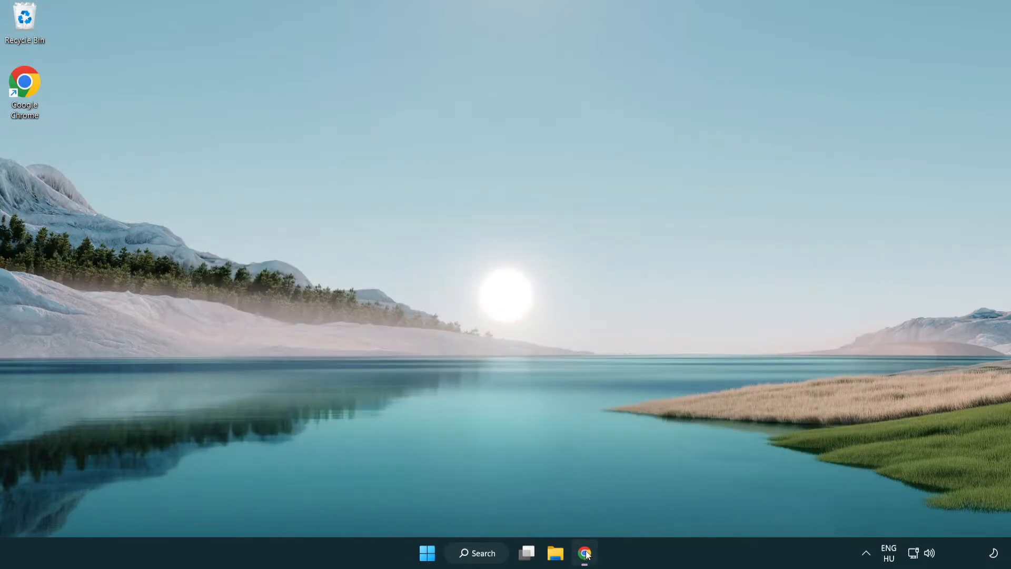
{"action": "left_click", "coordinate": [584, 552]}
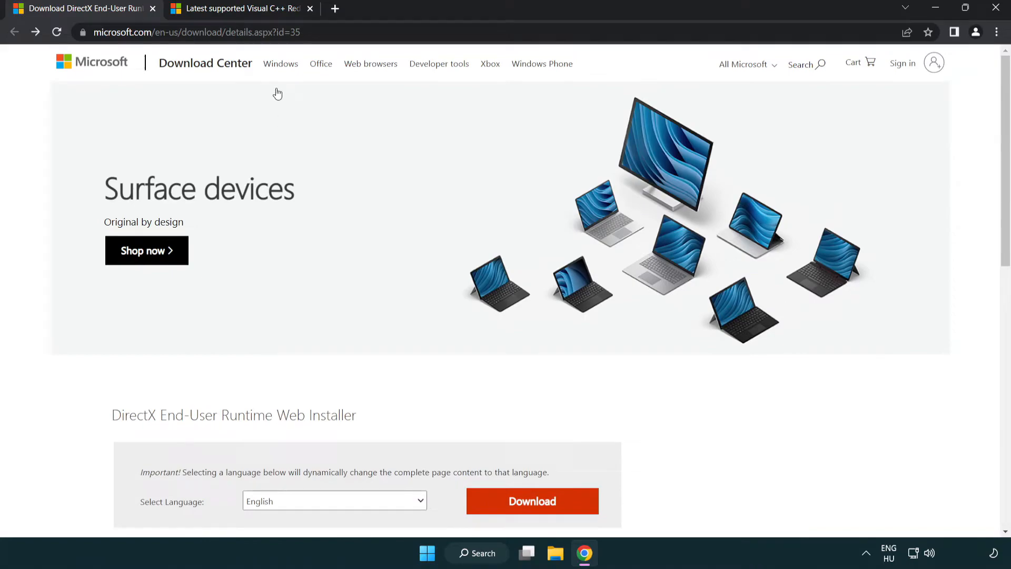
{"action": "left_click", "coordinate": [187, 32]}
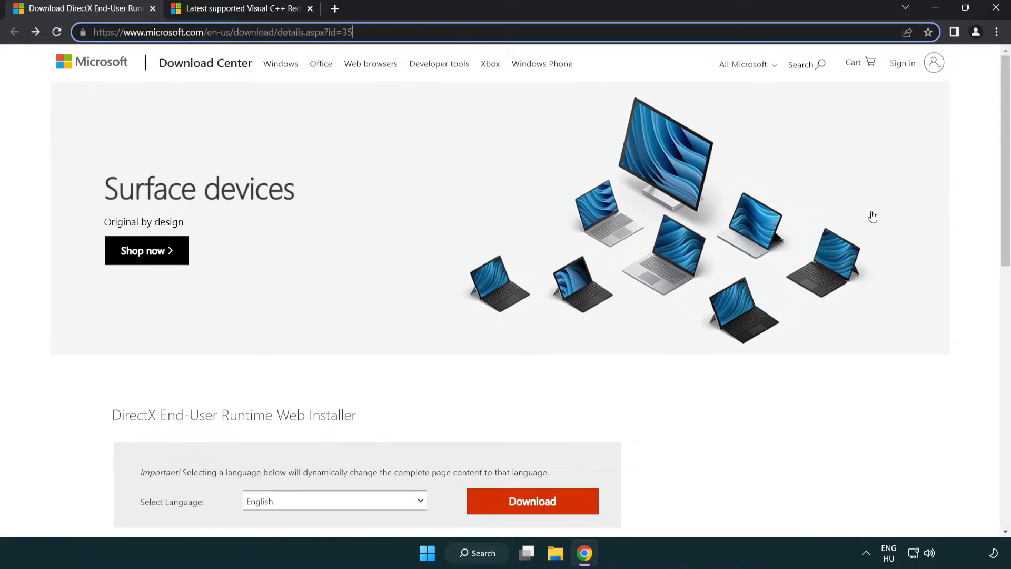
{"action": "scroll", "scroll_direction": "down", "scroll_amount": 3}
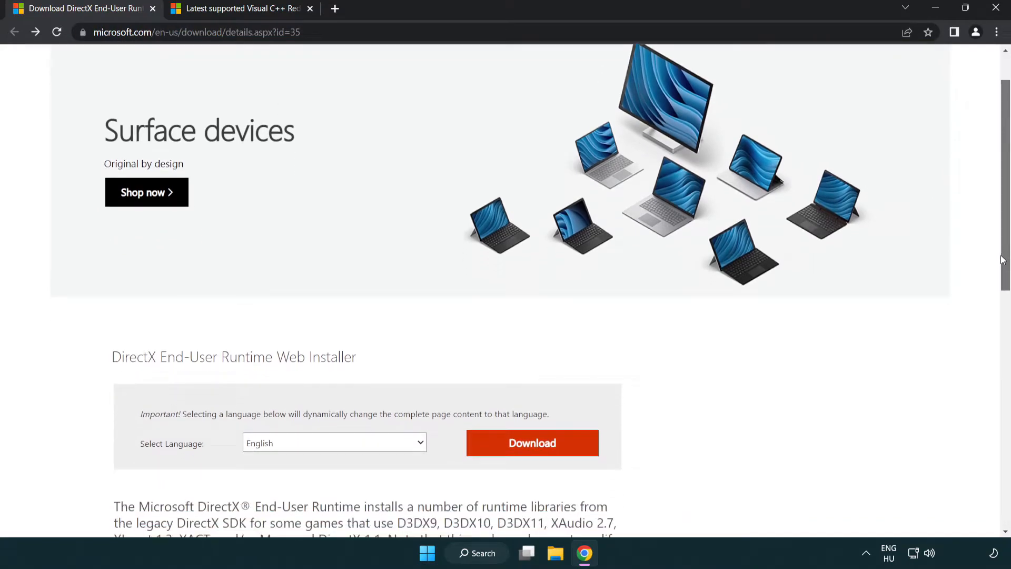
{"action": "scroll", "scroll_direction": "down", "scroll_amount": 3}
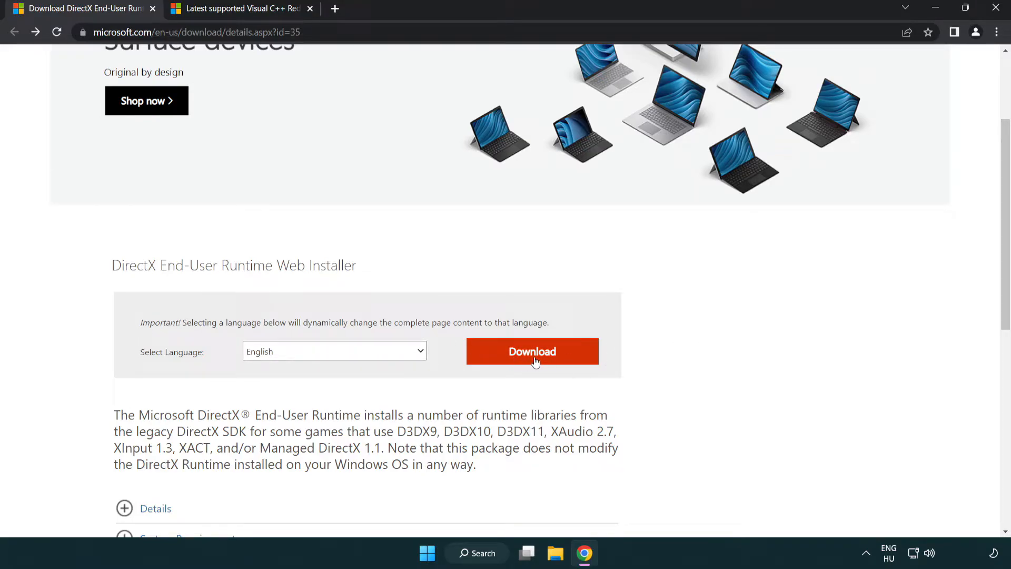
{"action": "left_click", "coordinate": [532, 352]}
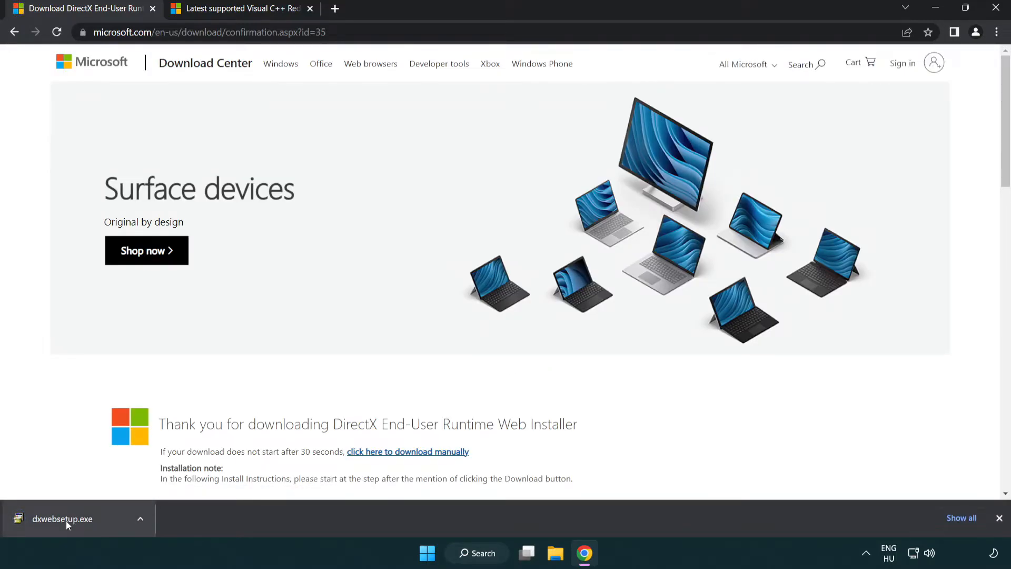
{"action": "left_click", "coordinate": [62, 518]}
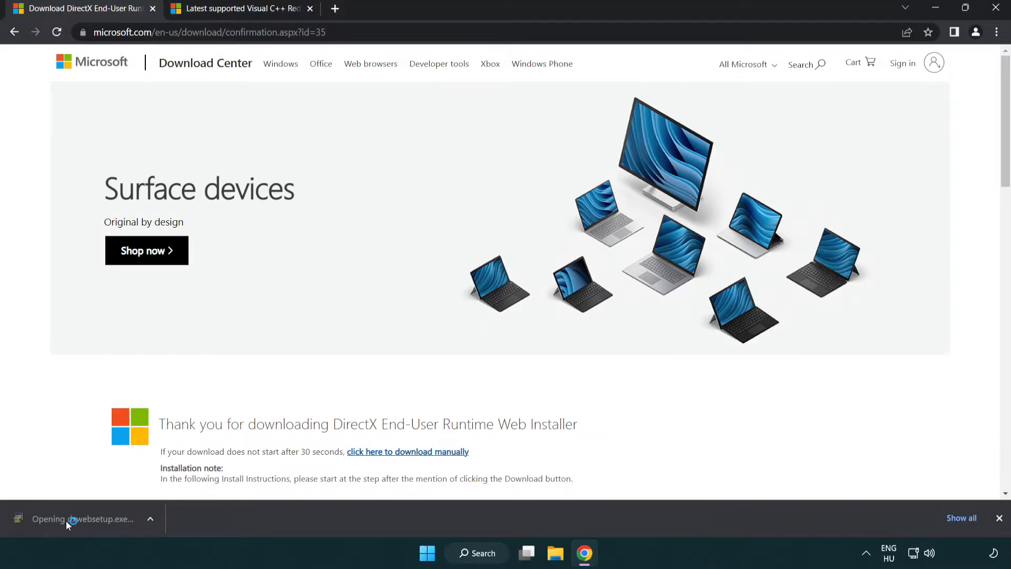
Accept the DirectX license agreement and continue past it.
{"action": "left_click", "coordinate": [68, 519]}
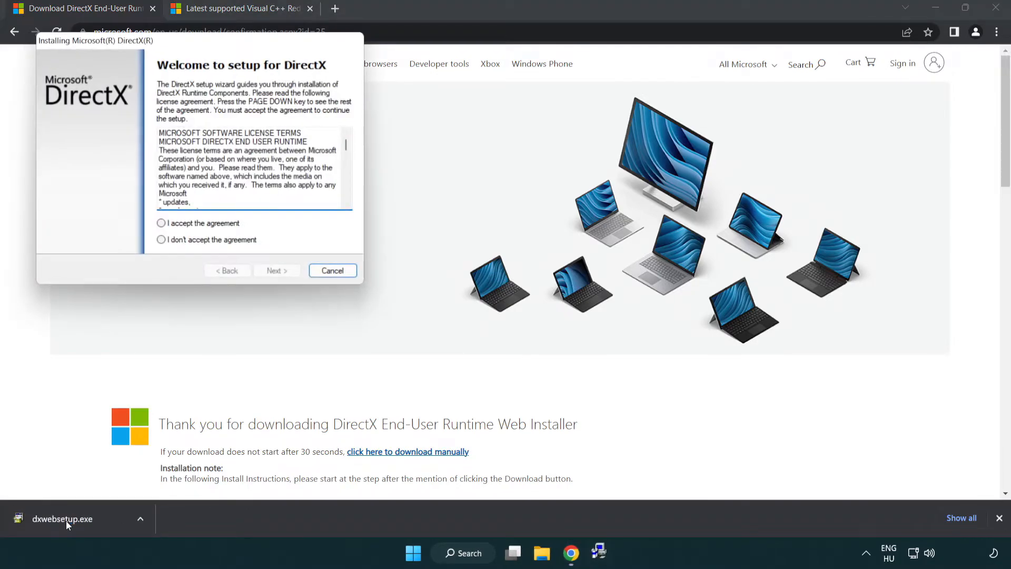
{"action": "left_click_drag", "start_coordinate": [96, 40], "coordinate": [125, 47]}
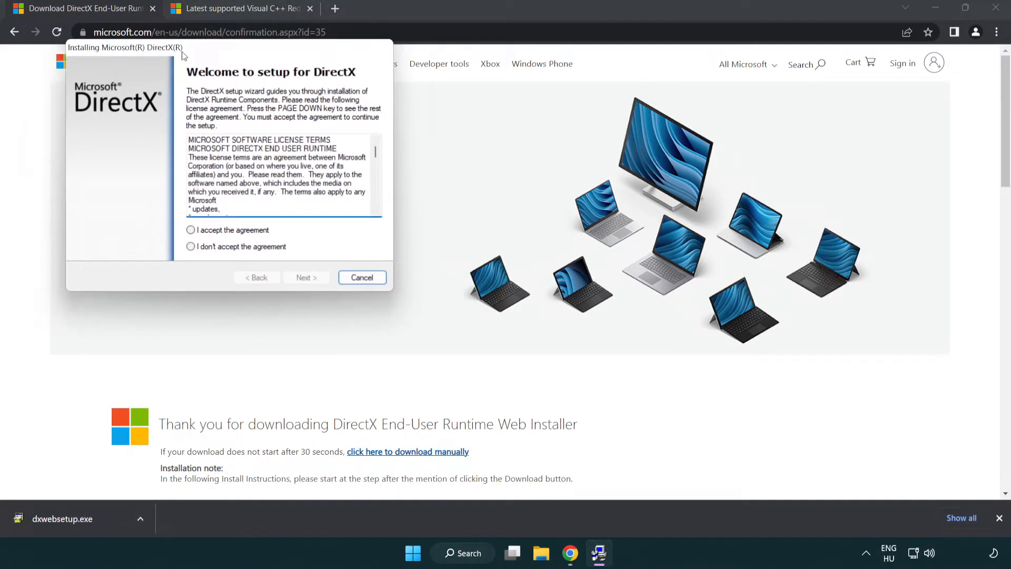
{"action": "left_click_drag", "start_coordinate": [126, 48], "coordinate": [387, 152]}
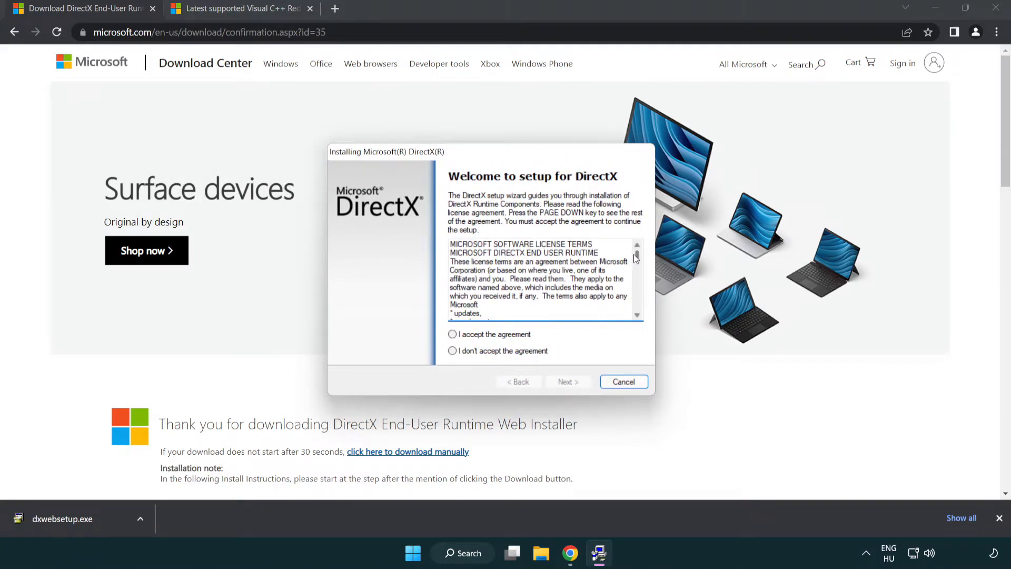
{"action": "scroll", "scroll_direction": "down", "scroll_amount": 3}
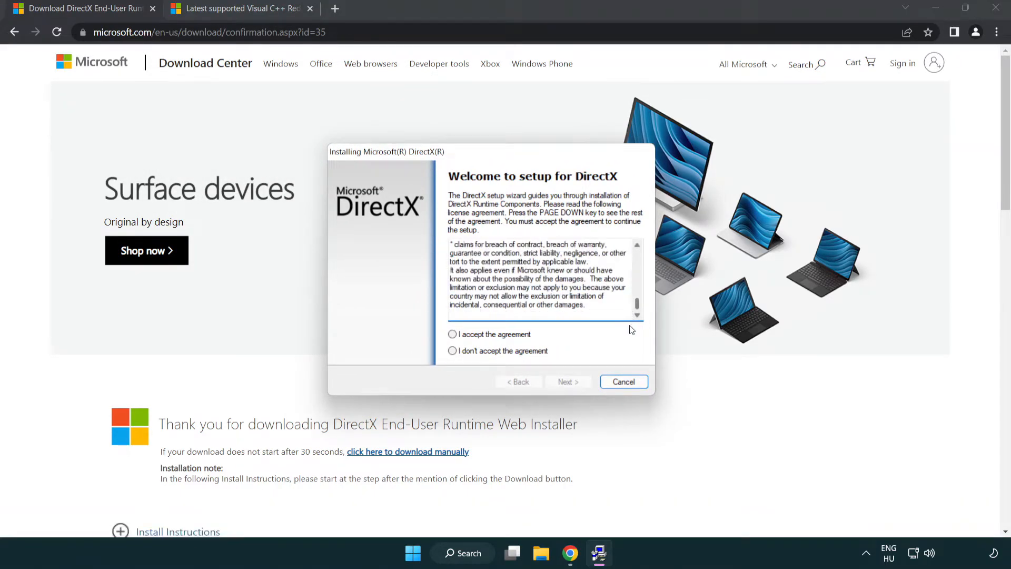
{"action": "left_click", "coordinate": [452, 335]}
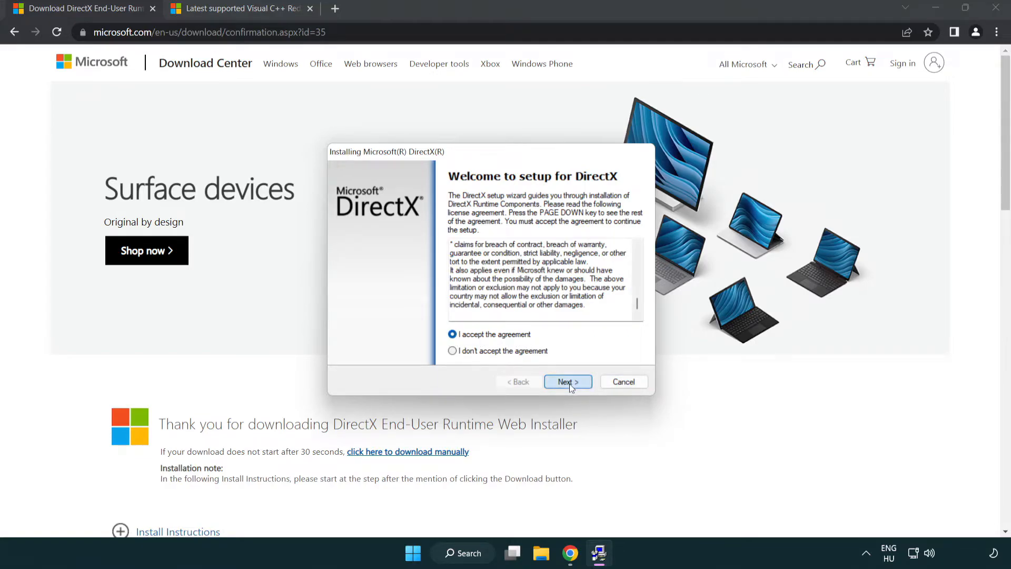
{"action": "left_click", "coordinate": [568, 381]}
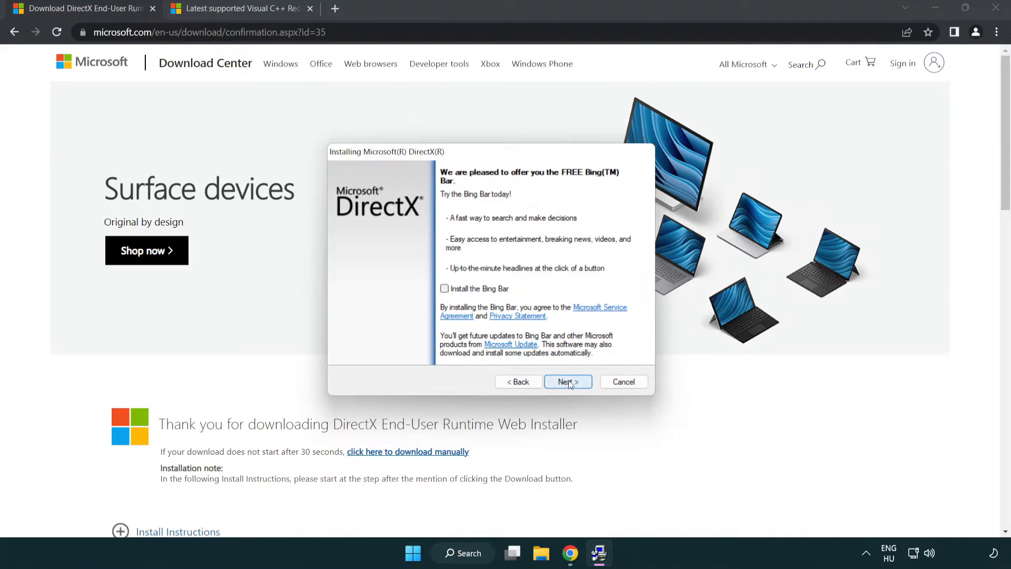
Proceed without the Bing Bar; setup reports a newer or equivalent DirectX already installed, then finish.
{"action": "left_click", "coordinate": [568, 382]}
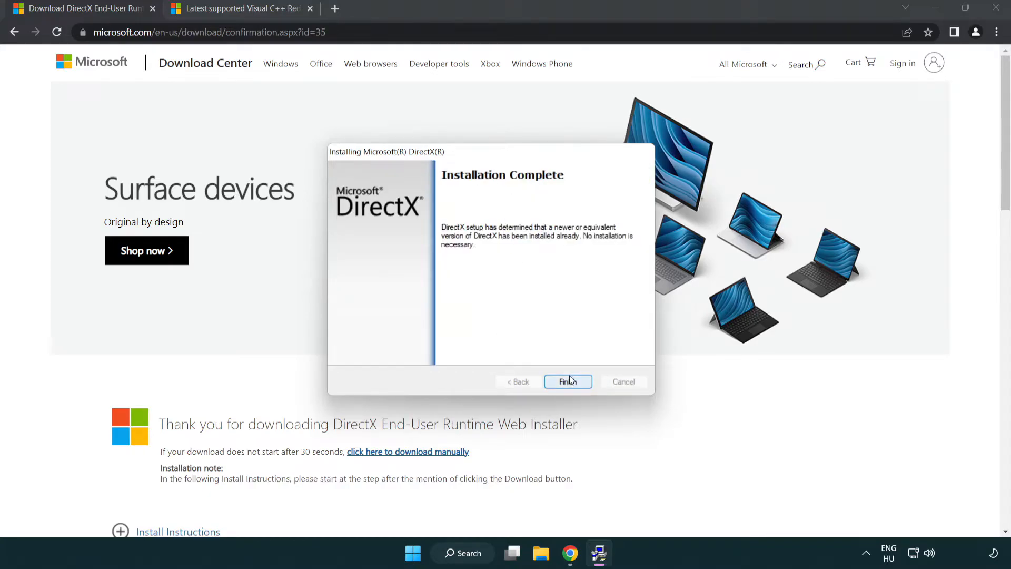
{"action": "left_click", "coordinate": [568, 381]}
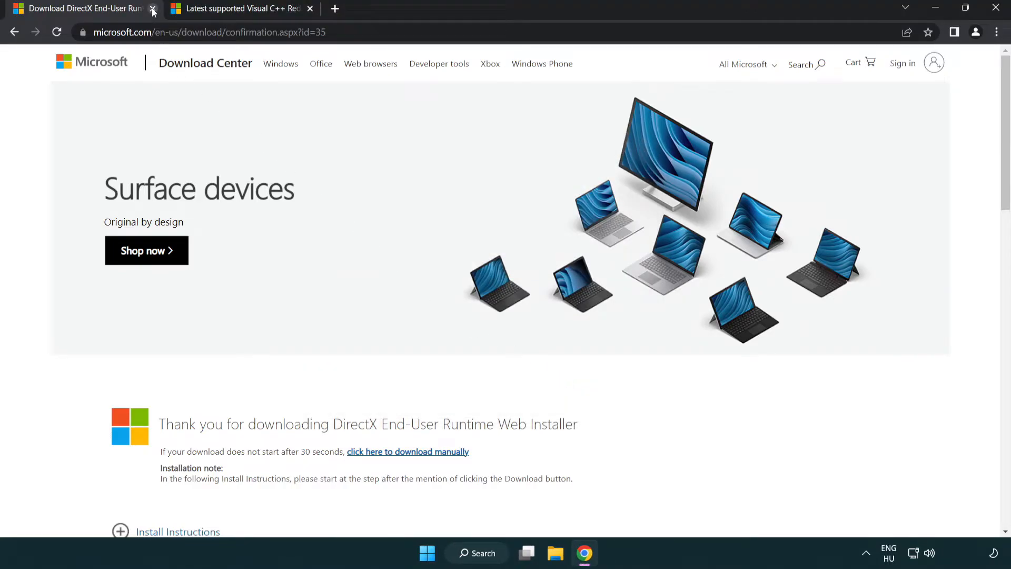
Close the DirectX page and download the ARM64 Visual C++ 2015–2022 redistributable.
{"action": "left_click", "coordinate": [154, 9]}
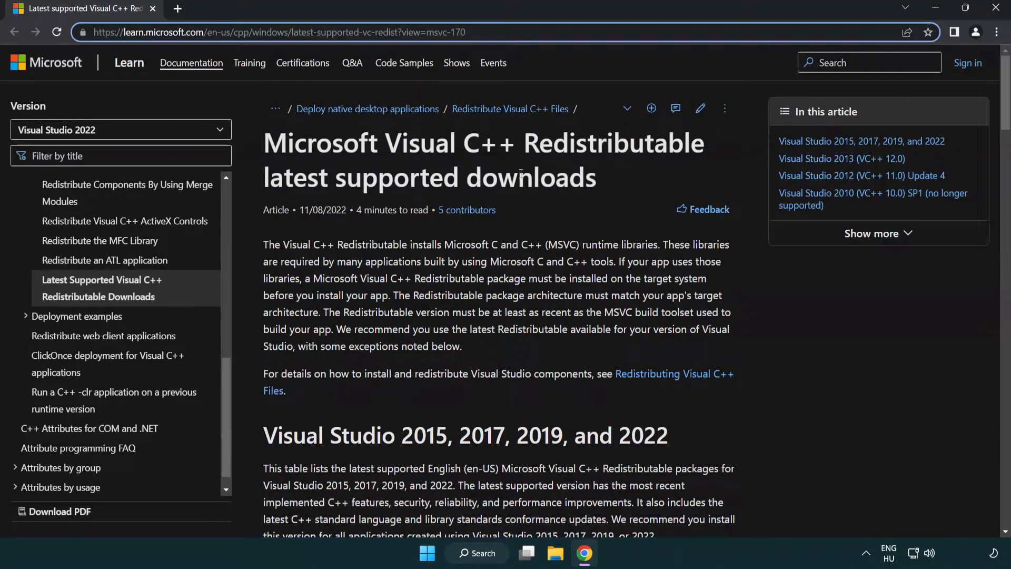
{"action": "scroll", "scroll_direction": "down", "scroll_amount": 3}
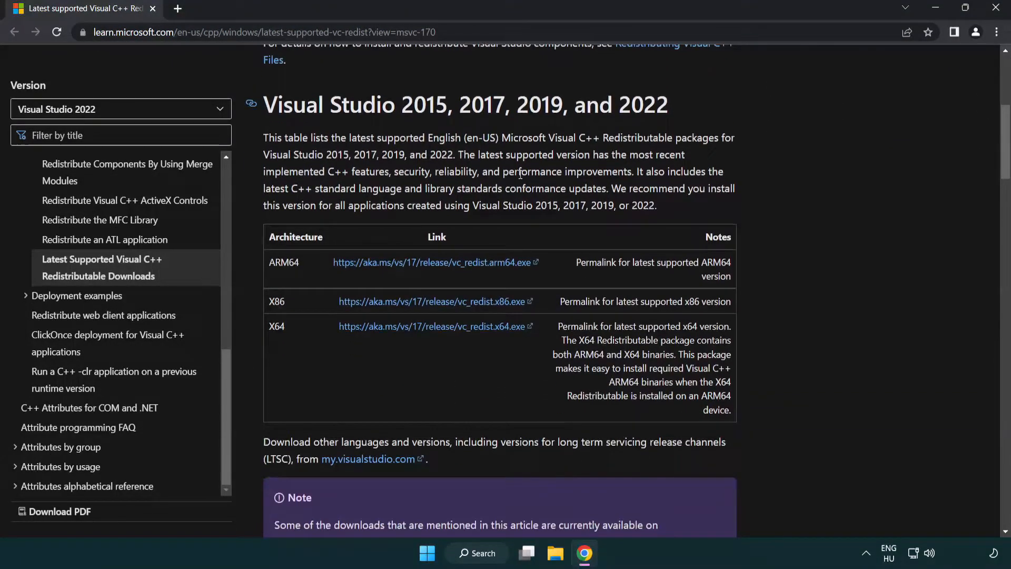
{"action": "mouse_move", "coordinate": [413, 270]}
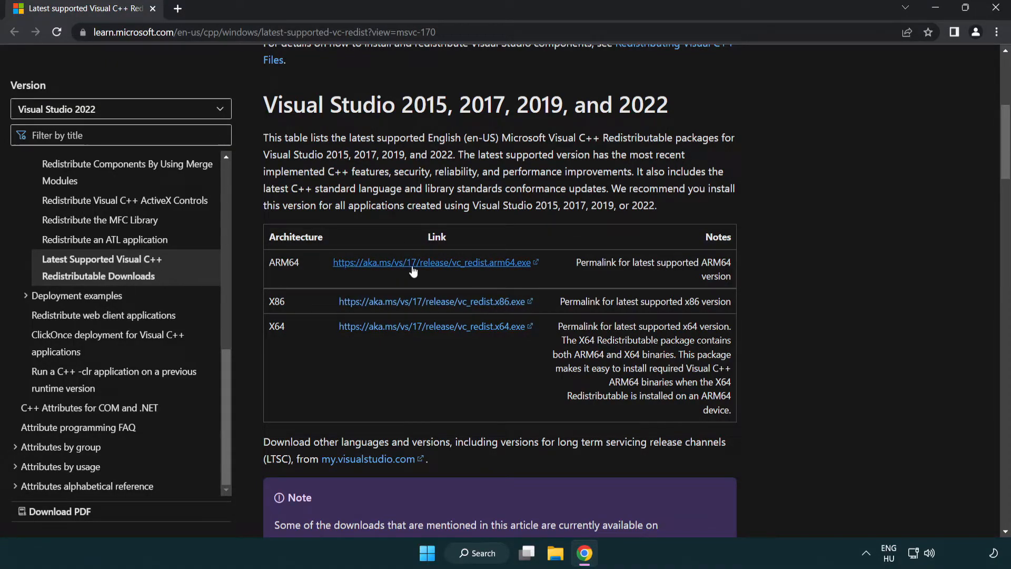
{"action": "left_click", "coordinate": [413, 264]}
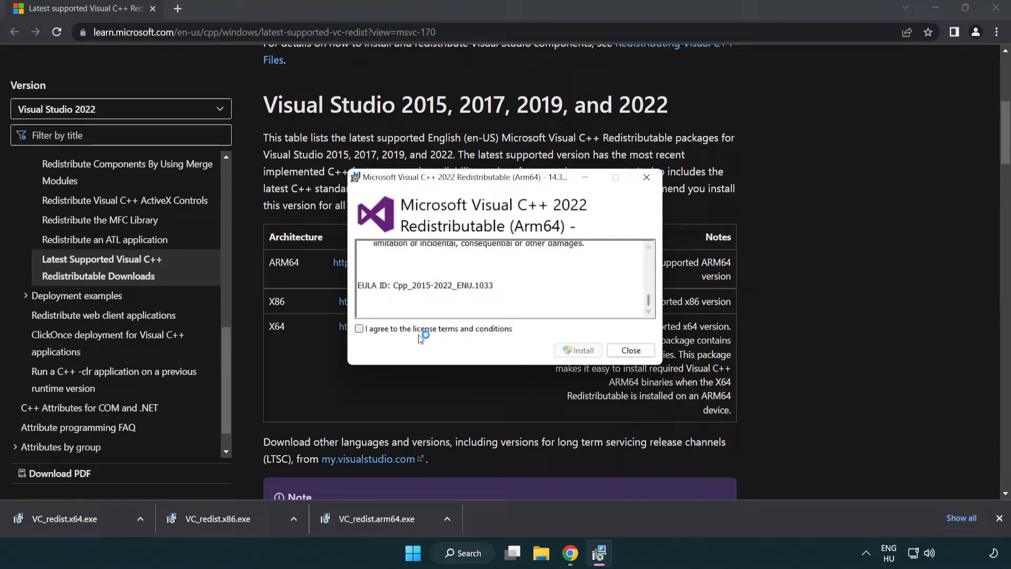
Attempt the ARM64 redistributable install, which fails as unsupported, and dismiss it.
{"action": "left_click", "coordinate": [359, 328]}
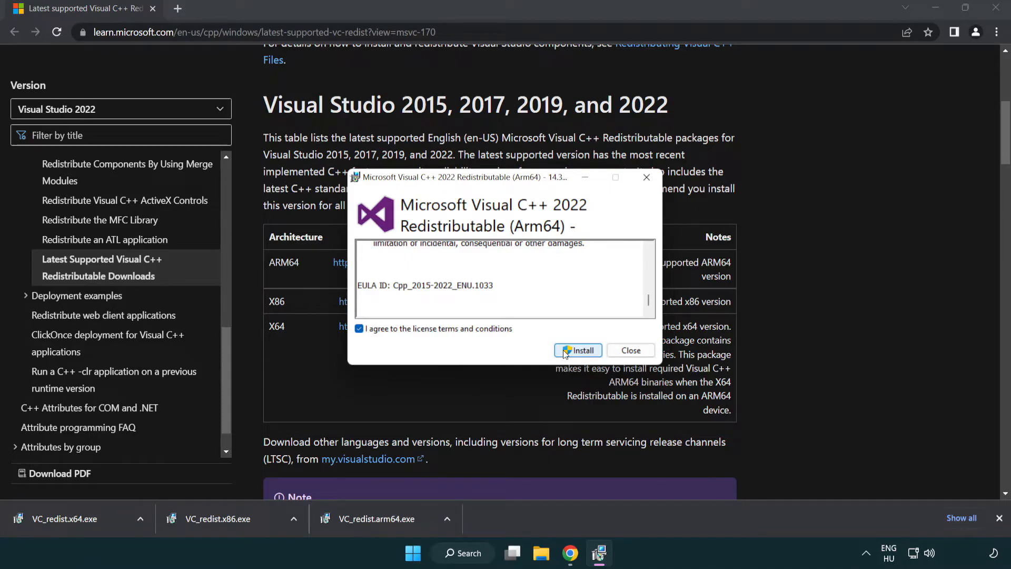
{"action": "left_click", "coordinate": [578, 350]}
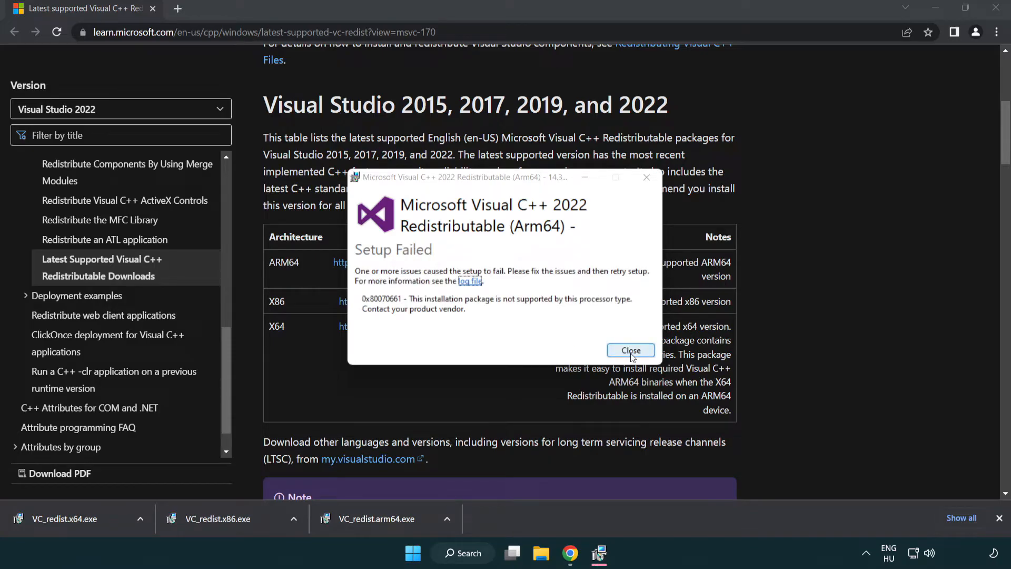
{"action": "left_click", "coordinate": [631, 351]}
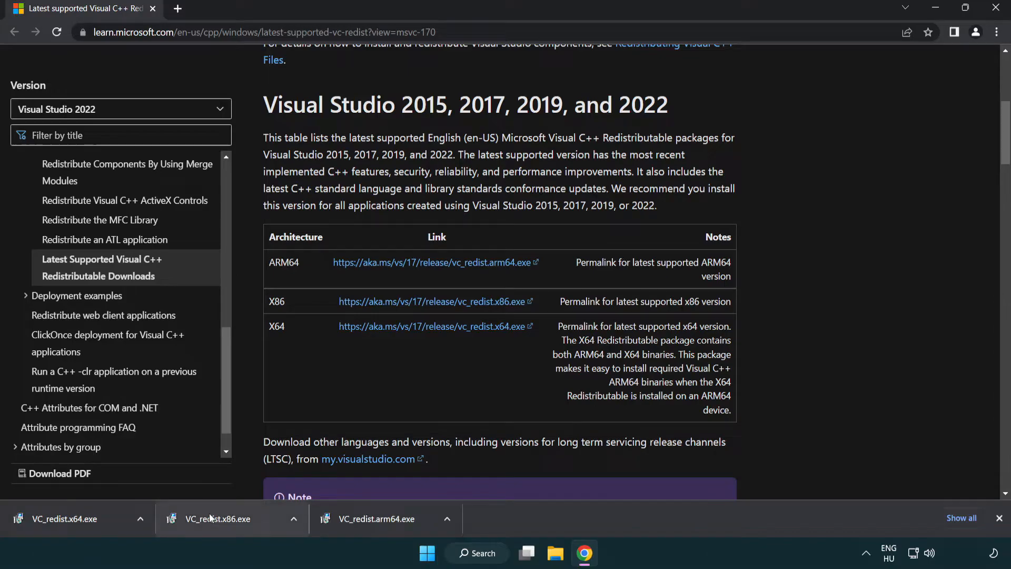
{"action": "mouse_move", "coordinate": [227, 529]}
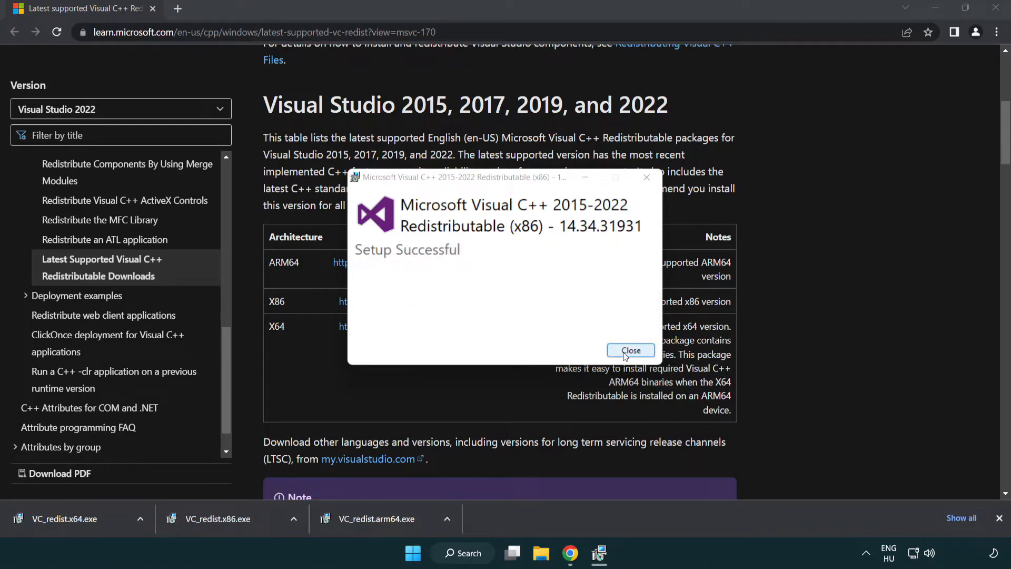
Install the x86 and x64 redistributables successfully, deferring the requested restart.
{"action": "left_click", "coordinate": [632, 351]}
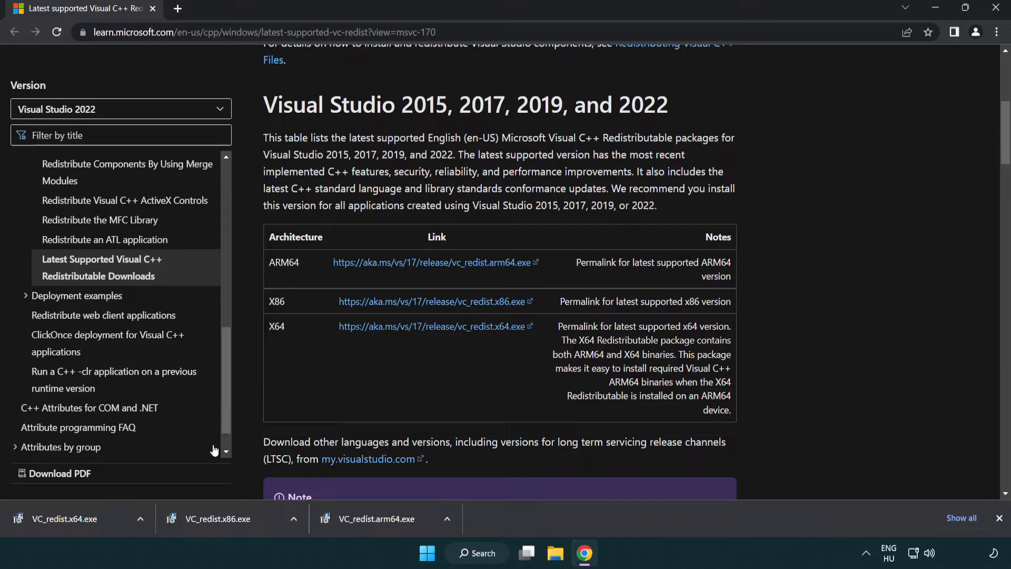
{"action": "left_click", "coordinate": [63, 518]}
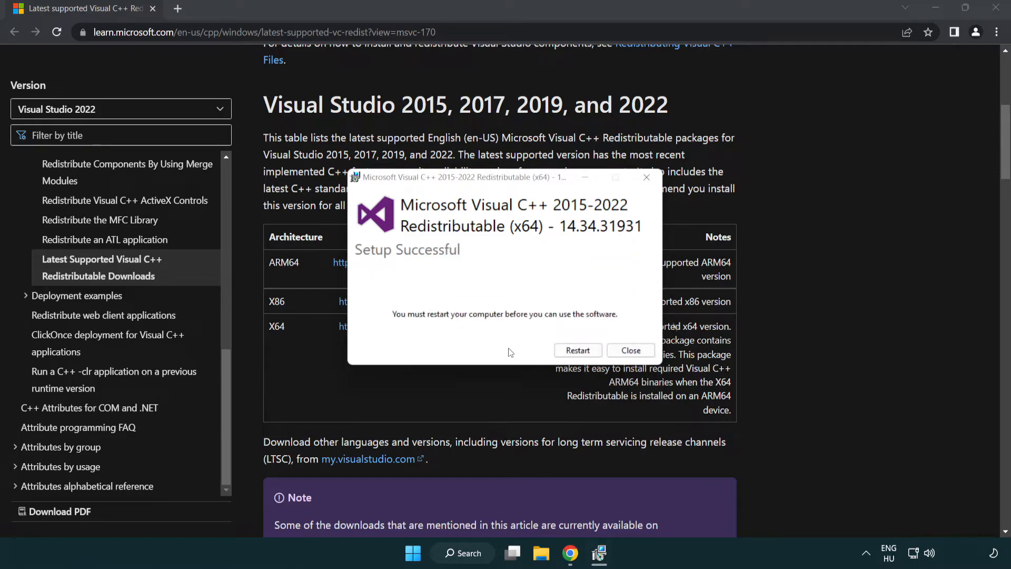
{"action": "left_click", "coordinate": [631, 351]}
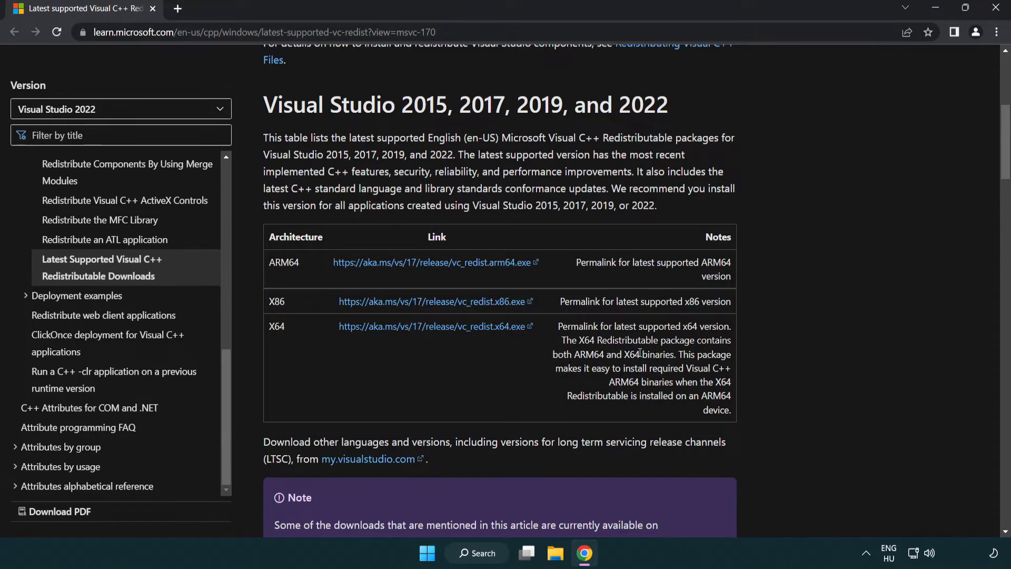
{"action": "mouse_move", "coordinate": [919, 88]}
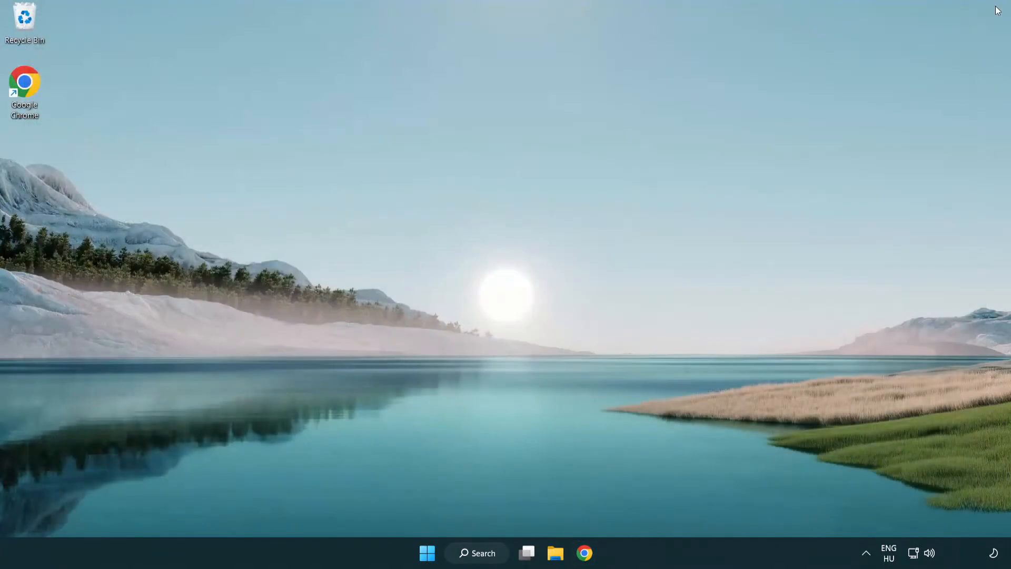
{"action": "mouse_move", "coordinate": [559, 239]}
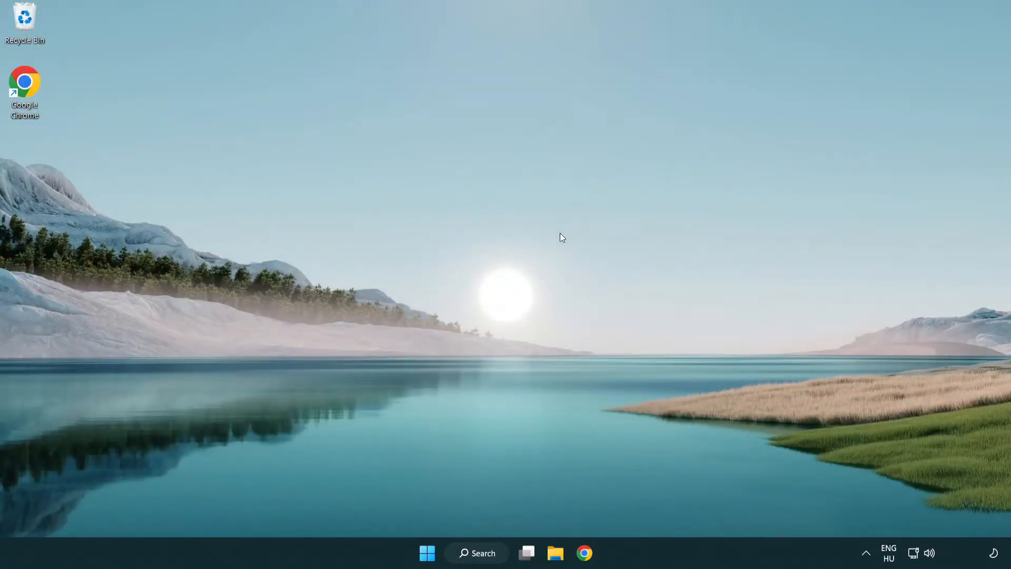
{"action": "mouse_move", "coordinate": [468, 553]}
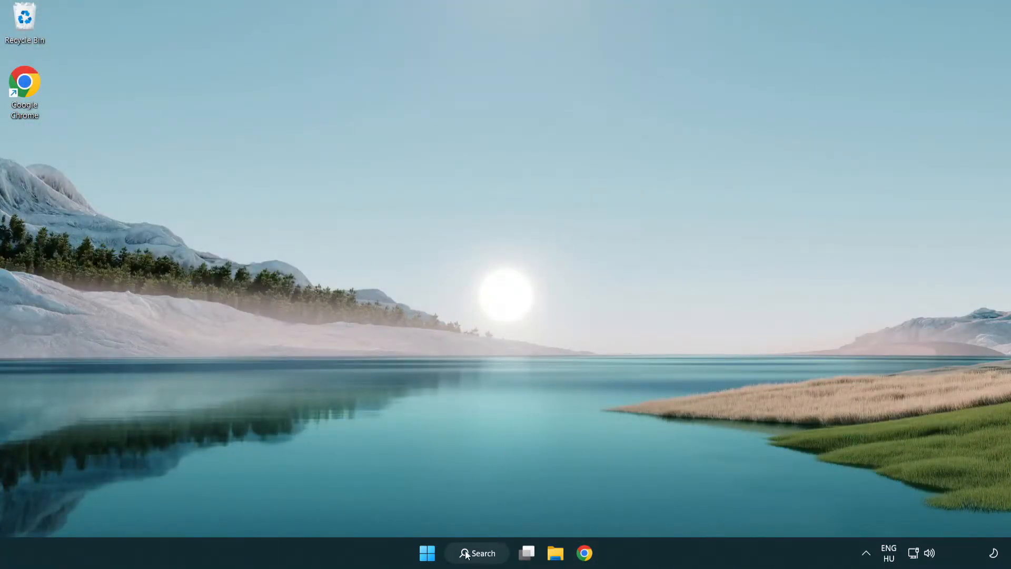
Launch Command Prompt as administrator from Windows search.
{"action": "left_click", "coordinate": [476, 553]}
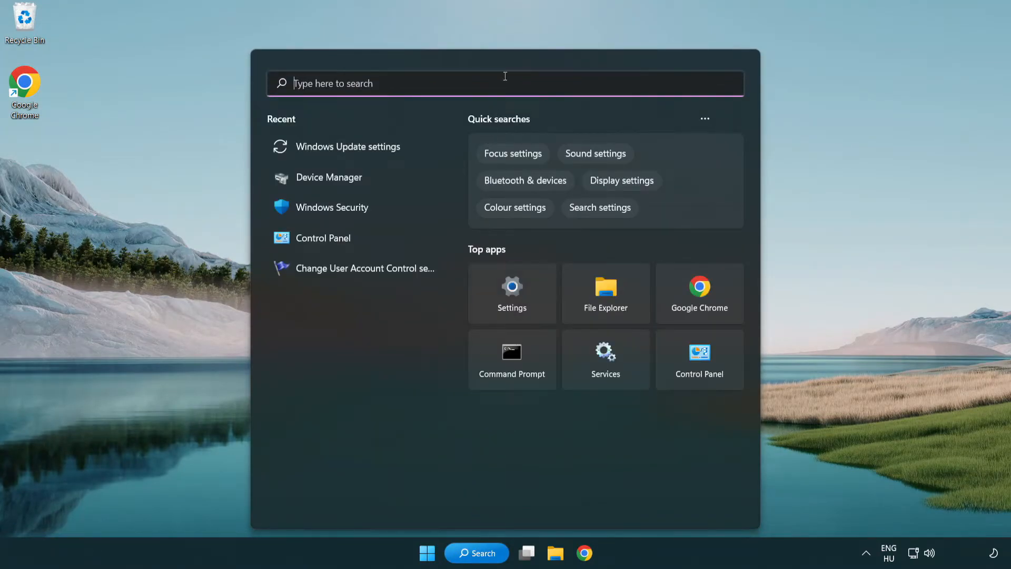
{"action": "type", "text": "cmd"}
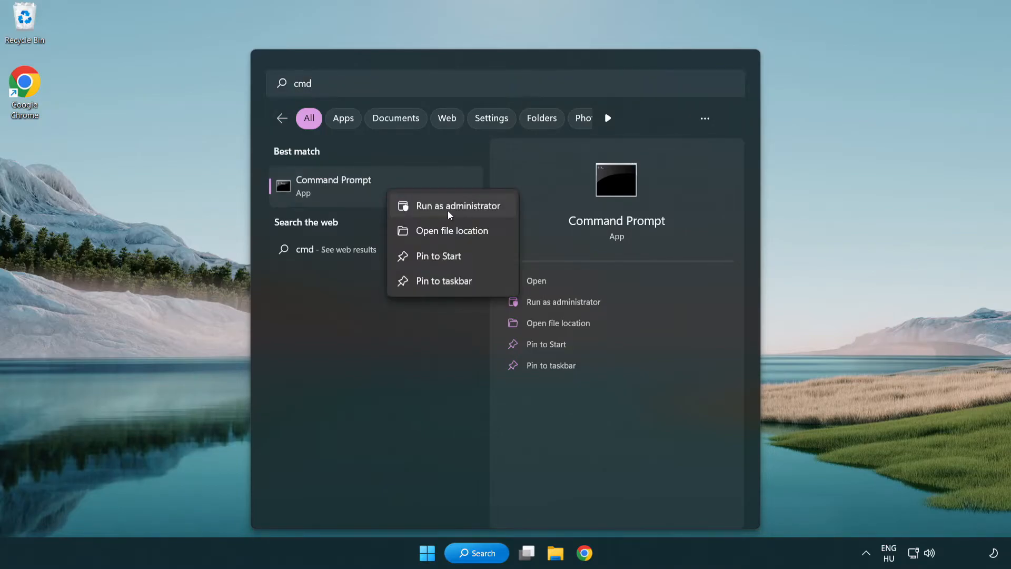
{"action": "left_click", "coordinate": [451, 205]}
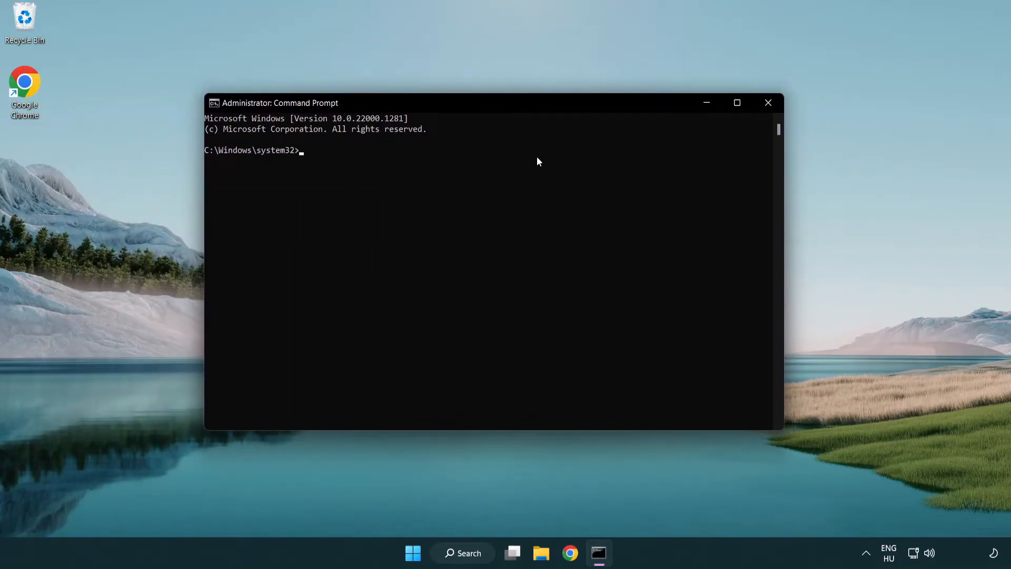
Run sfc /scannow, which finds no integrity violations, then close the window.
{"action": "type", "text": "sfc /"}
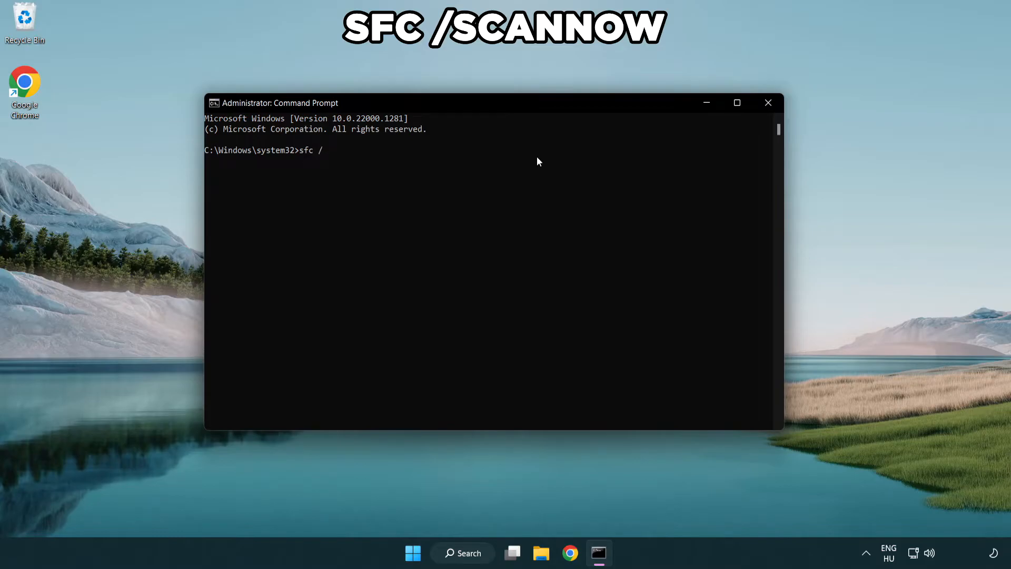
{"action": "type", "text": "scannow"}
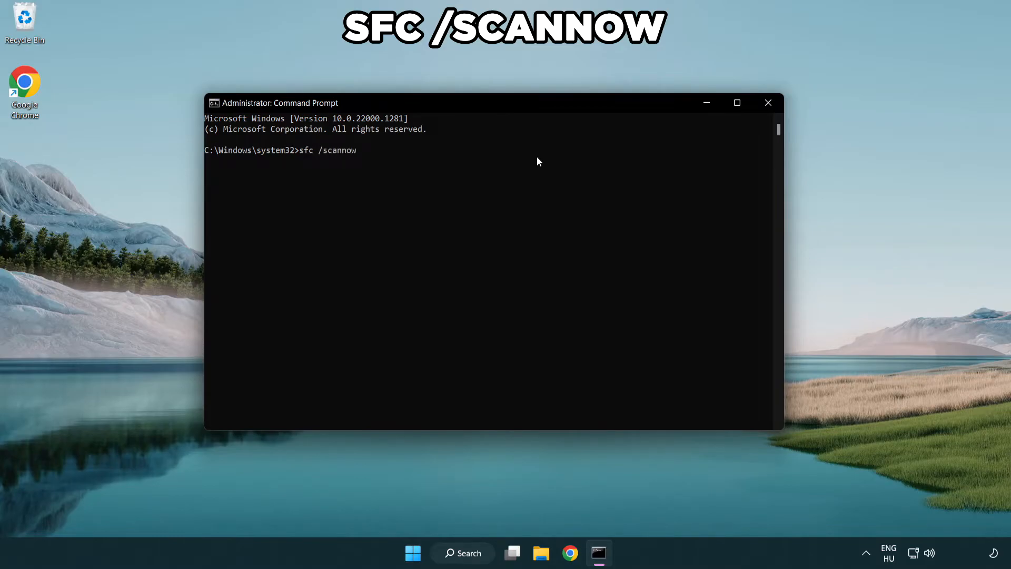
{"action": "key", "text": "Enter"}
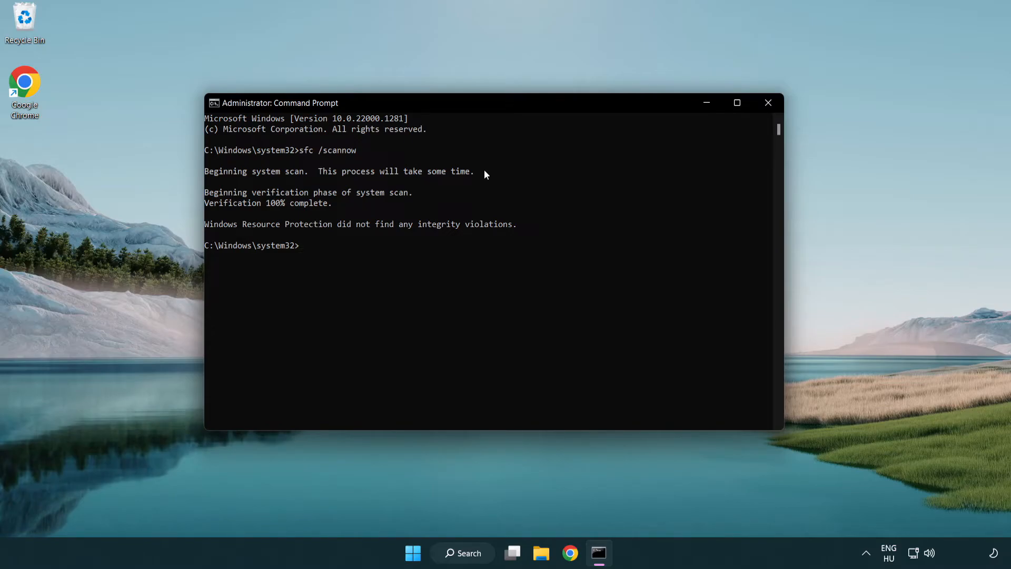
{"action": "mouse_move", "coordinate": [769, 103]}
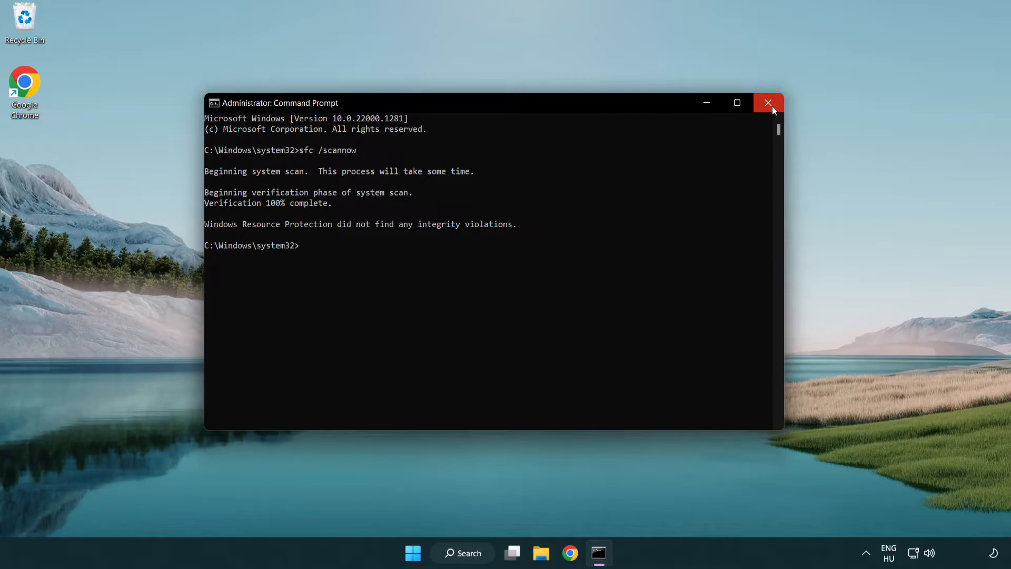
{"action": "left_click", "coordinate": [769, 103]}
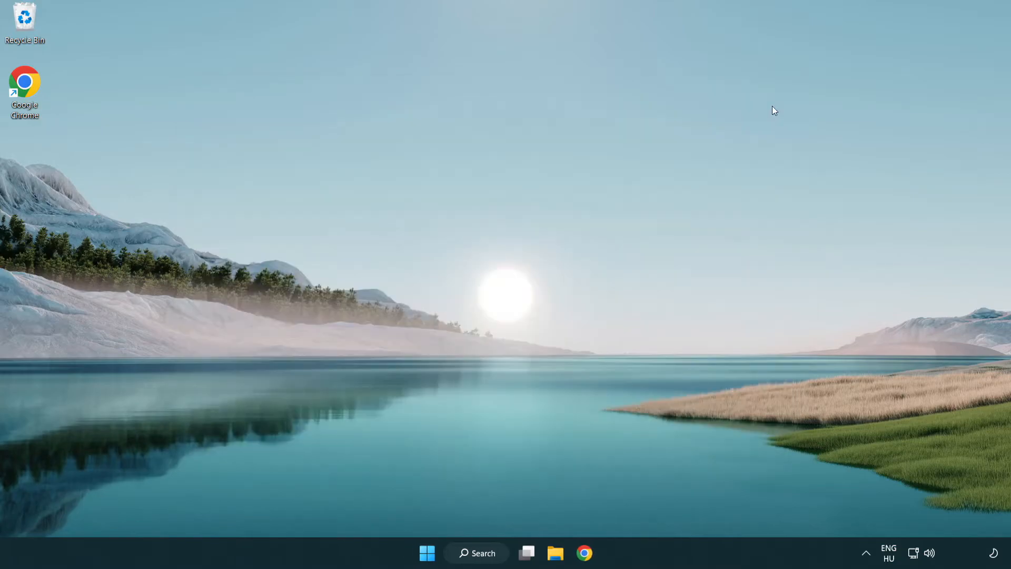
Bring up the Start menu's power options for restarting.
{"action": "left_click", "coordinate": [425, 553]}
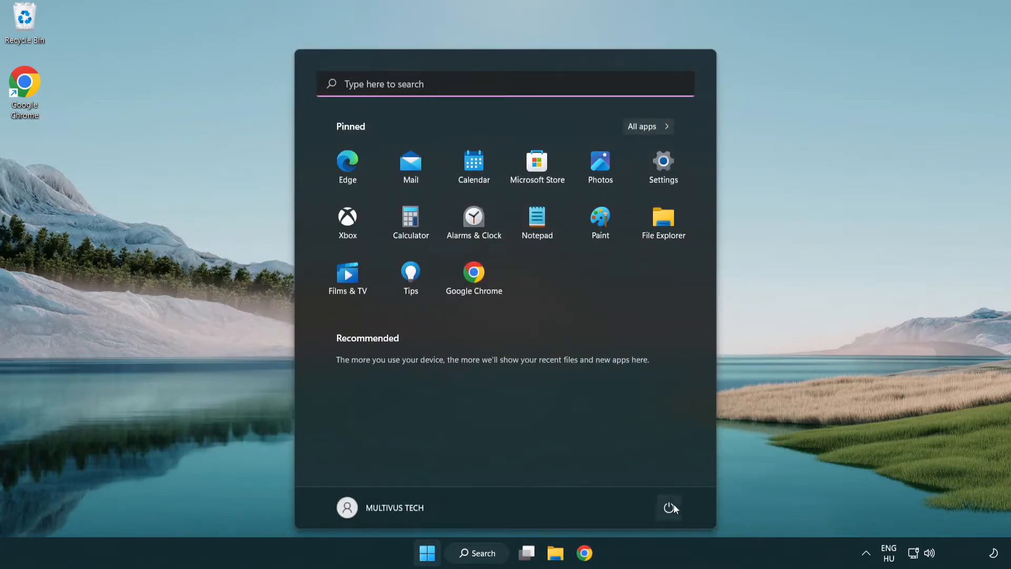
{"action": "left_click", "coordinate": [668, 508]}
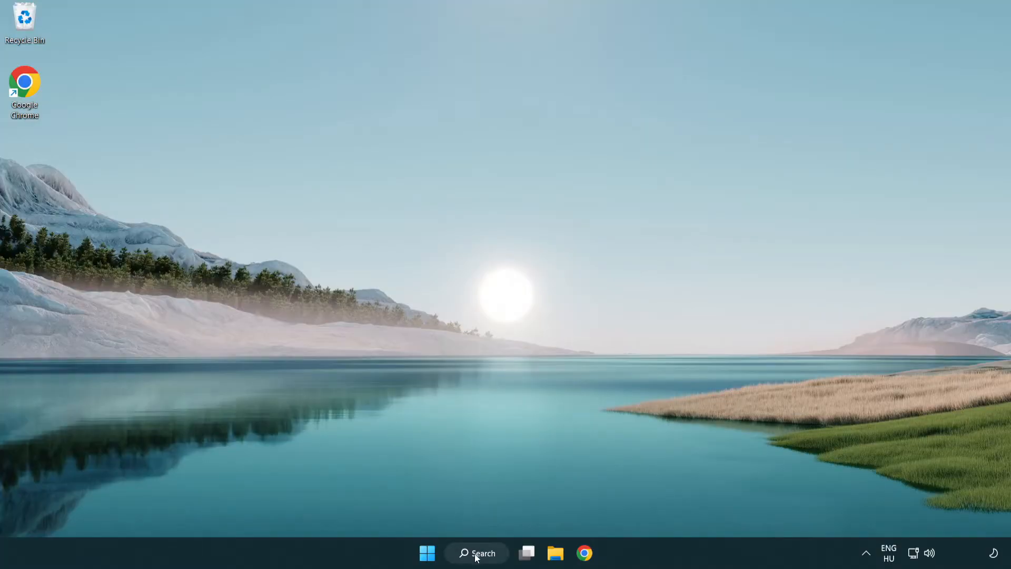
Open Windows Security via search and go to Virus & threat protection.
{"action": "left_click", "coordinate": [476, 553]}
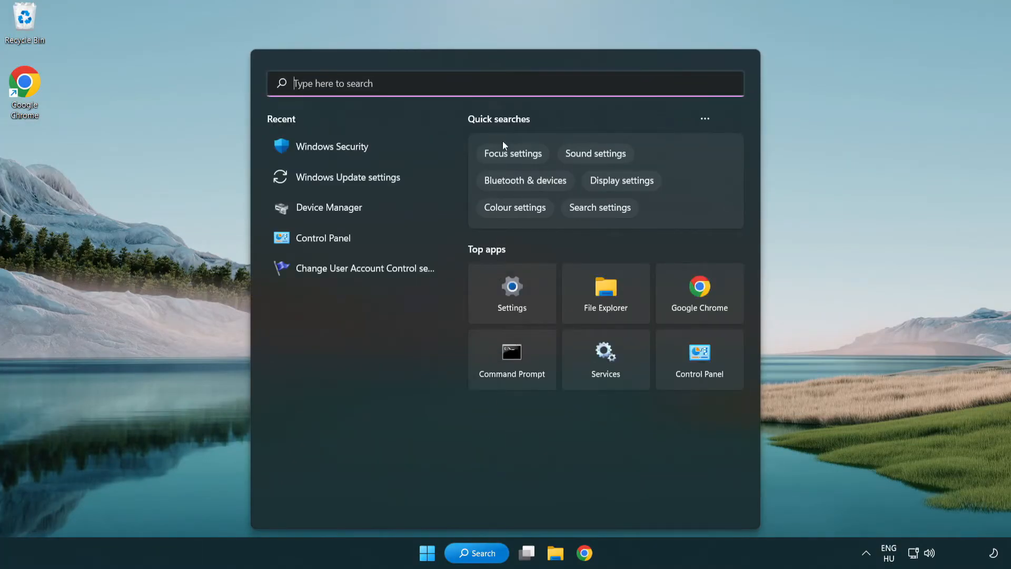
{"action": "type", "text": "securi"}
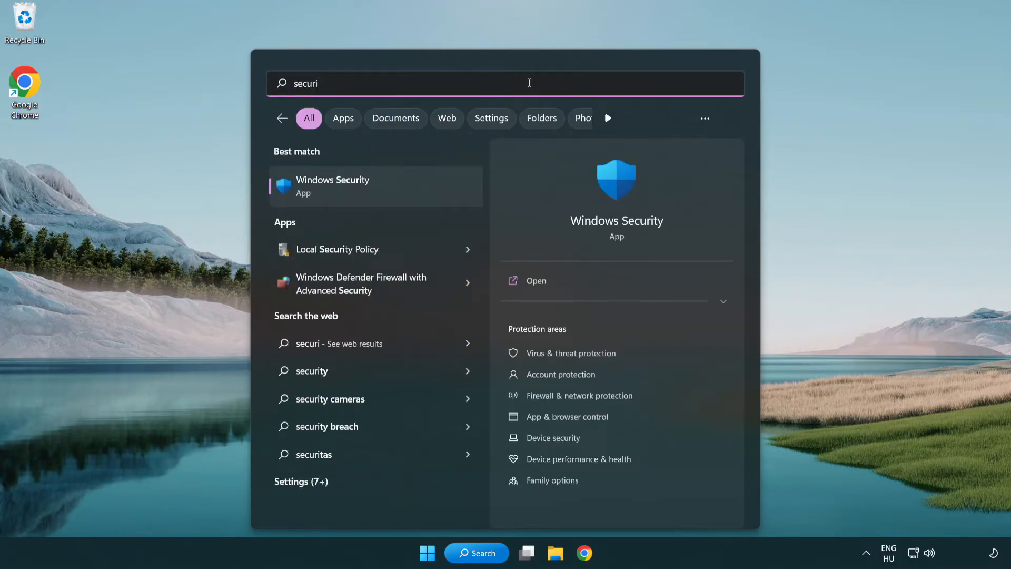
{"action": "type", "text": "ty"}
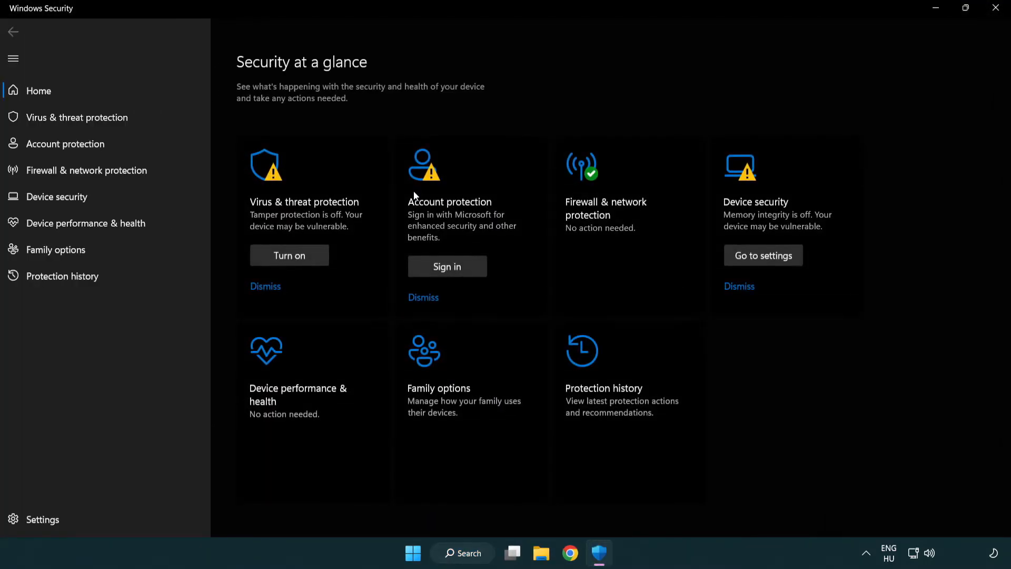
{"action": "mouse_move", "coordinate": [68, 123]}
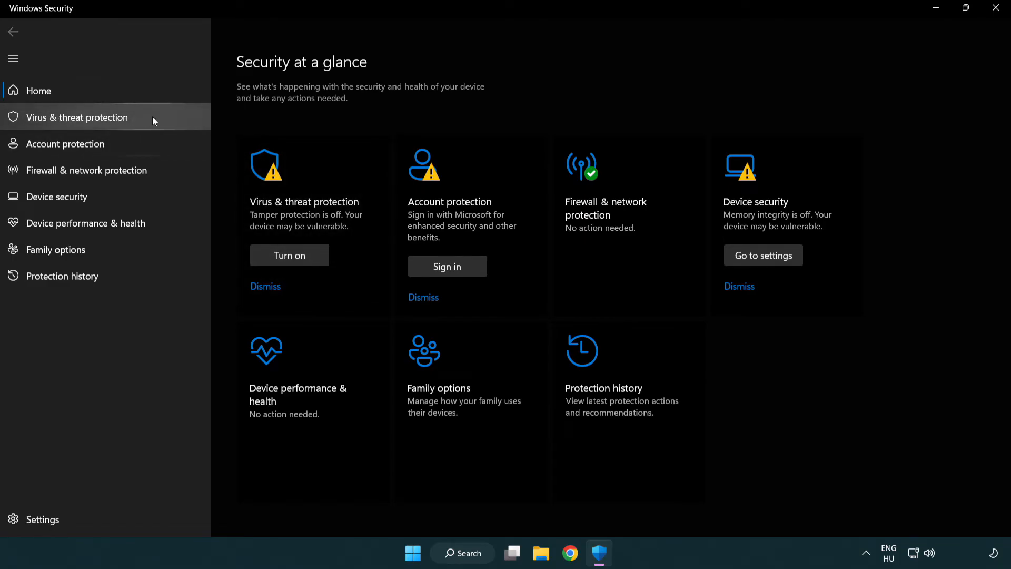
{"action": "left_click", "coordinate": [76, 118]}
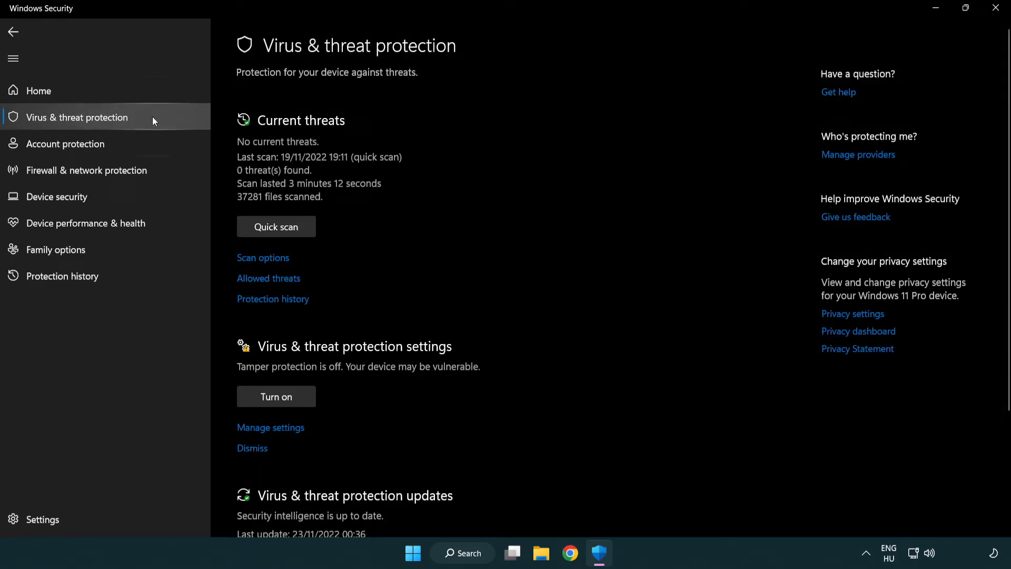
Open Manage settings and scroll down to the Exclusions section.
{"action": "scroll", "scroll_direction": "down", "scroll_amount": 3}
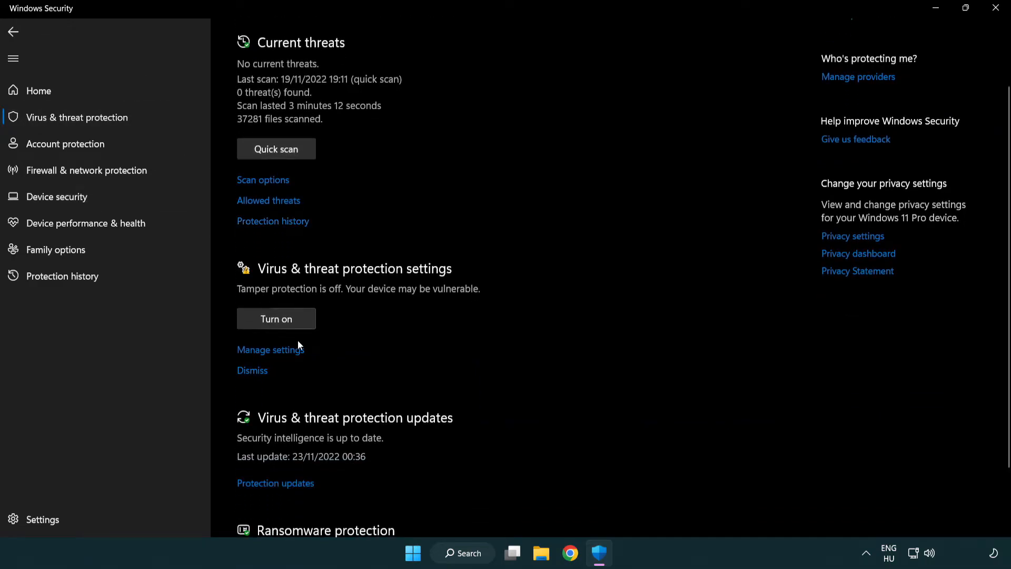
{"action": "mouse_move", "coordinate": [268, 354]}
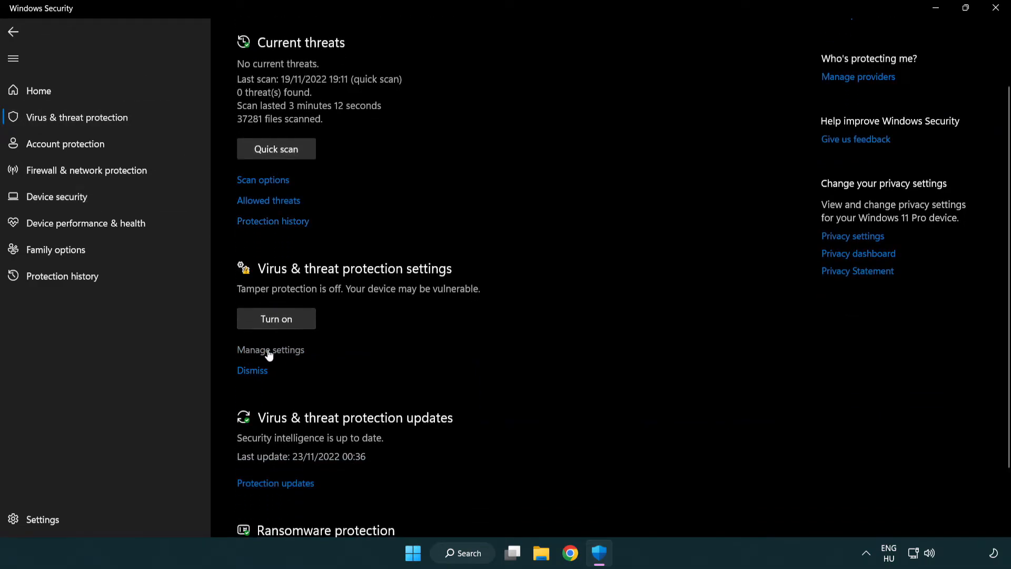
{"action": "left_click", "coordinate": [270, 350]}
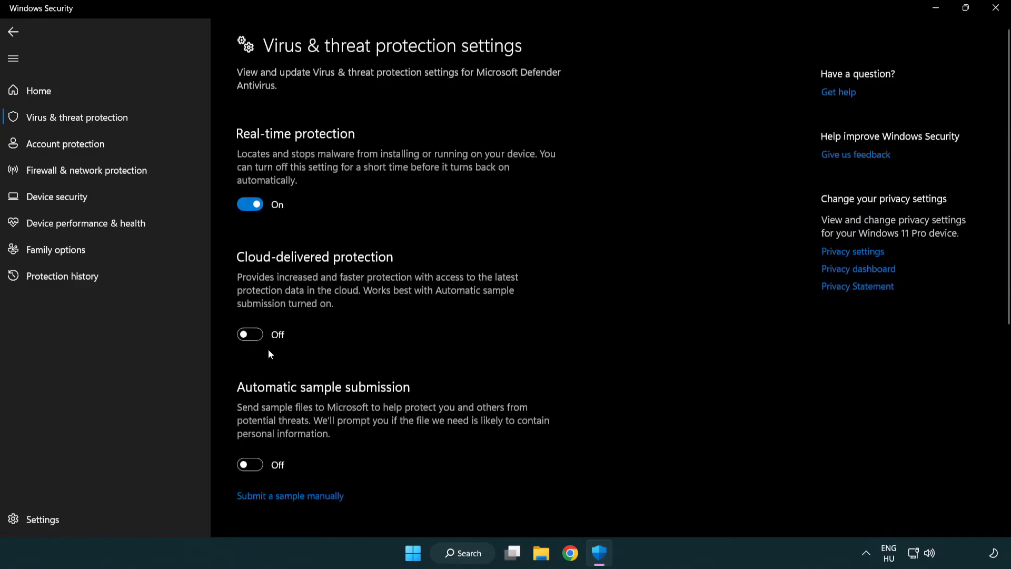
{"action": "scroll", "scroll_direction": "down", "scroll_amount": 3}
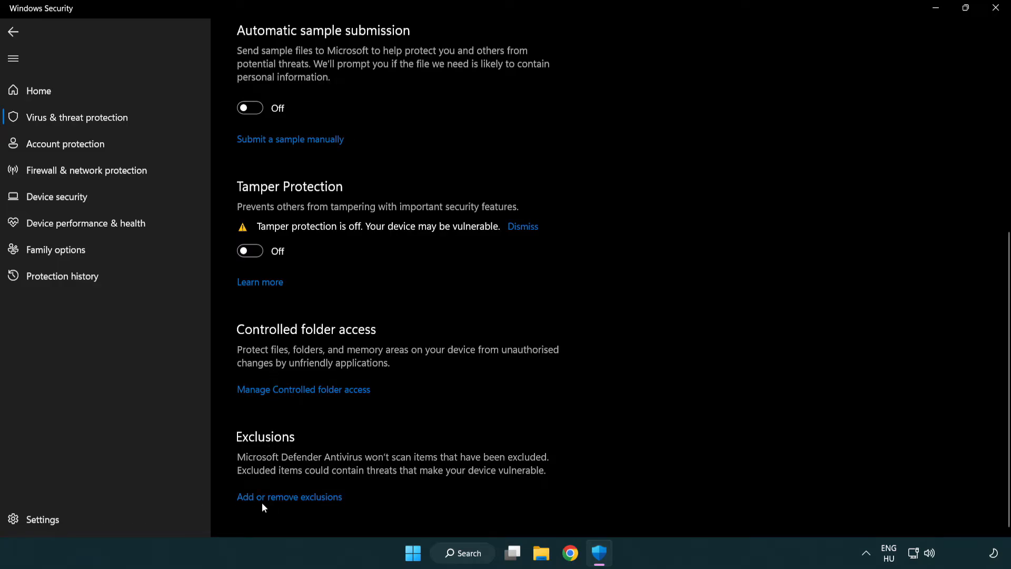
{"action": "mouse_move", "coordinate": [293, 503]}
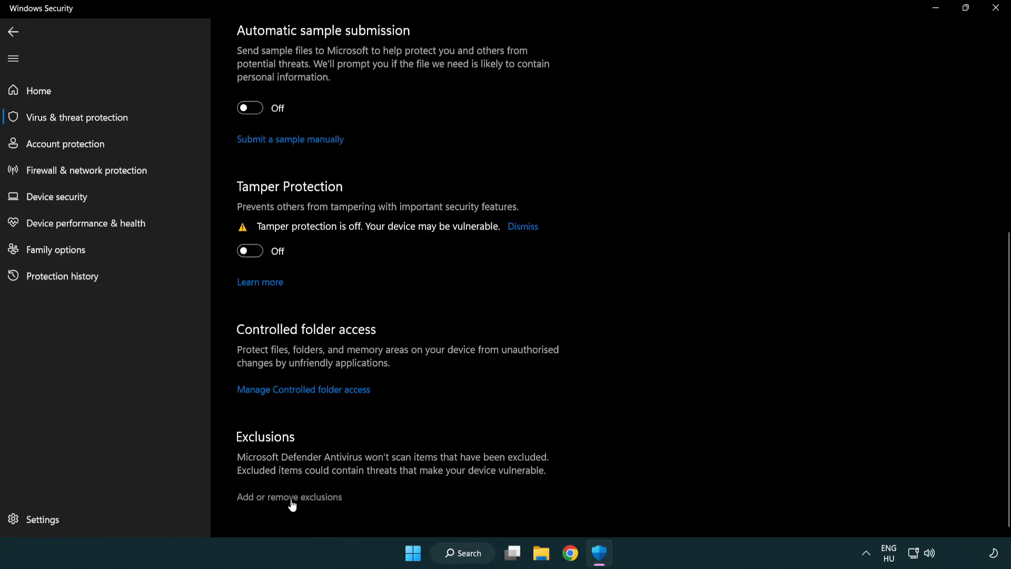
Start adding a folder exclusion to Defender's exclusions list.
{"action": "left_click", "coordinate": [289, 497]}
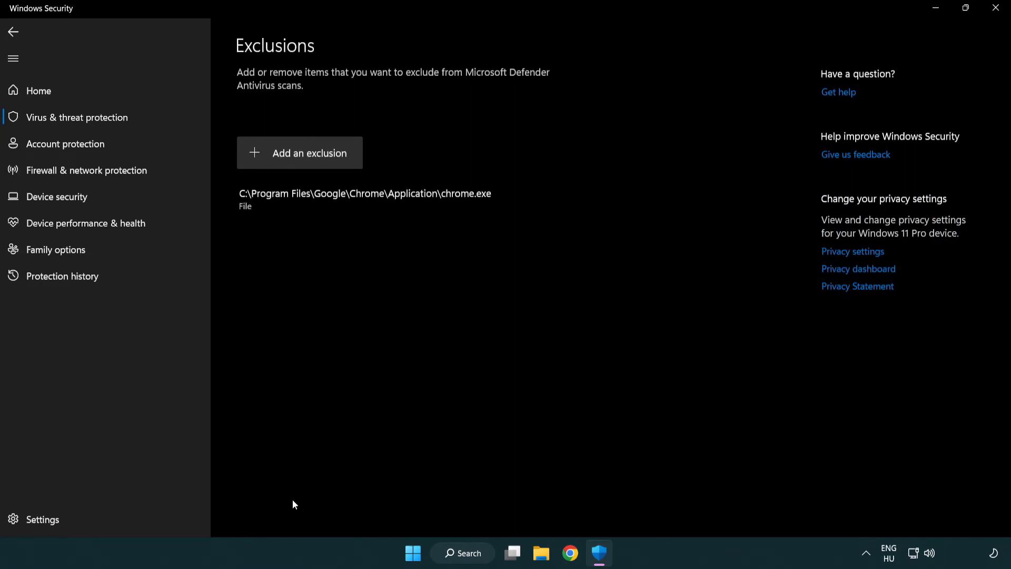
{"action": "mouse_move", "coordinate": [276, 158]}
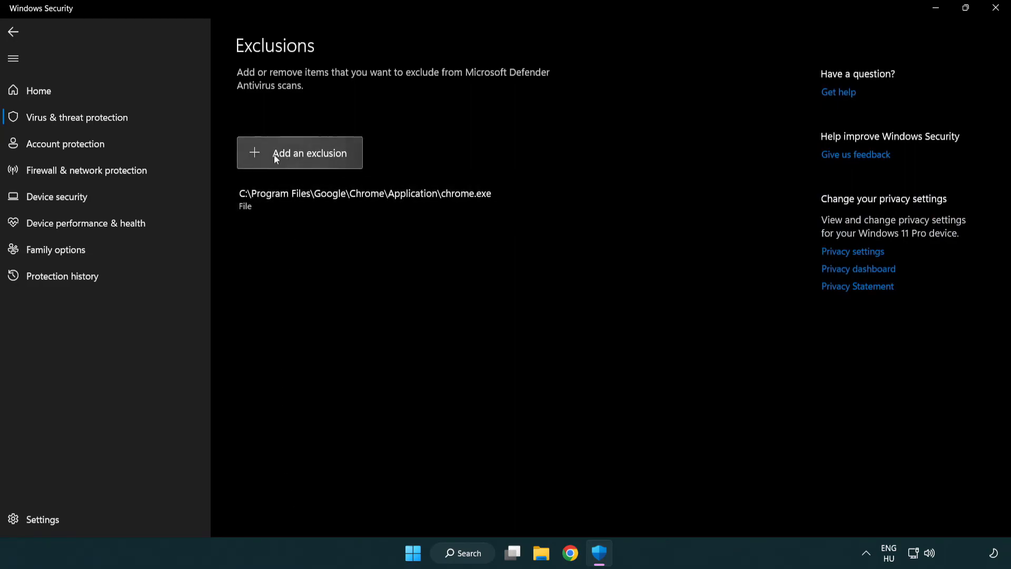
{"action": "left_click", "coordinate": [299, 153]}
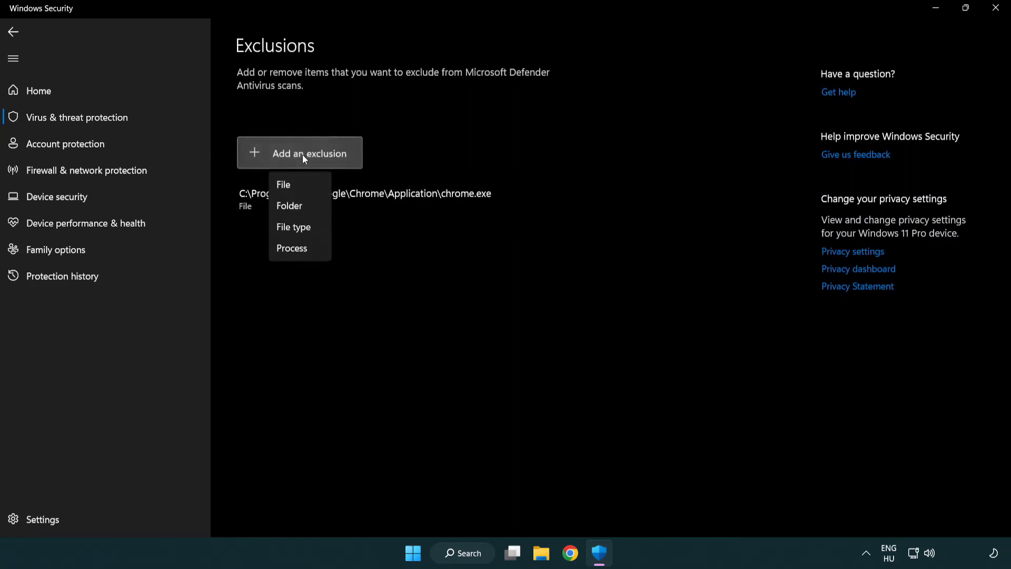
{"action": "mouse_move", "coordinate": [308, 209]}
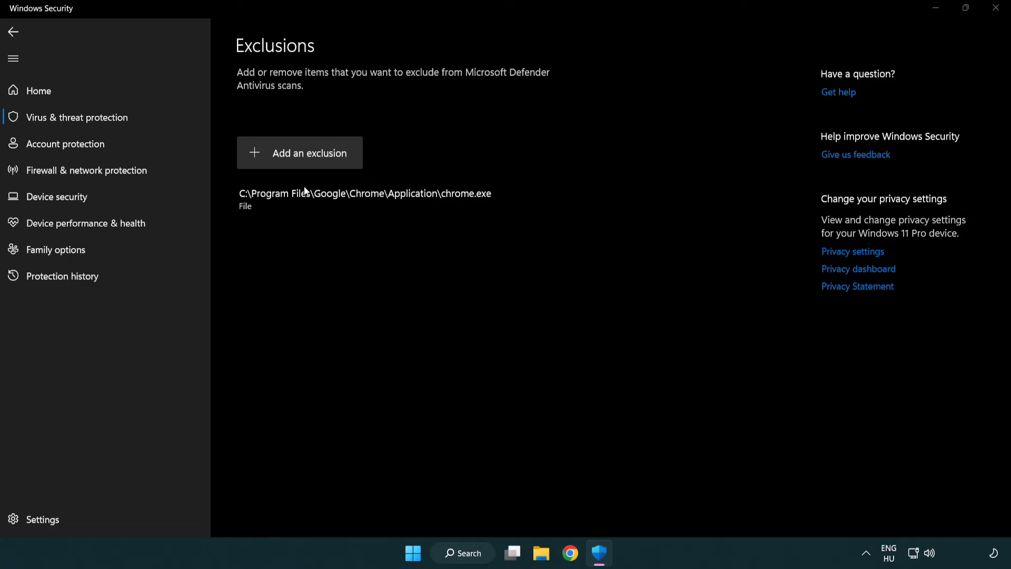
{"action": "left_click", "coordinate": [299, 152]}
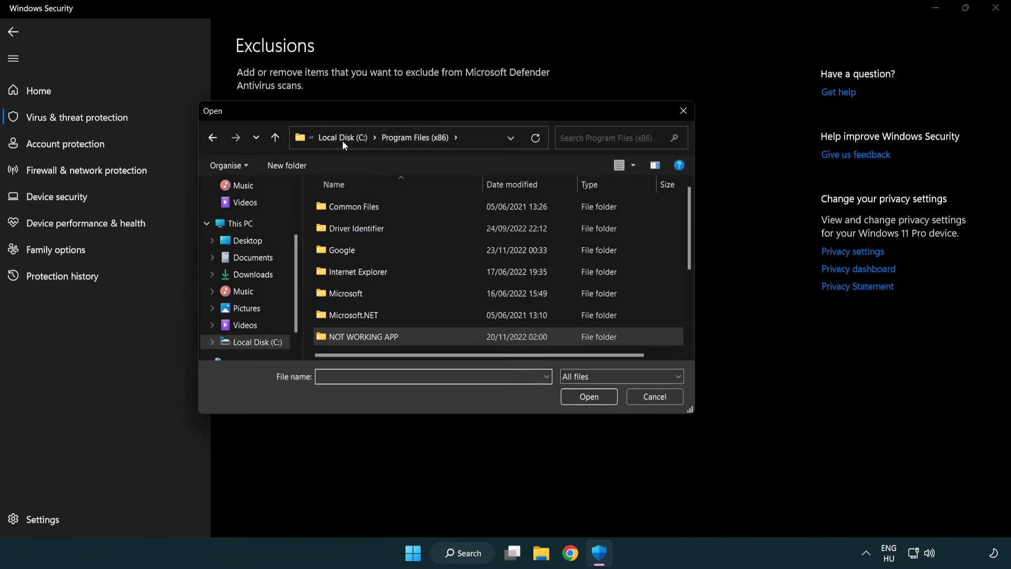
Browse to C:\Program Files (x86)\NOT WORKING APP and confirm it as the exclusion.
{"action": "left_click", "coordinate": [241, 223]}
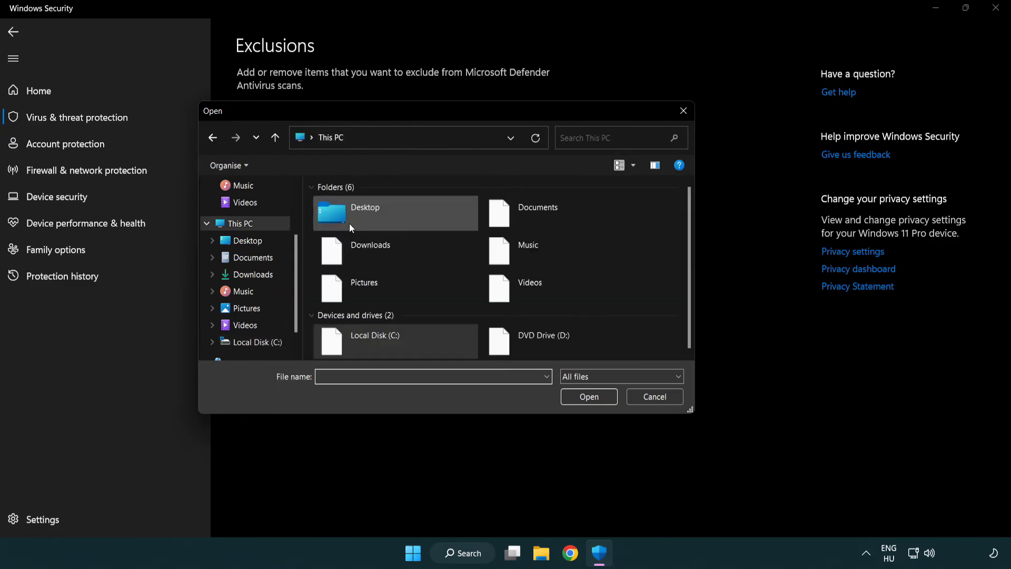
{"action": "double_click", "coordinate": [375, 342]}
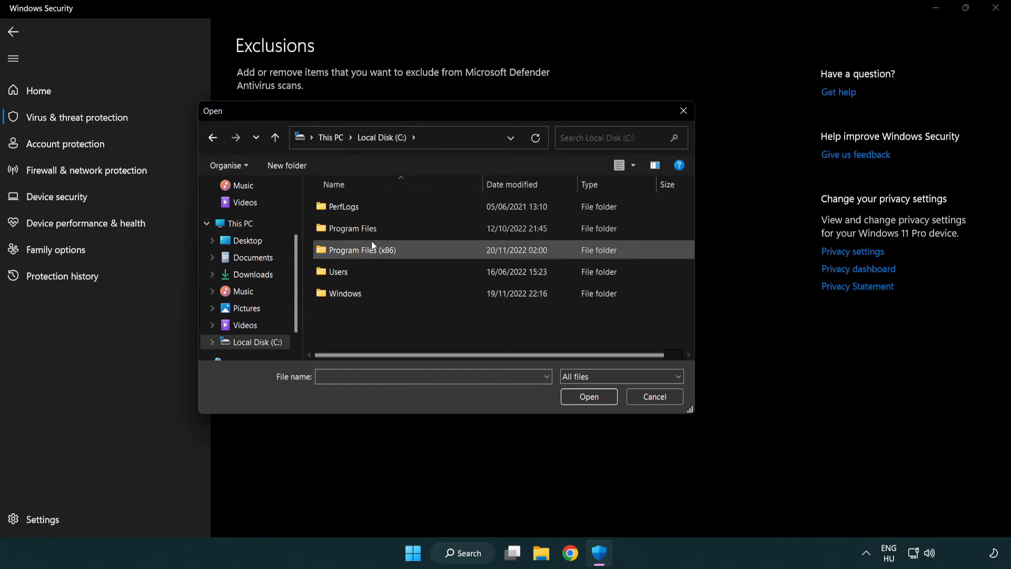
{"action": "double_click", "coordinate": [364, 250]}
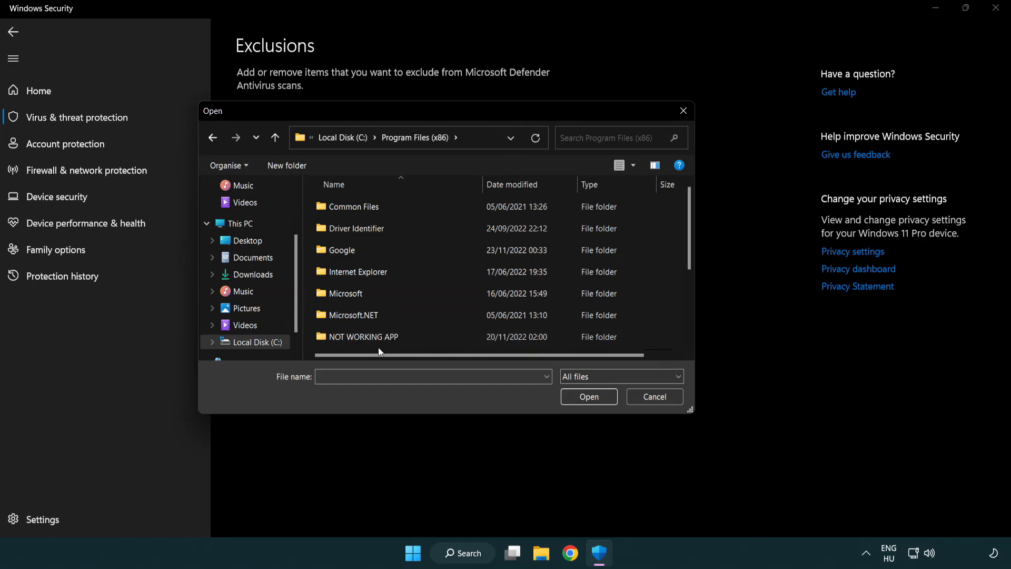
{"action": "double_click", "coordinate": [363, 337]}
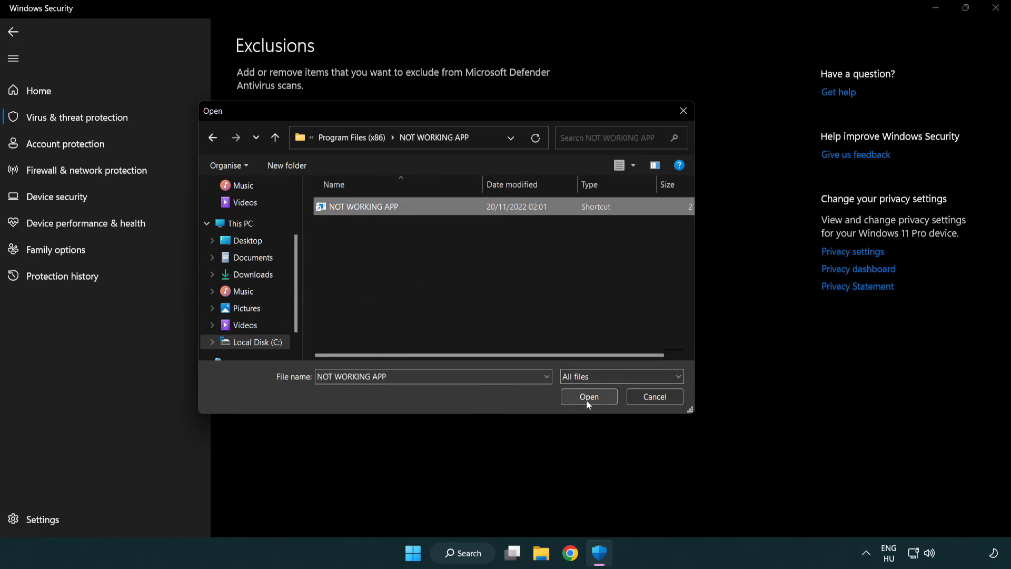
{"action": "left_click", "coordinate": [589, 396]}
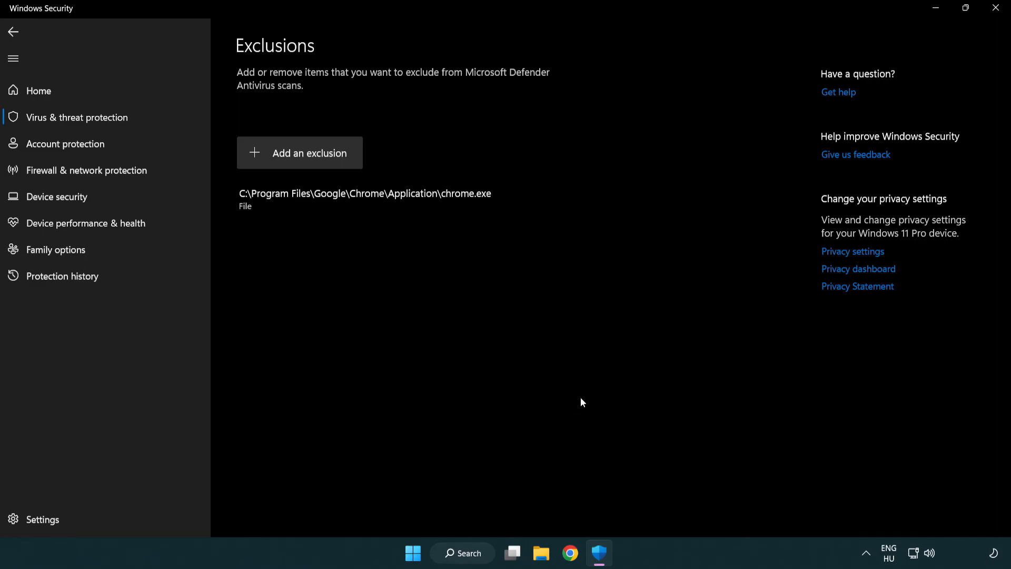
{"action": "mouse_move", "coordinate": [432, 308]}
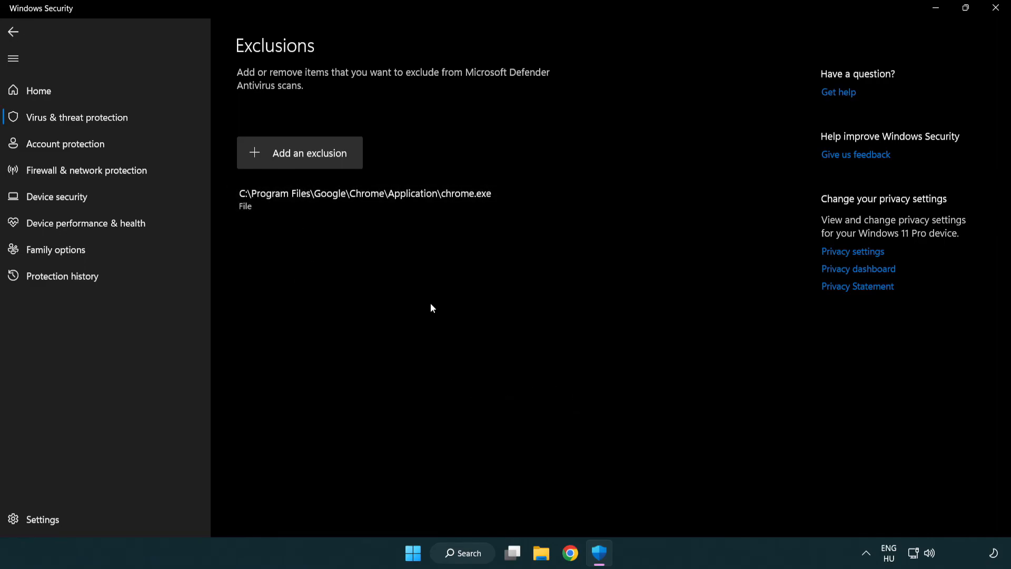
{"action": "mouse_move", "coordinate": [996, 7]}
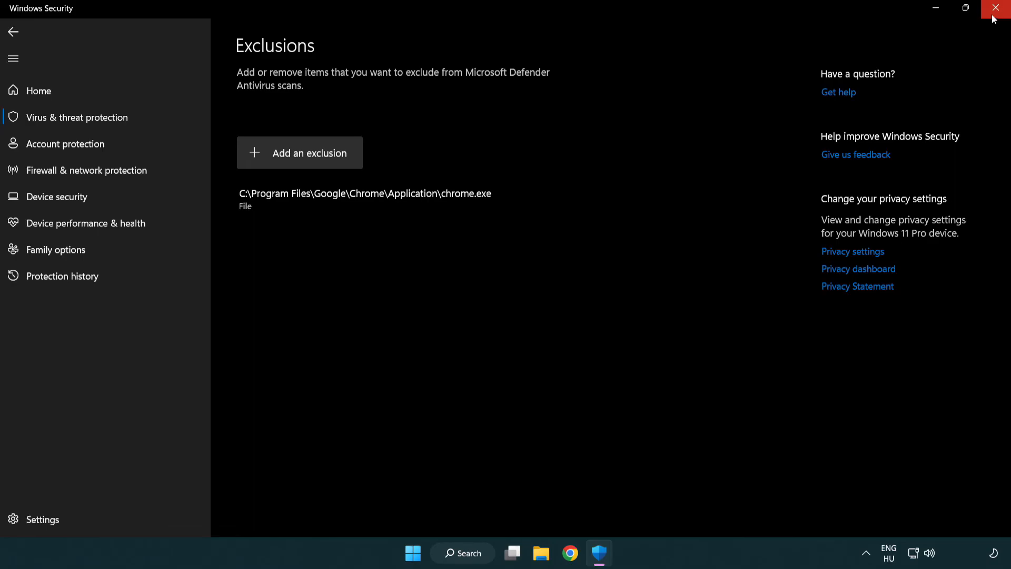
Close the Windows Security window.
{"action": "left_click", "coordinate": [995, 8]}
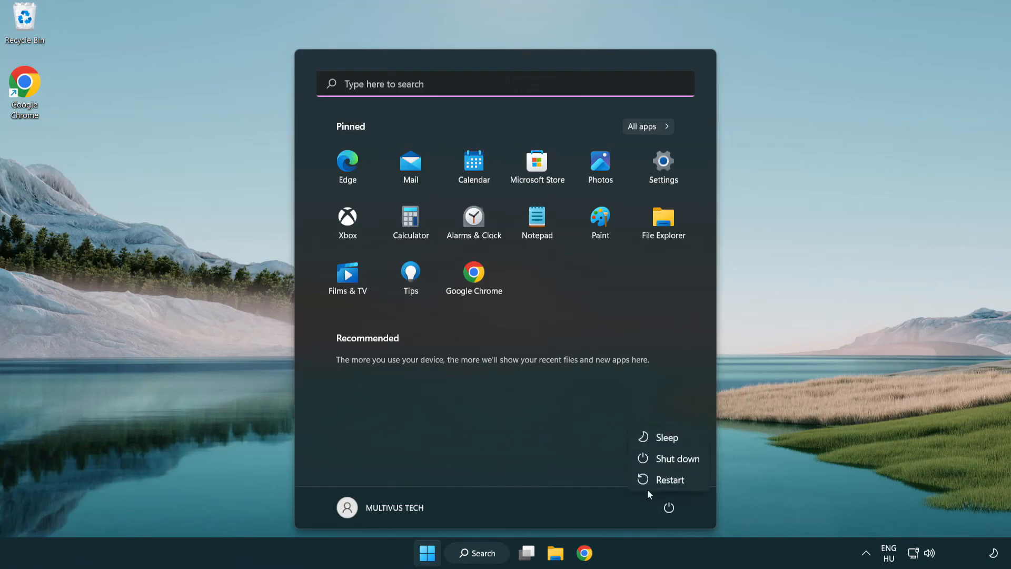
{"action": "mouse_move", "coordinate": [670, 482]}
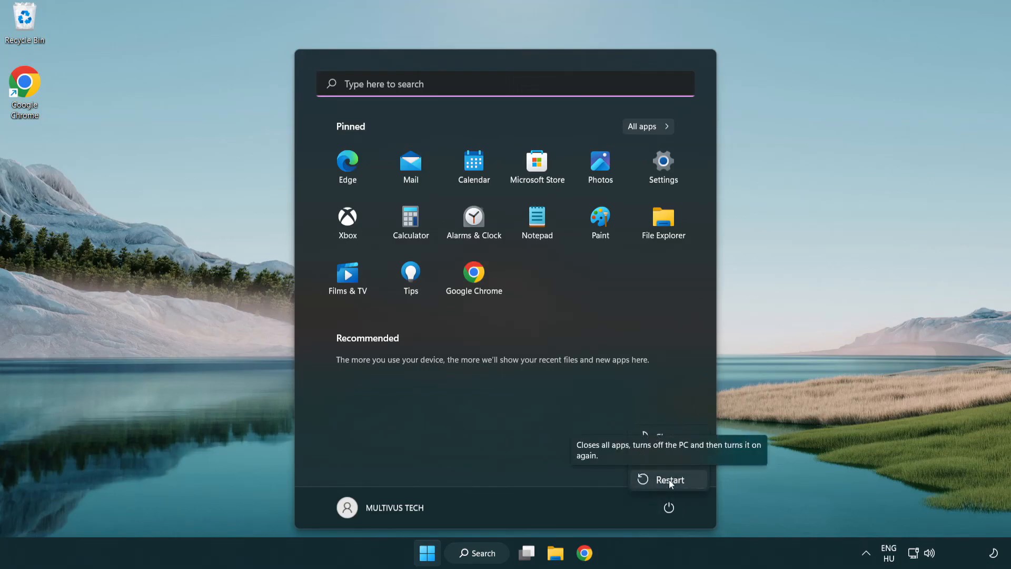